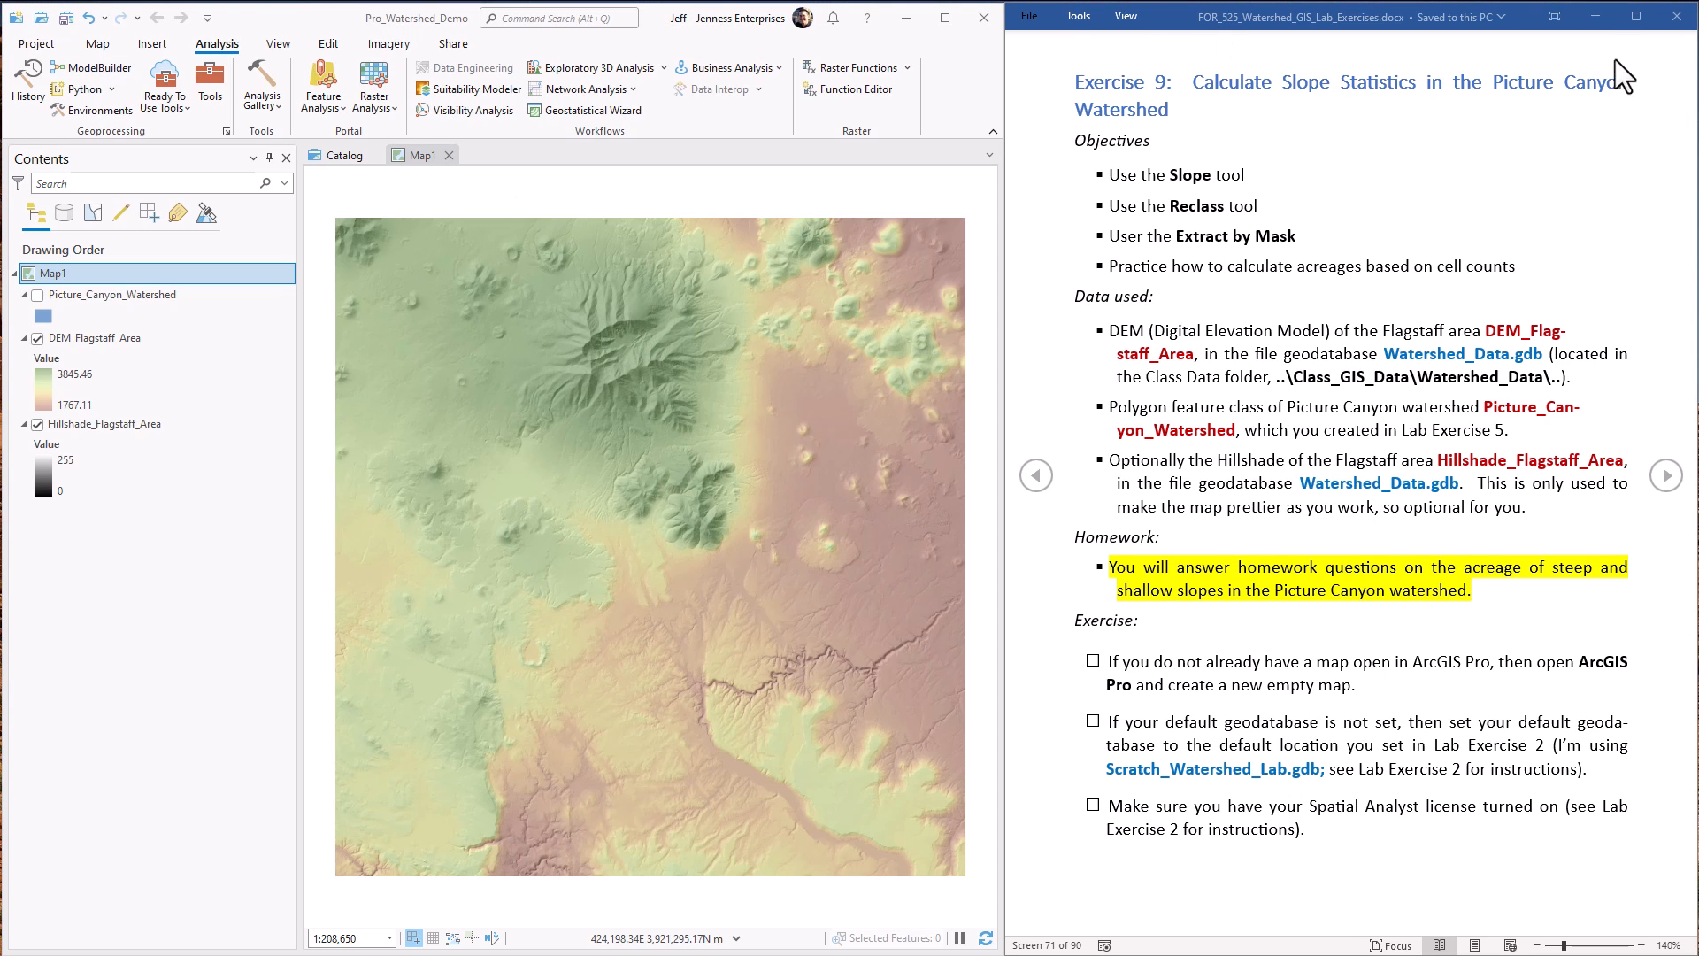
Search the geoprocessing tools for 'Slope' to find the Spatial Analyst Slope tool.
{"action": "left_click", "coordinate": [1665, 474]}
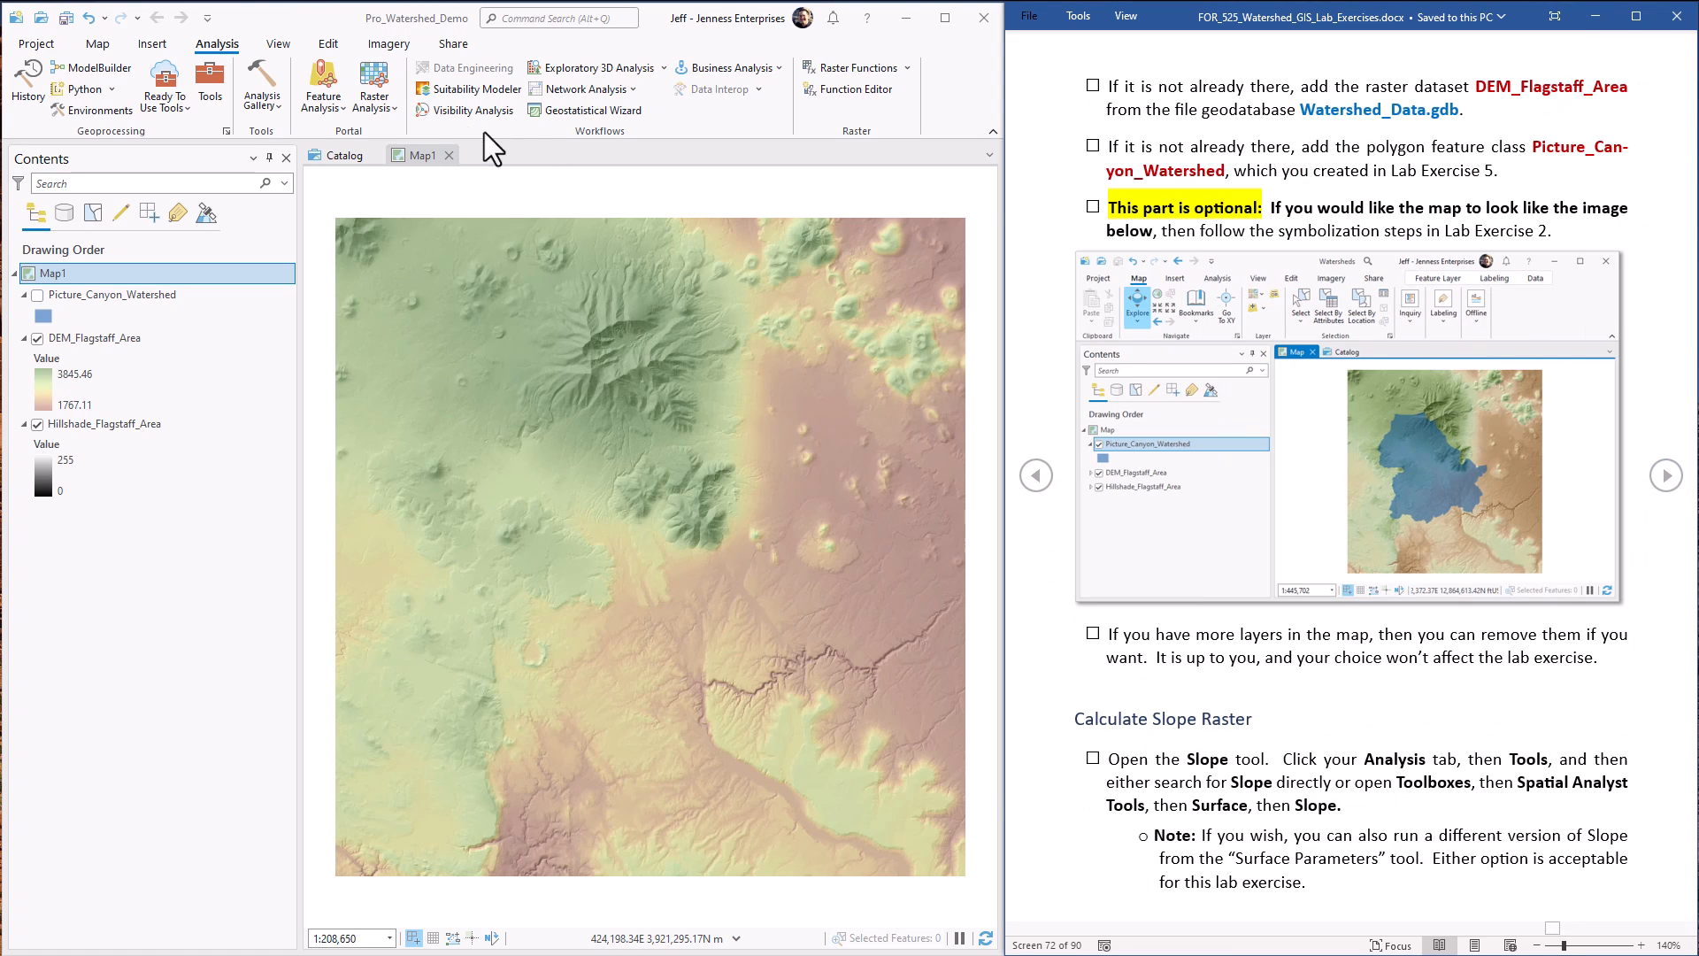
{"action": "left_click", "coordinate": [209, 81]}
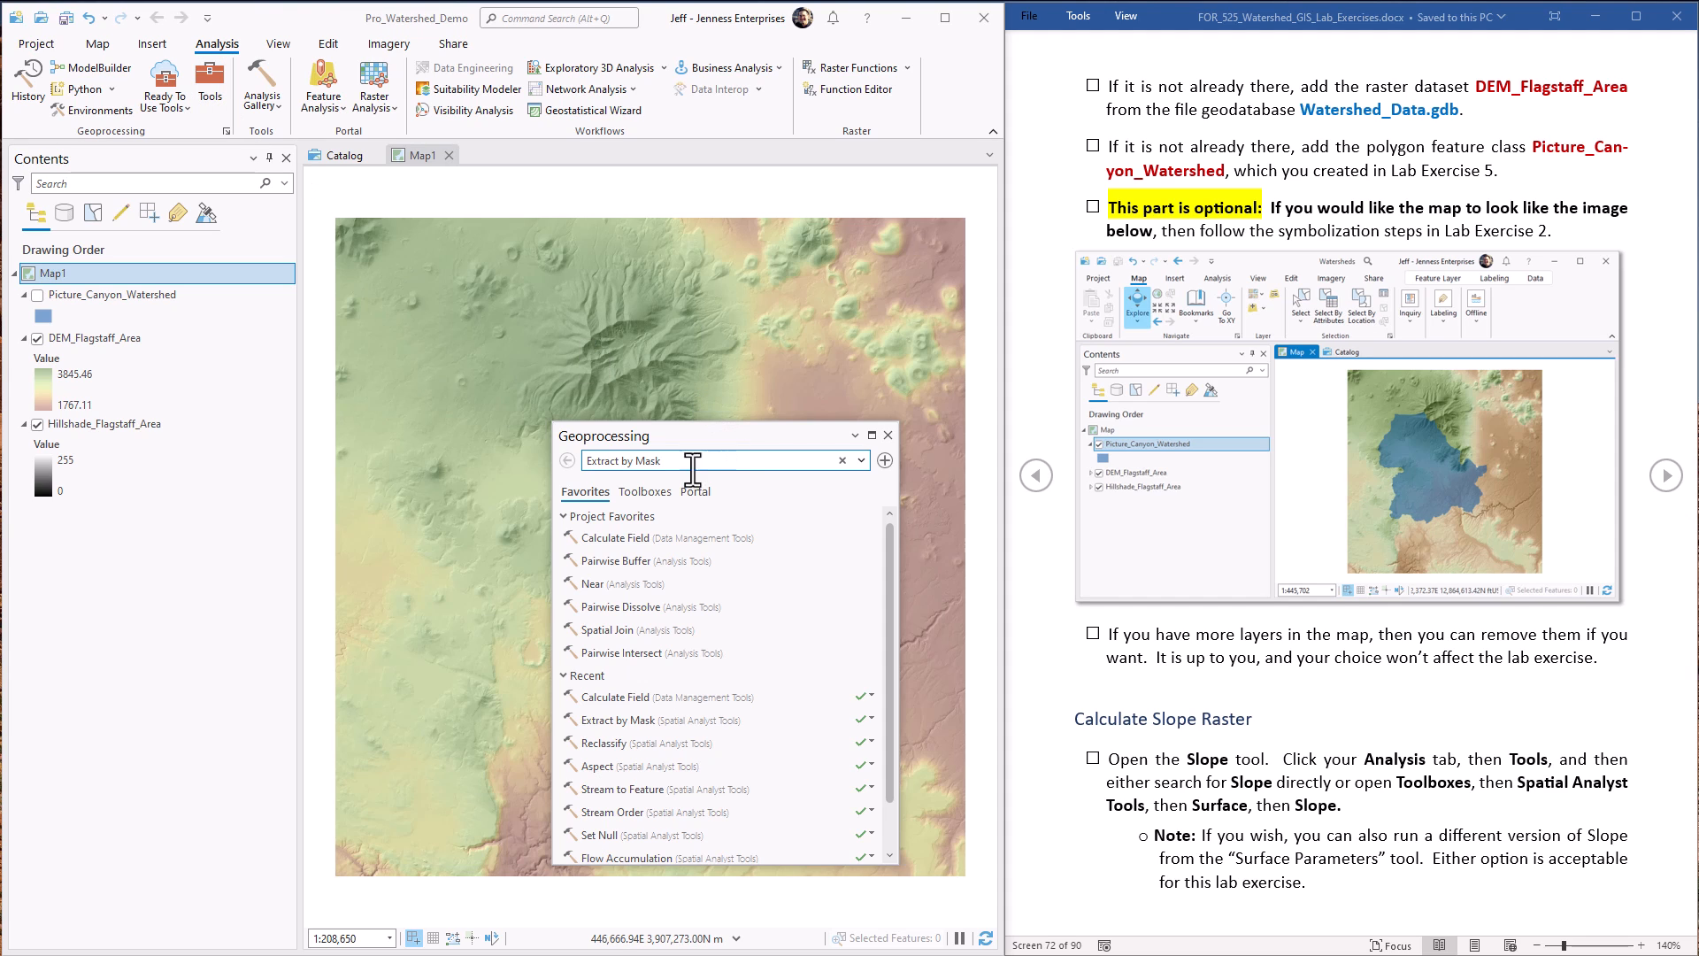
{"action": "type", "text": "Slope"}
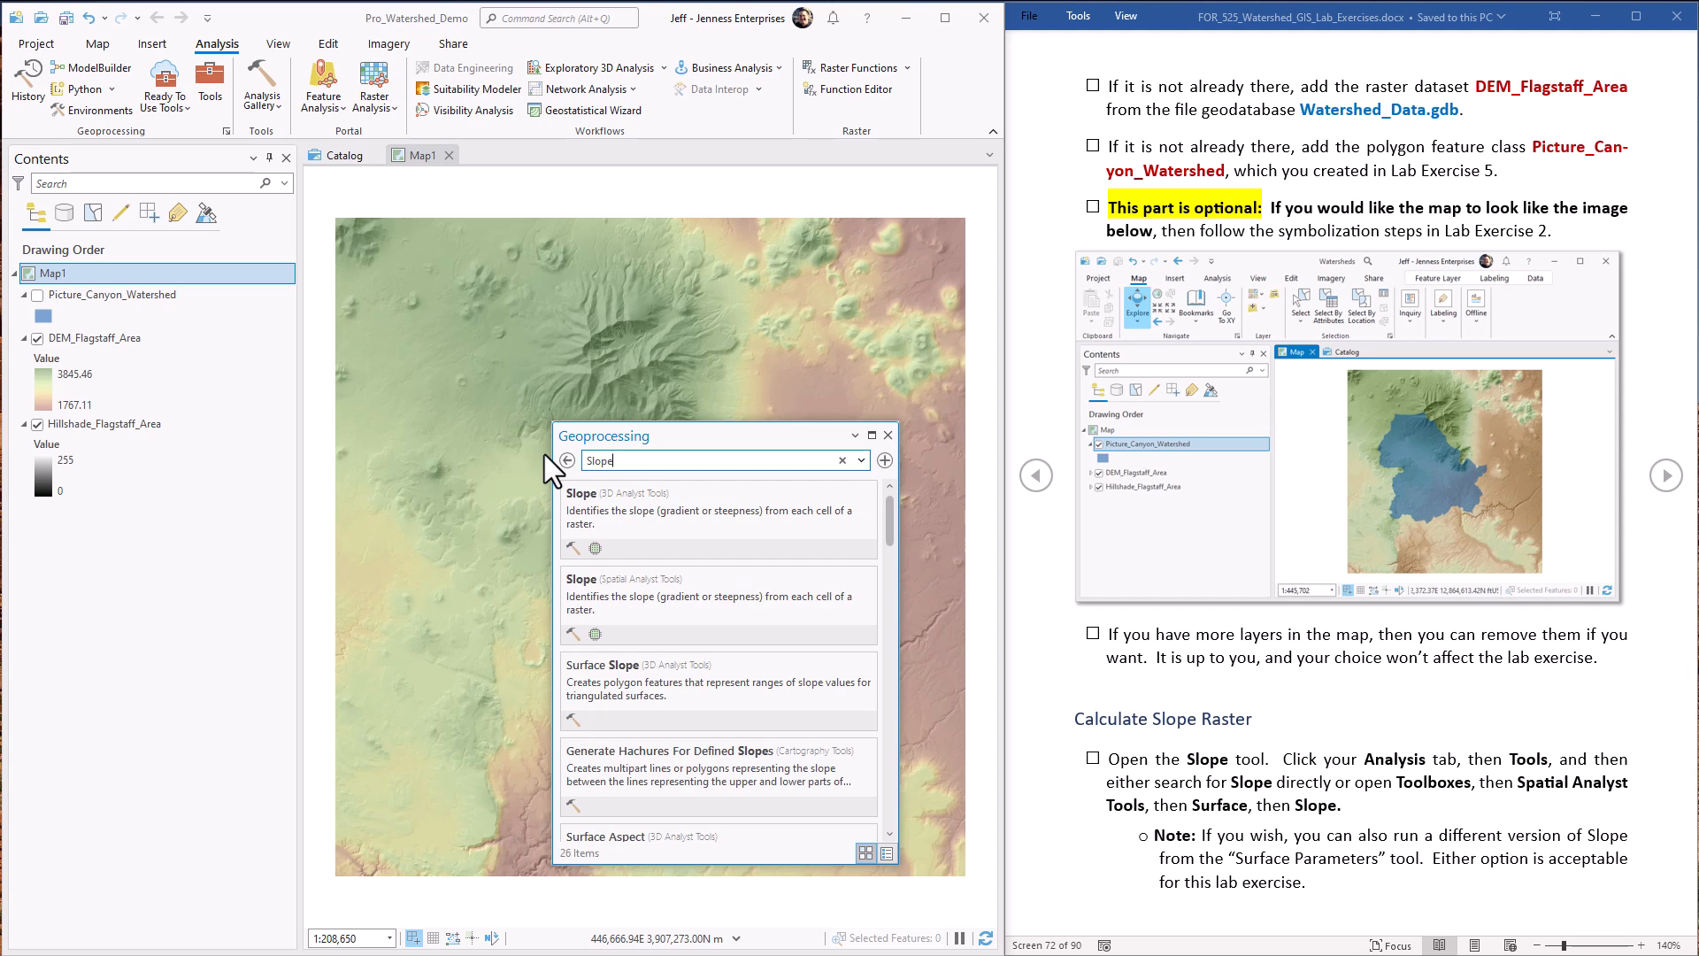
Run Slope on DEM_Flagstaff_Area to produce Flagstaff_Percent_Slope with the Geodesic method.
{"action": "left_click", "coordinate": [581, 493]}
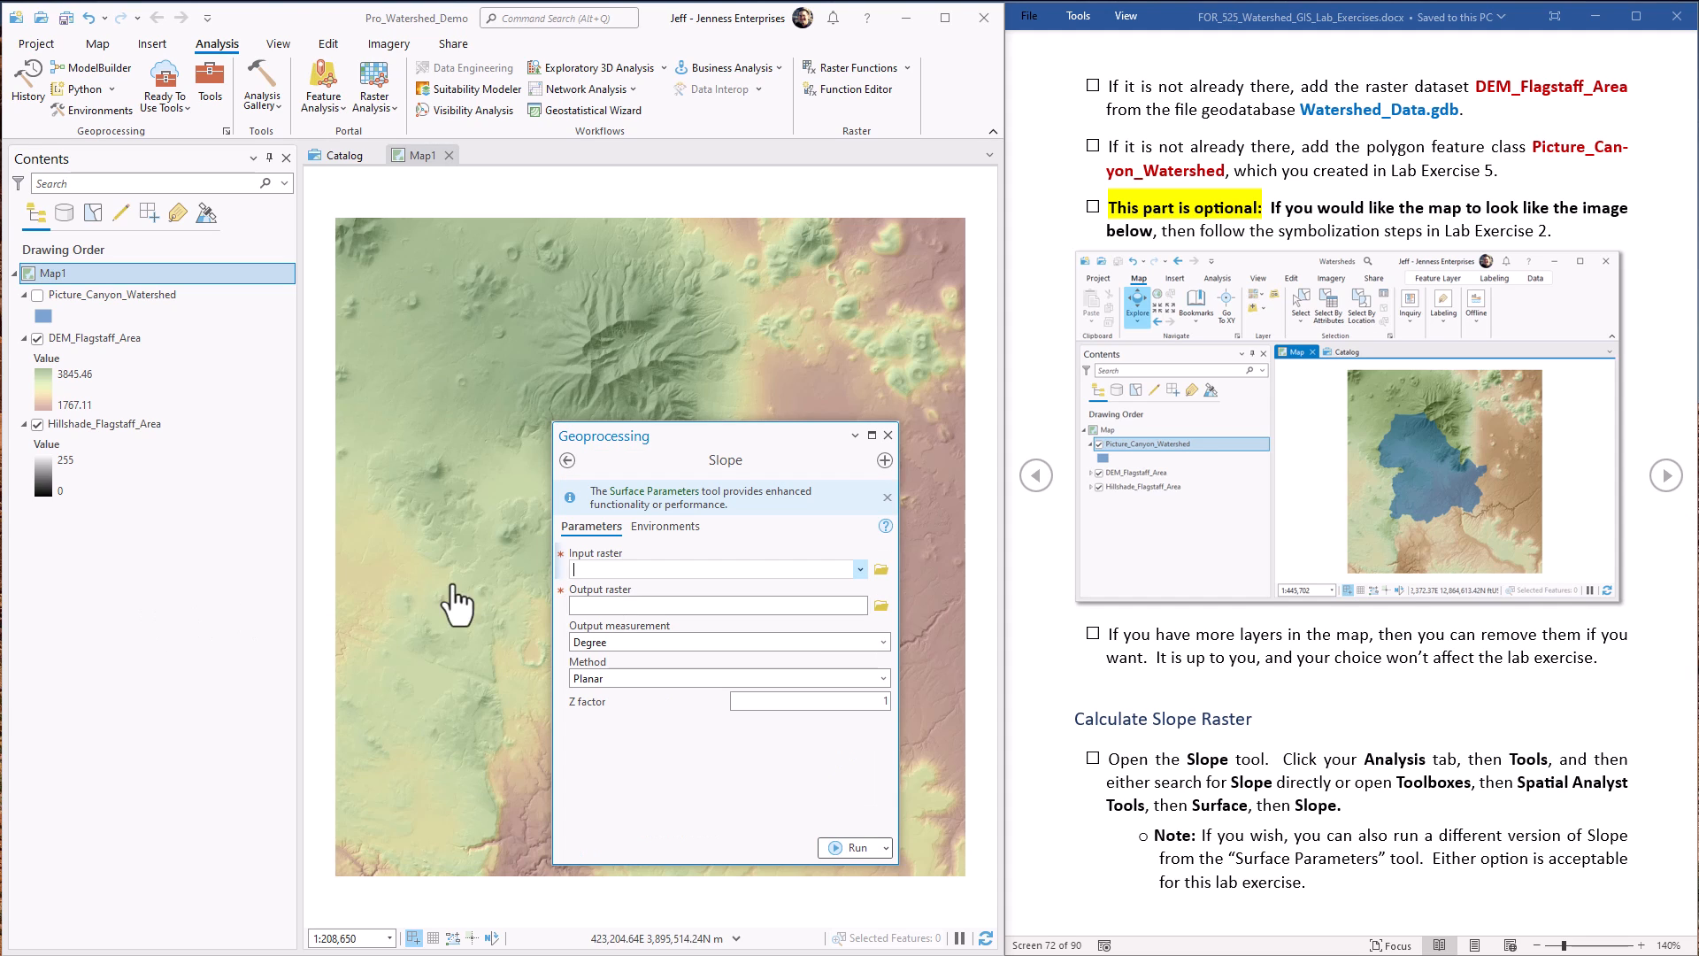
{"action": "mouse_move", "coordinate": [637, 507]}
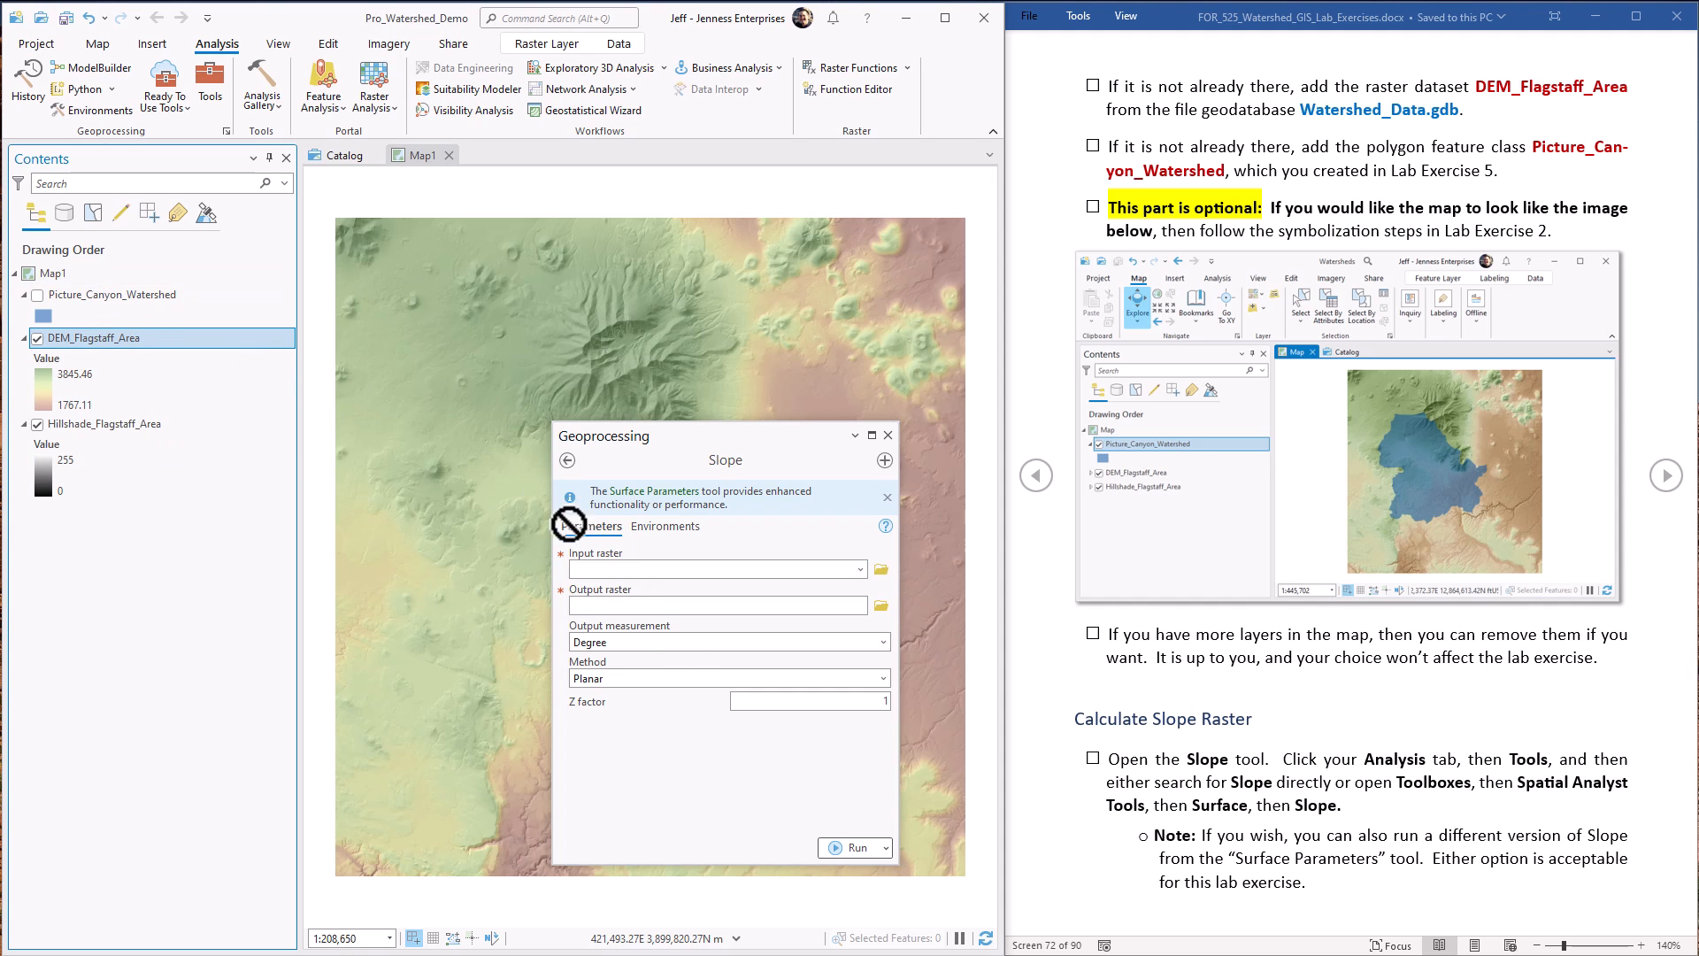
{"action": "left_click", "coordinate": [718, 569]}
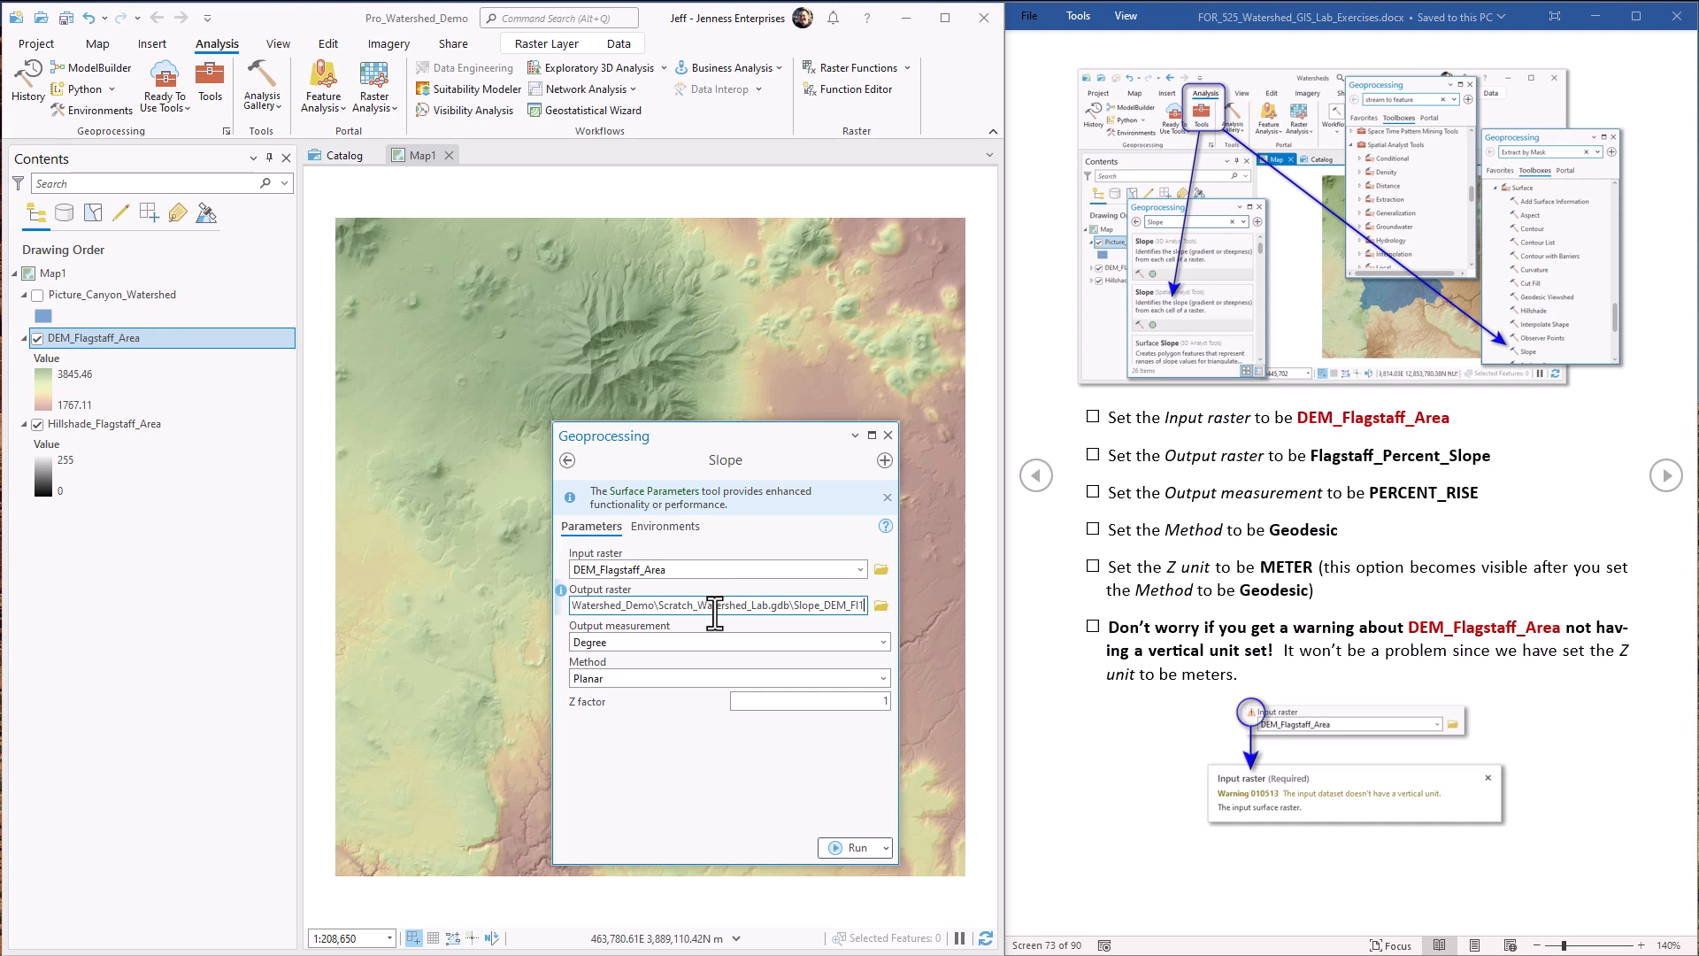
{"action": "double_click", "coordinate": [824, 604]}
{"action": "type", "text": "Flagstaff_Percent_Slope"}
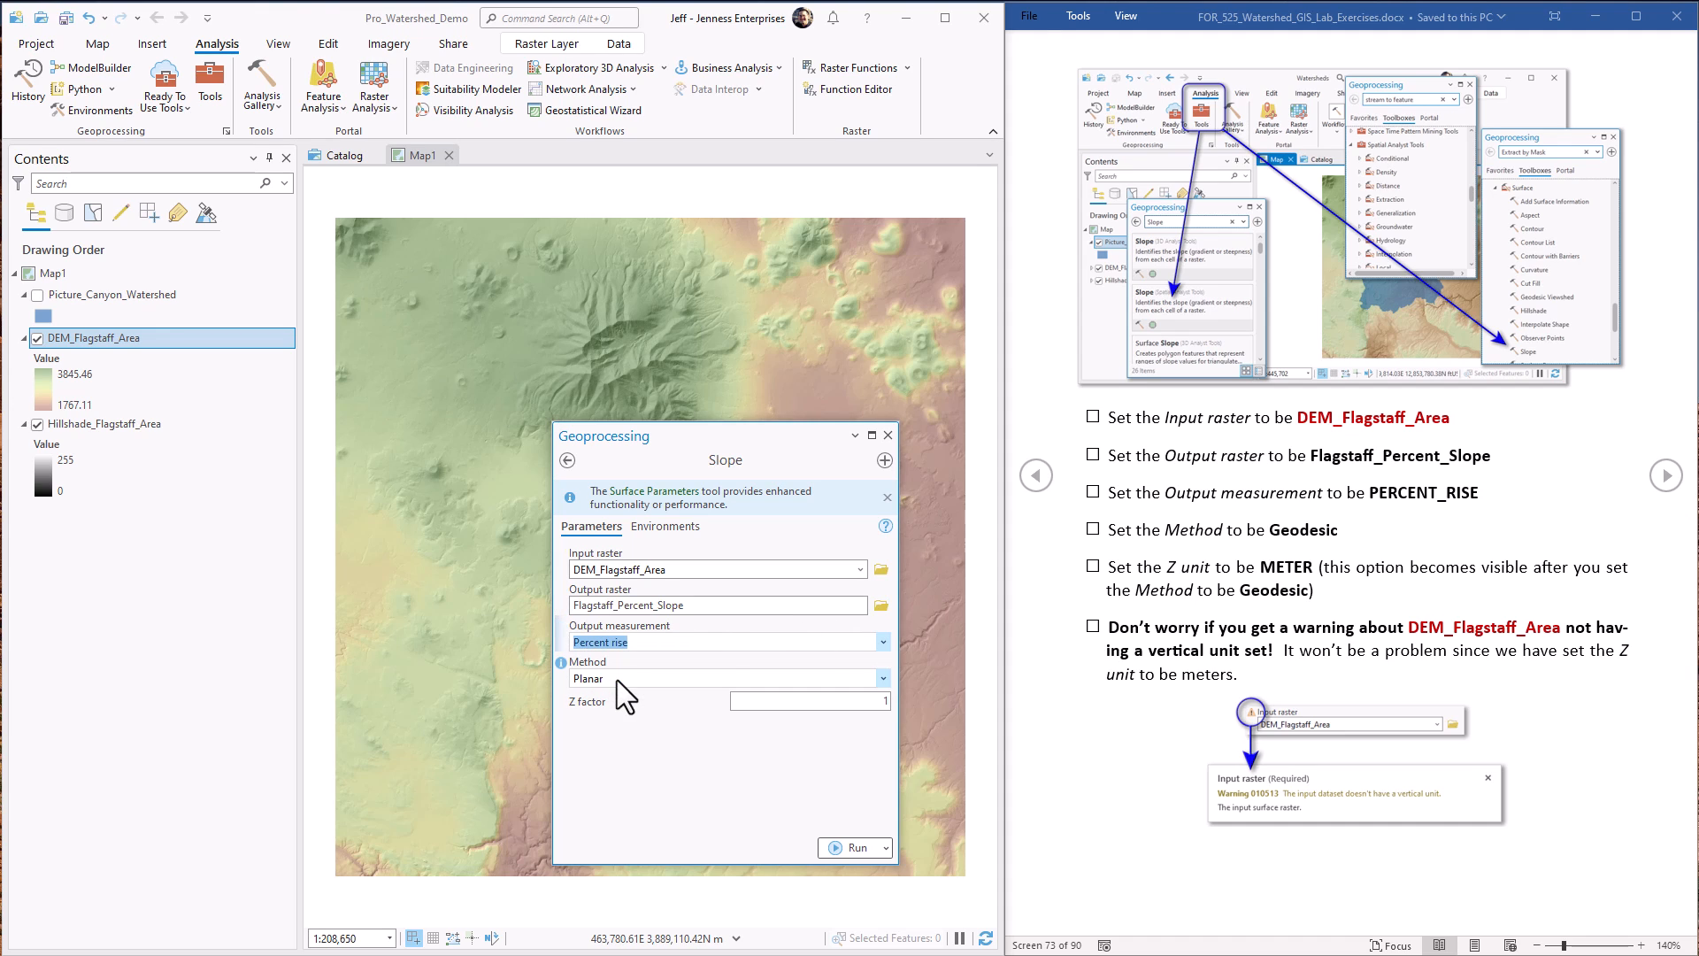
{"action": "left_click", "coordinate": [881, 677]}
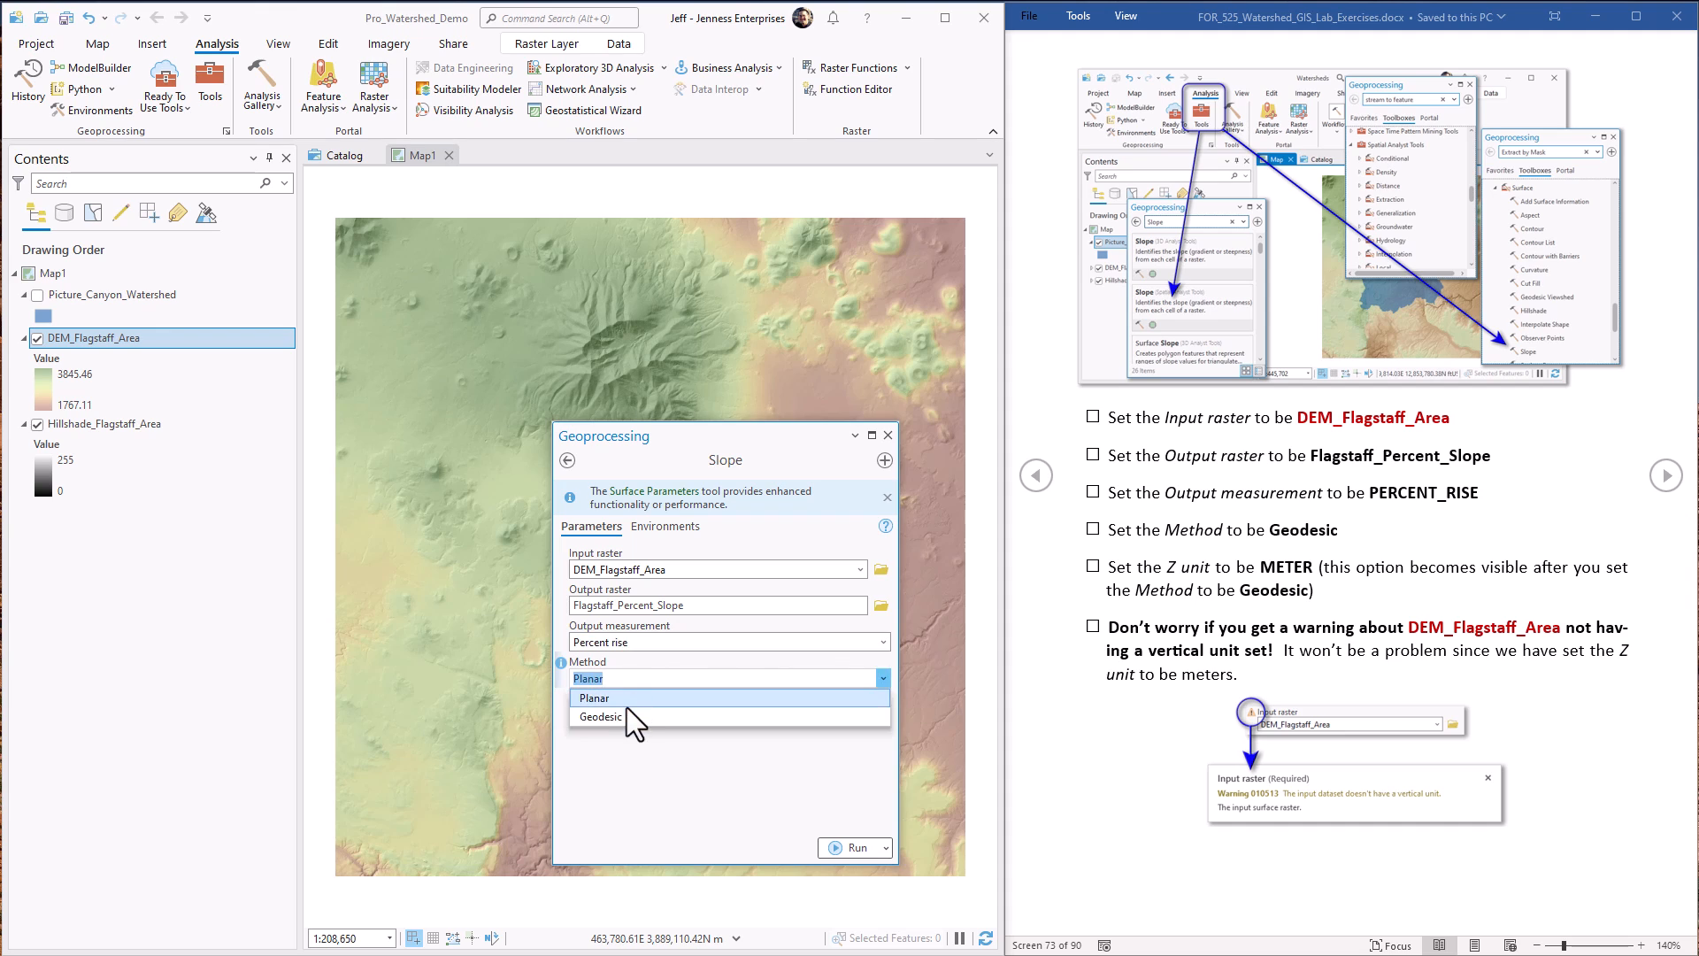
{"action": "left_click", "coordinate": [602, 716]}
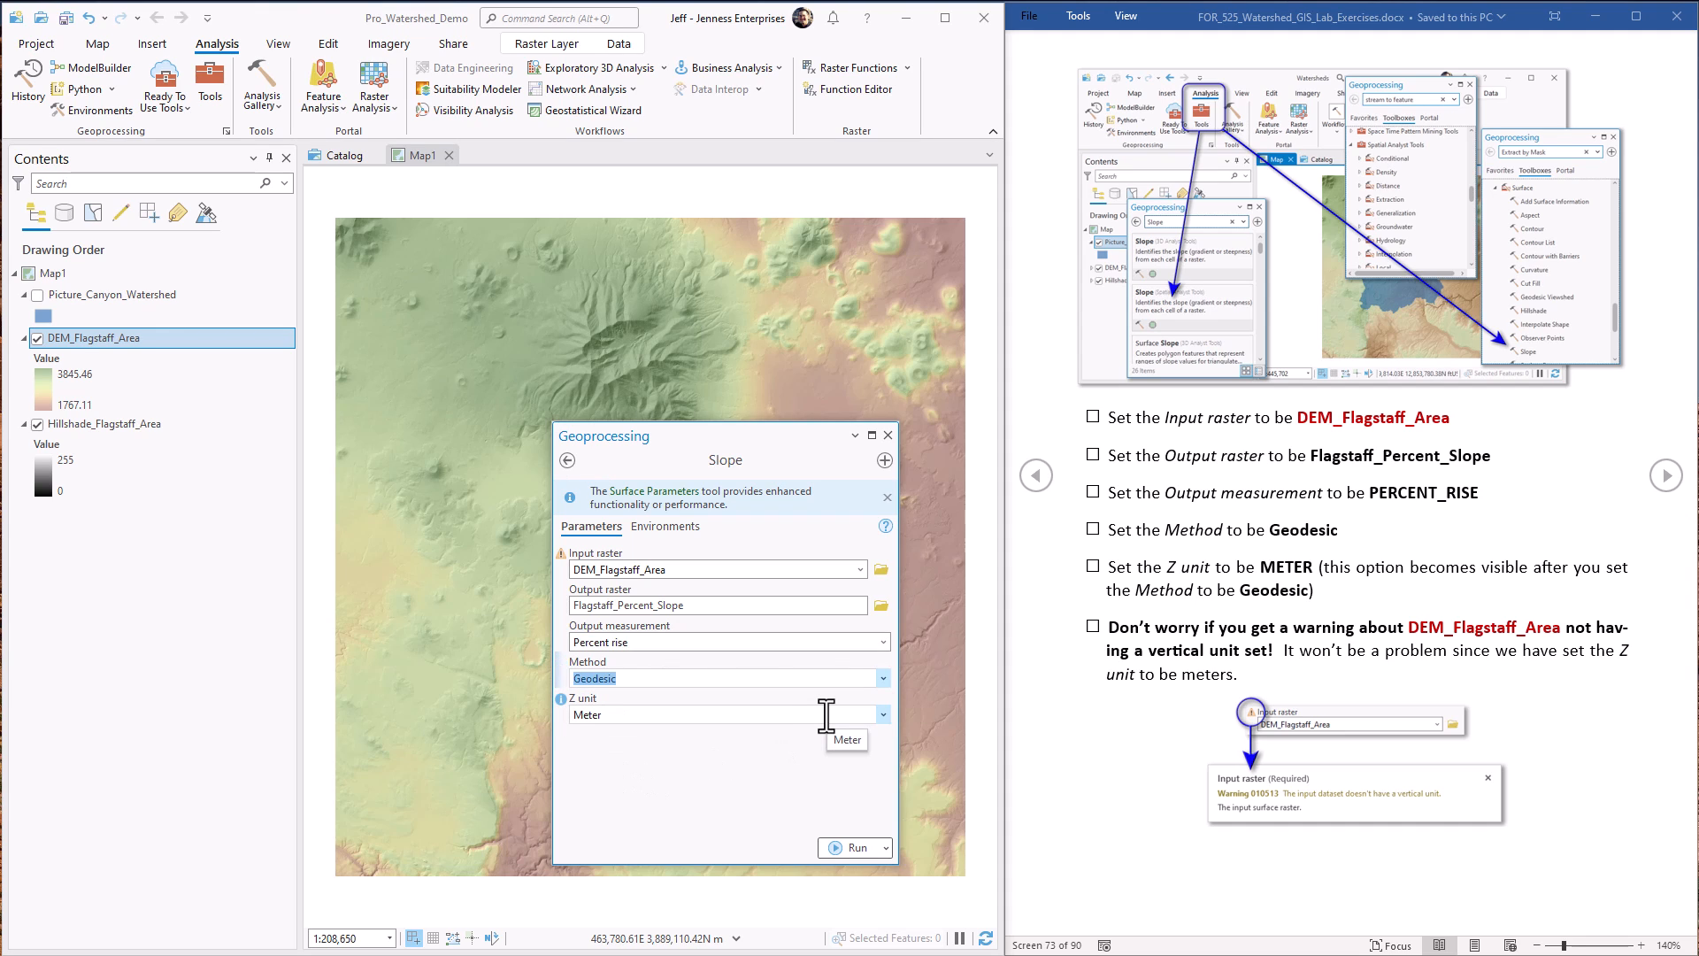
{"action": "mouse_move", "coordinate": [855, 848]}
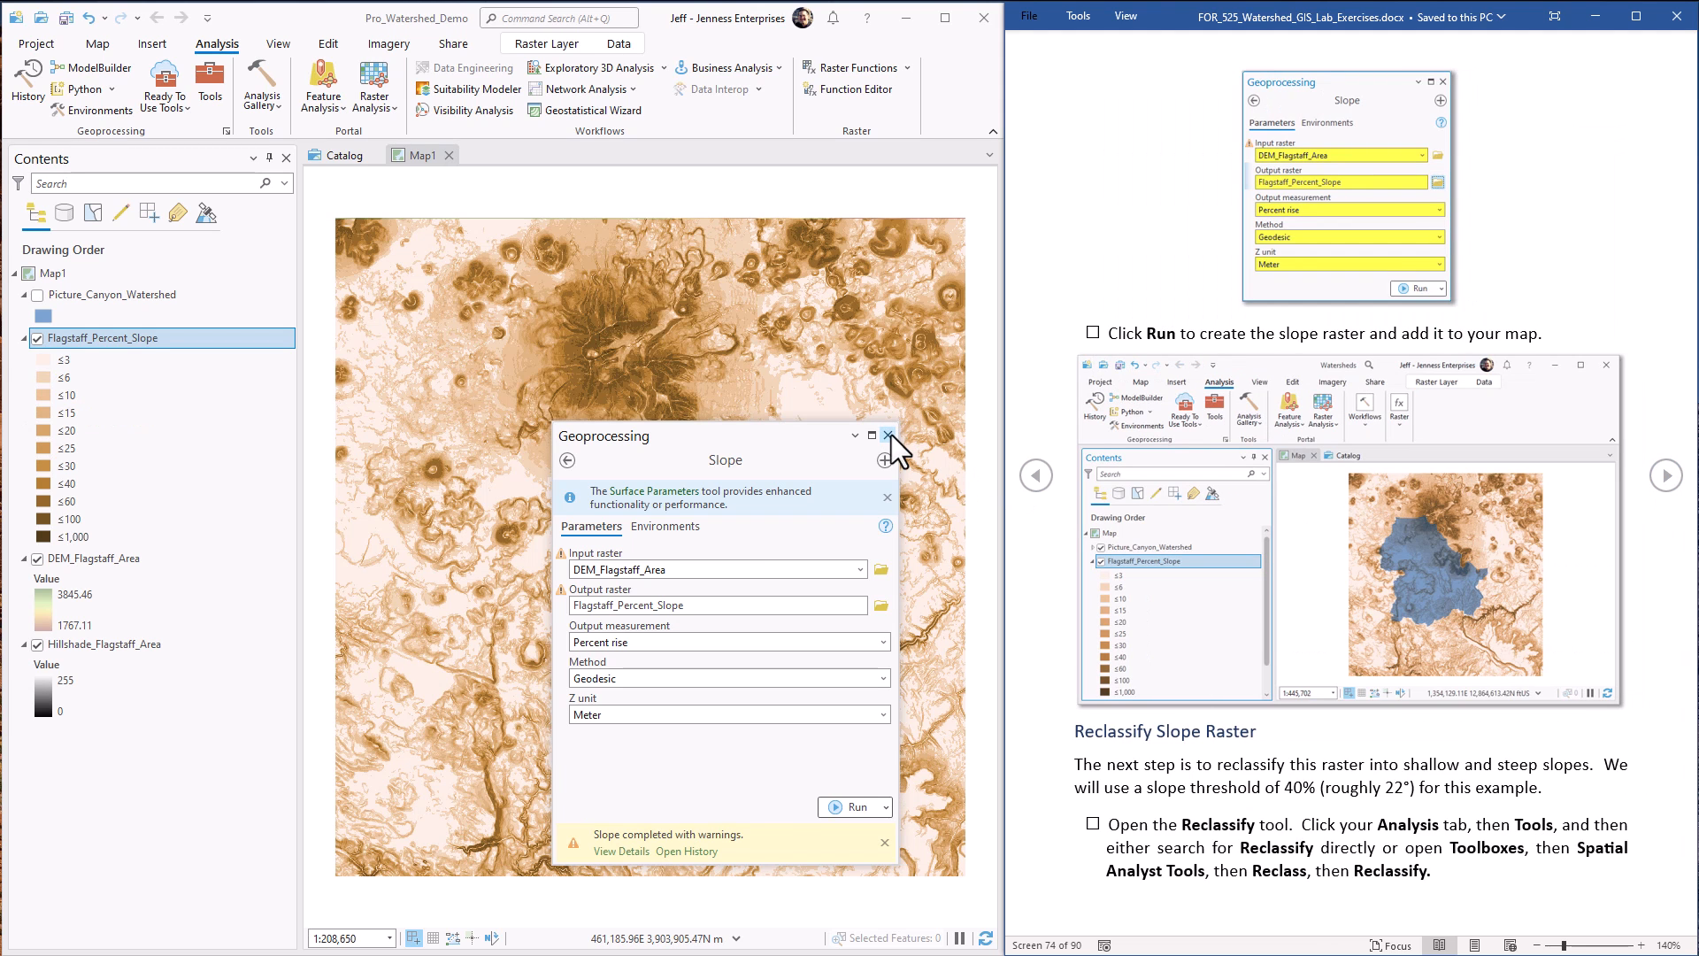
Close the Slope tool and search geoprocessing tools for 'recl' to open Reclassify.
{"action": "left_click", "coordinate": [888, 435]}
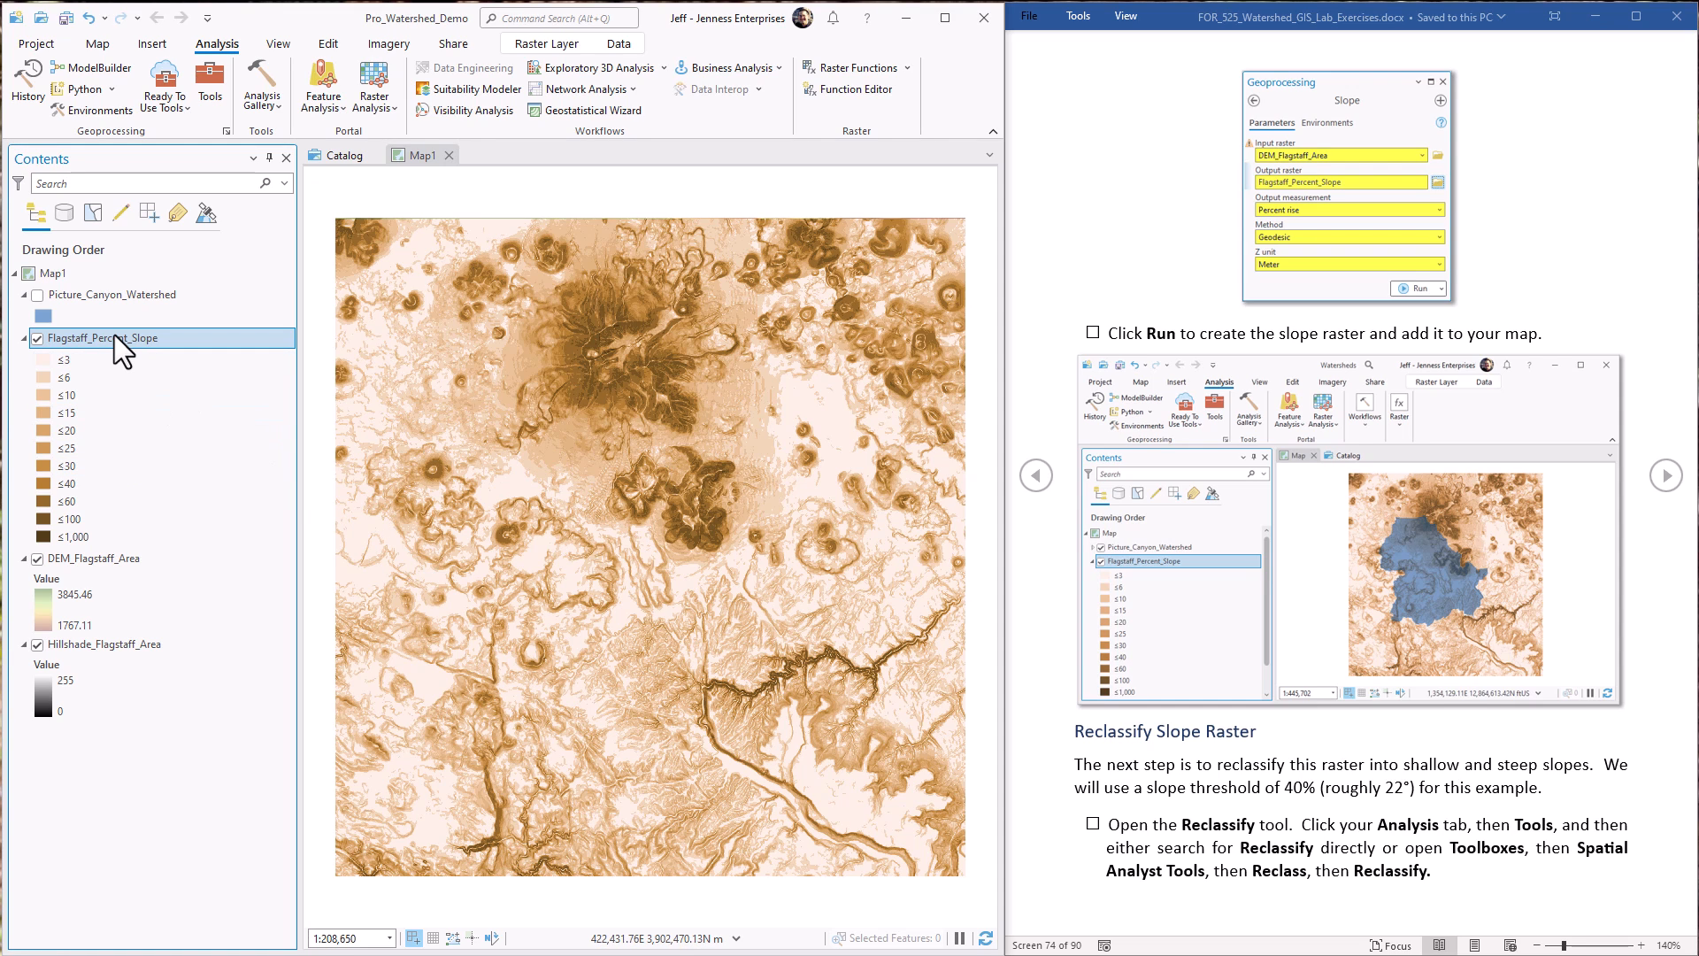
{"action": "left_click", "coordinate": [211, 85]}
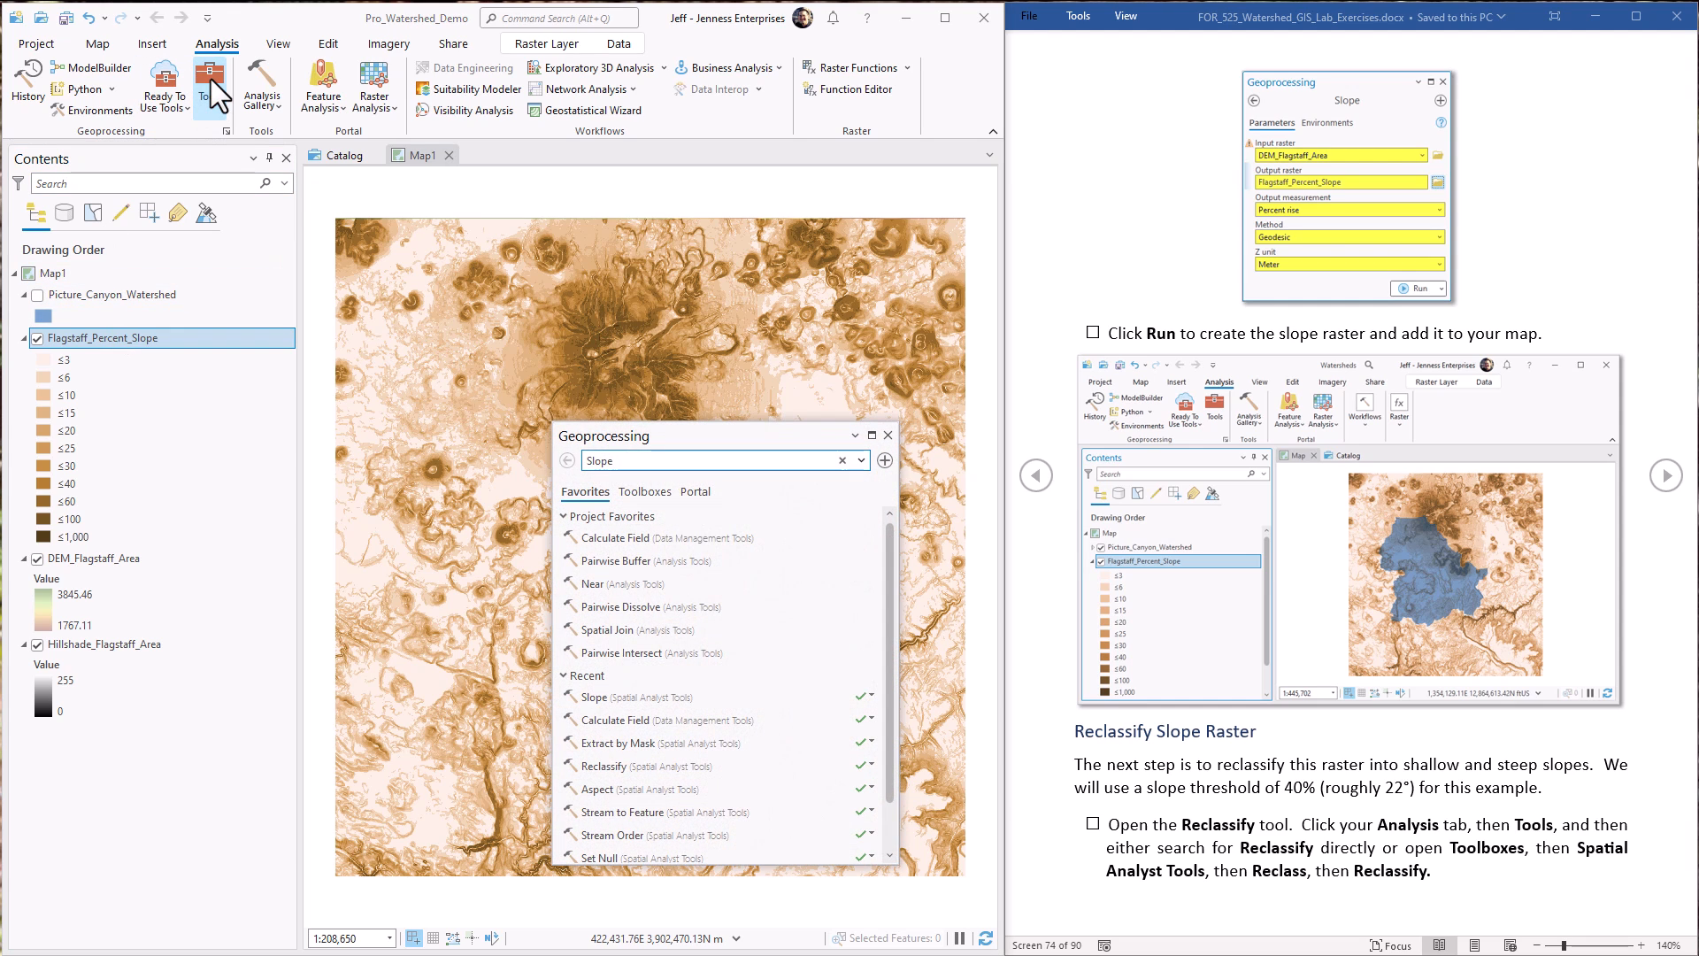
{"action": "type", "text": "recl"}
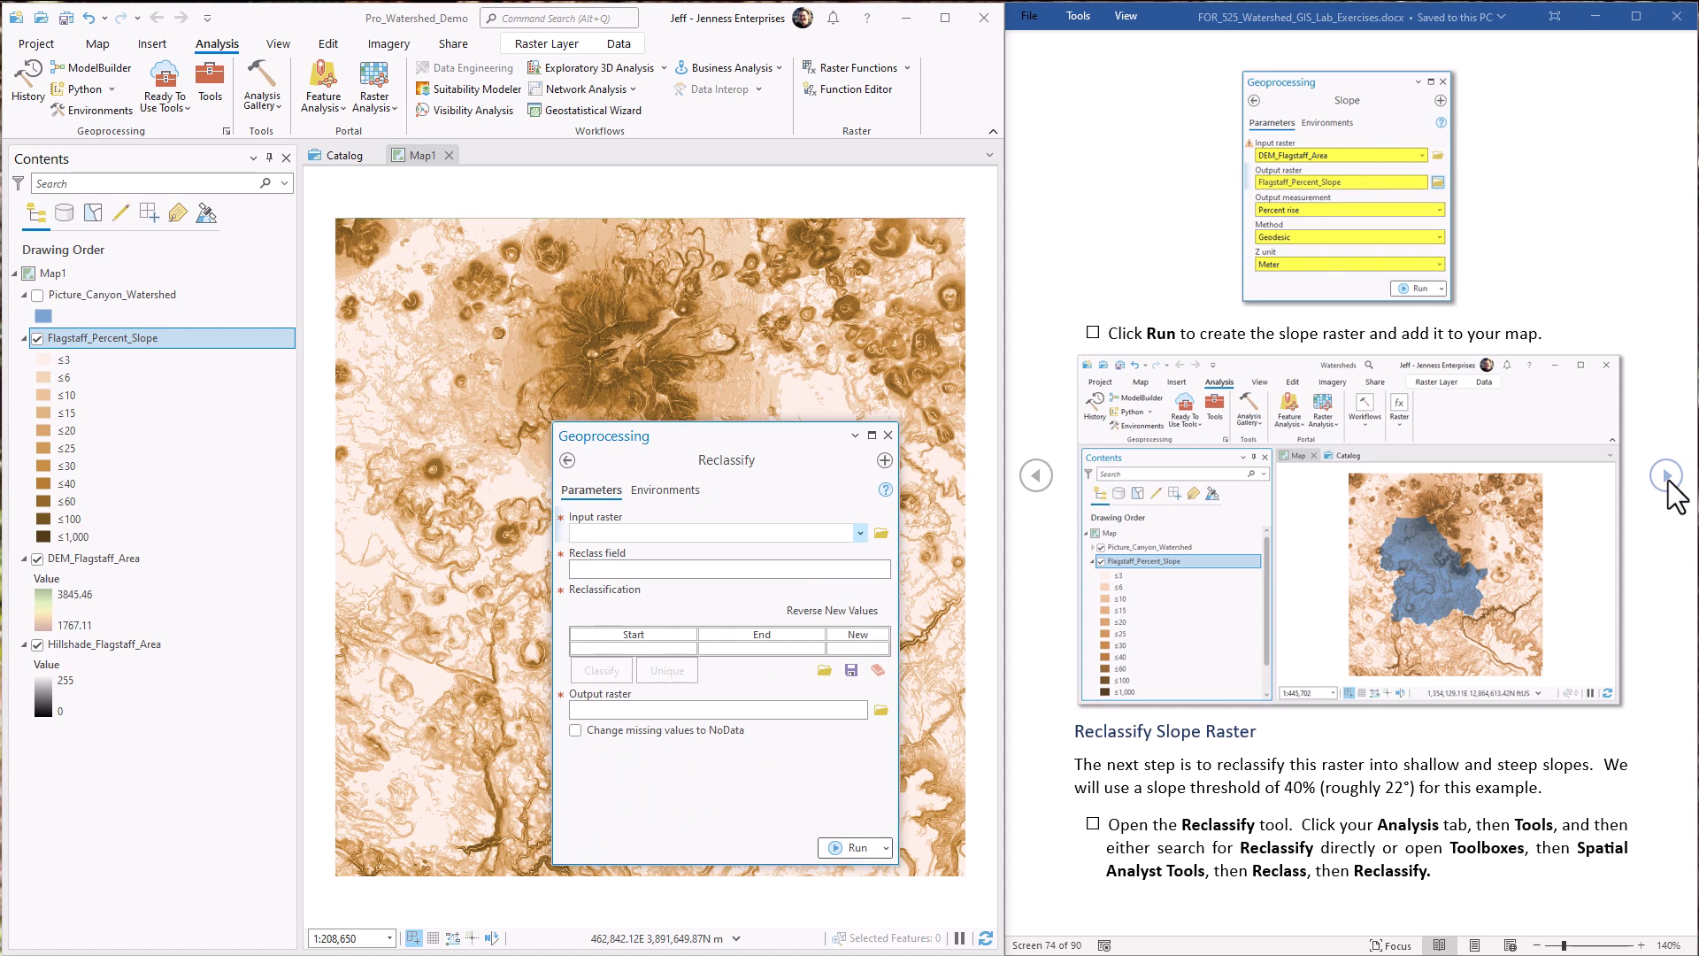
Reclassify Flagstaff_Percent_Slope into class 1 (0–40) and class 2 (40–1000).
{"action": "left_click", "coordinate": [1667, 474]}
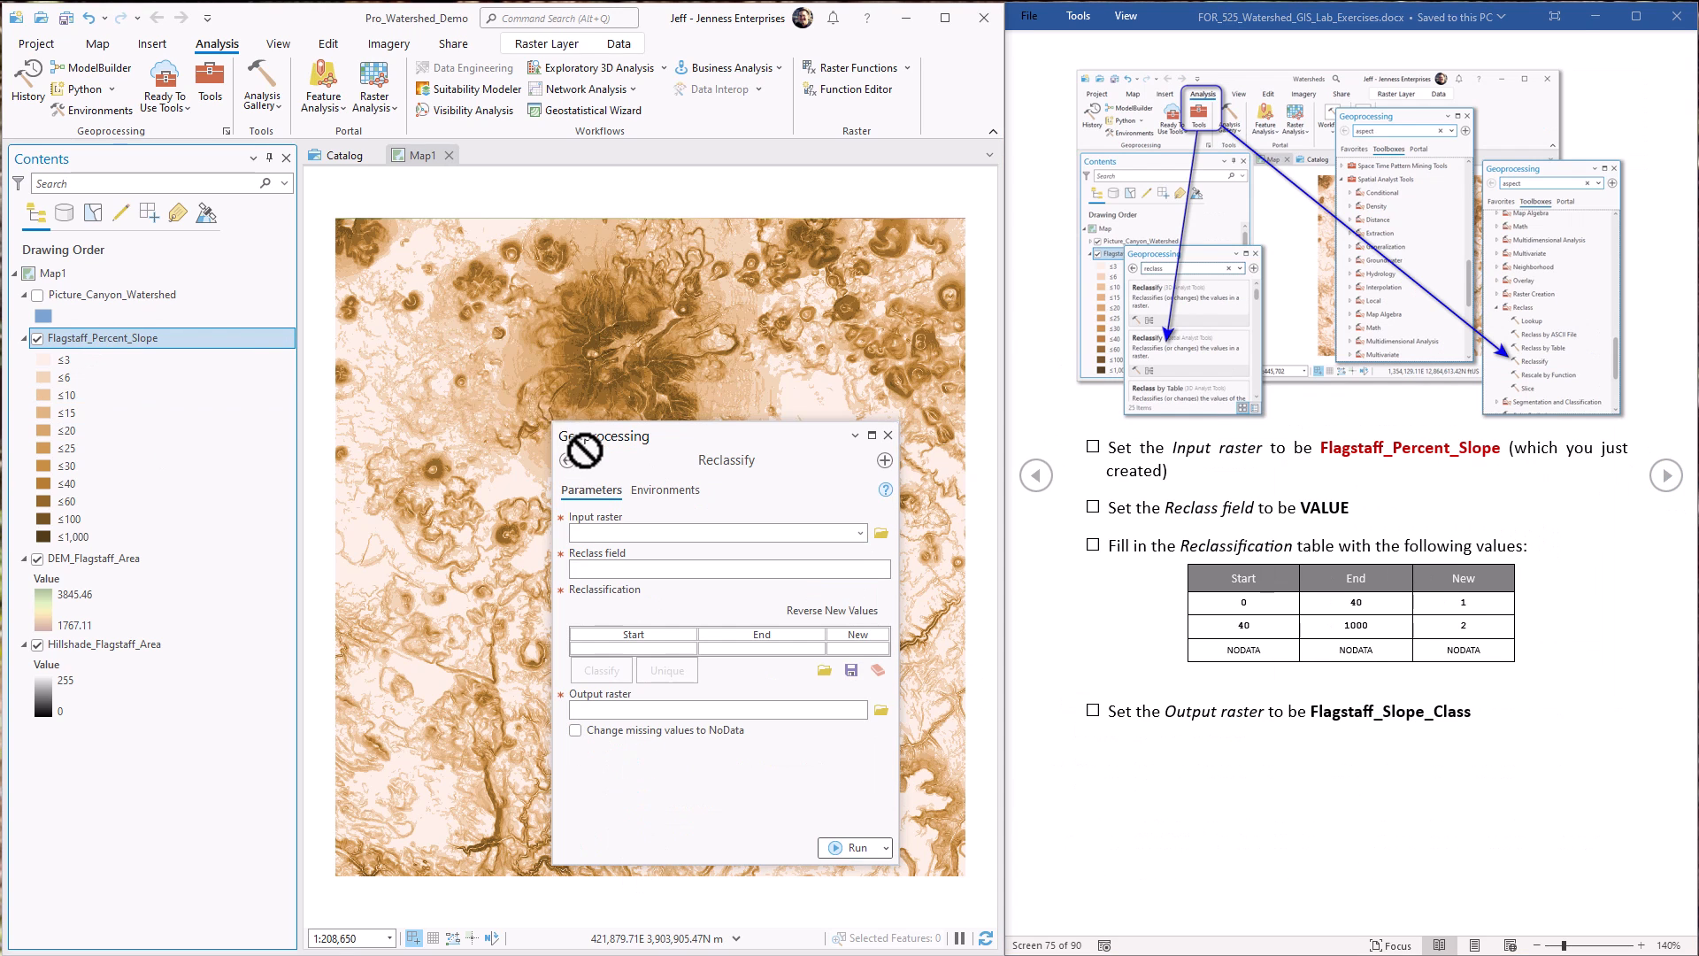
{"action": "left_click", "coordinate": [719, 532]}
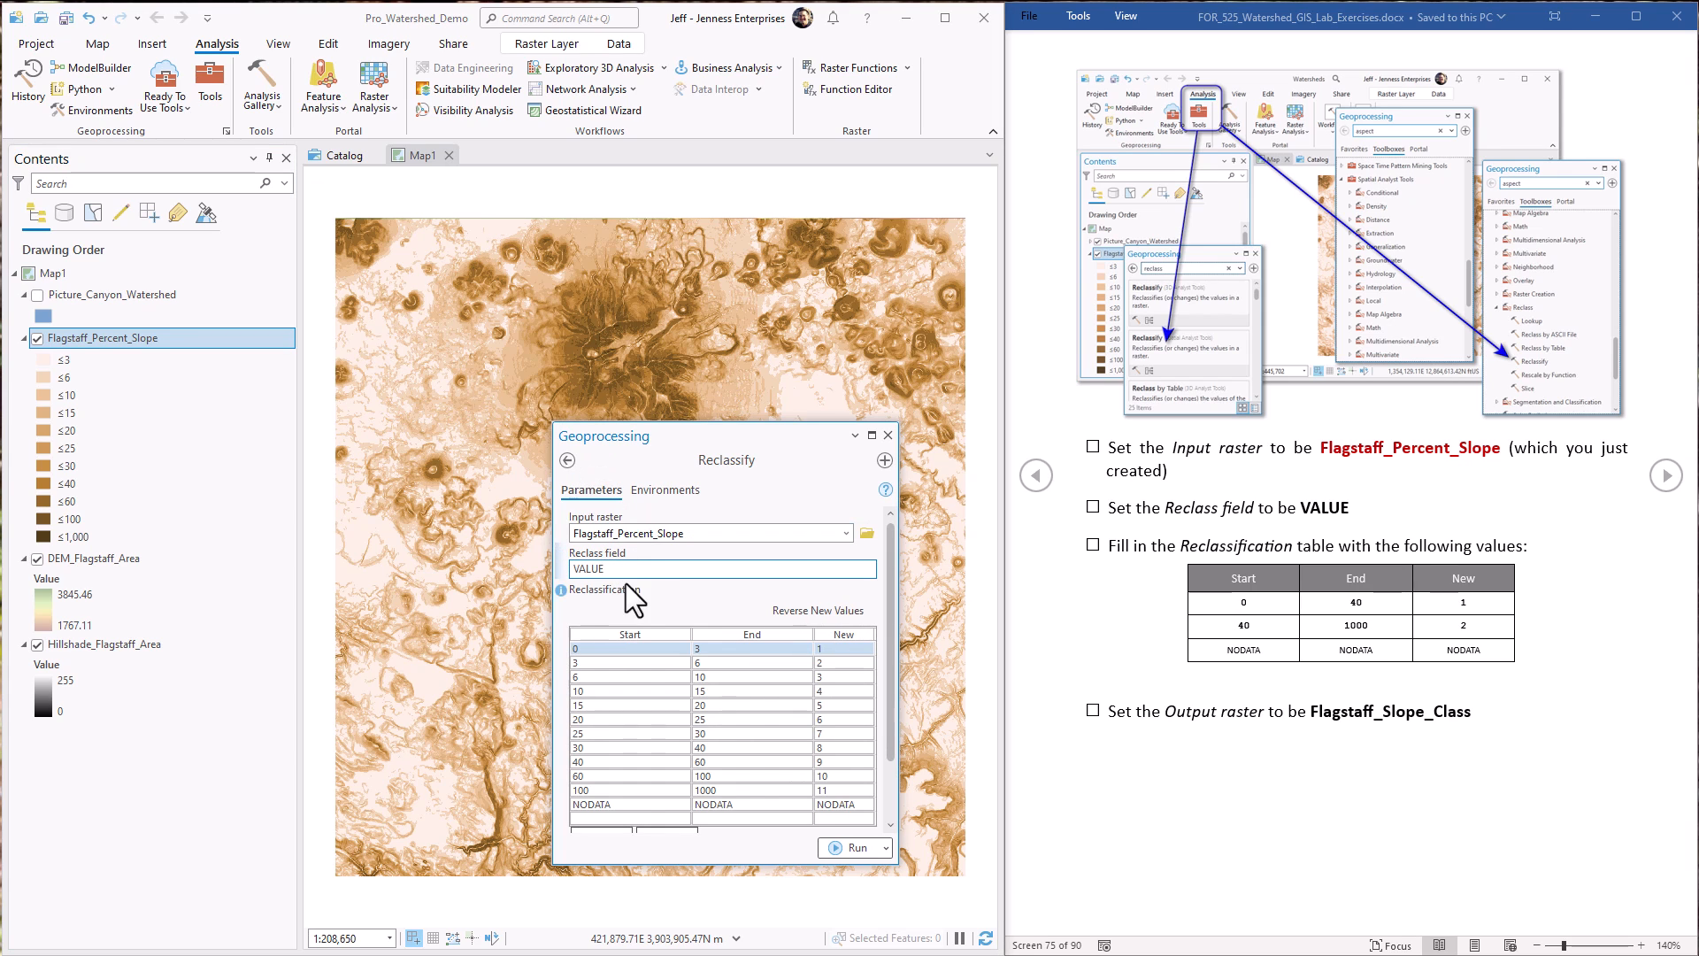
{"action": "scroll", "scroll_direction": "down", "scroll_amount": 3}
{"action": "type", "text": "40"}
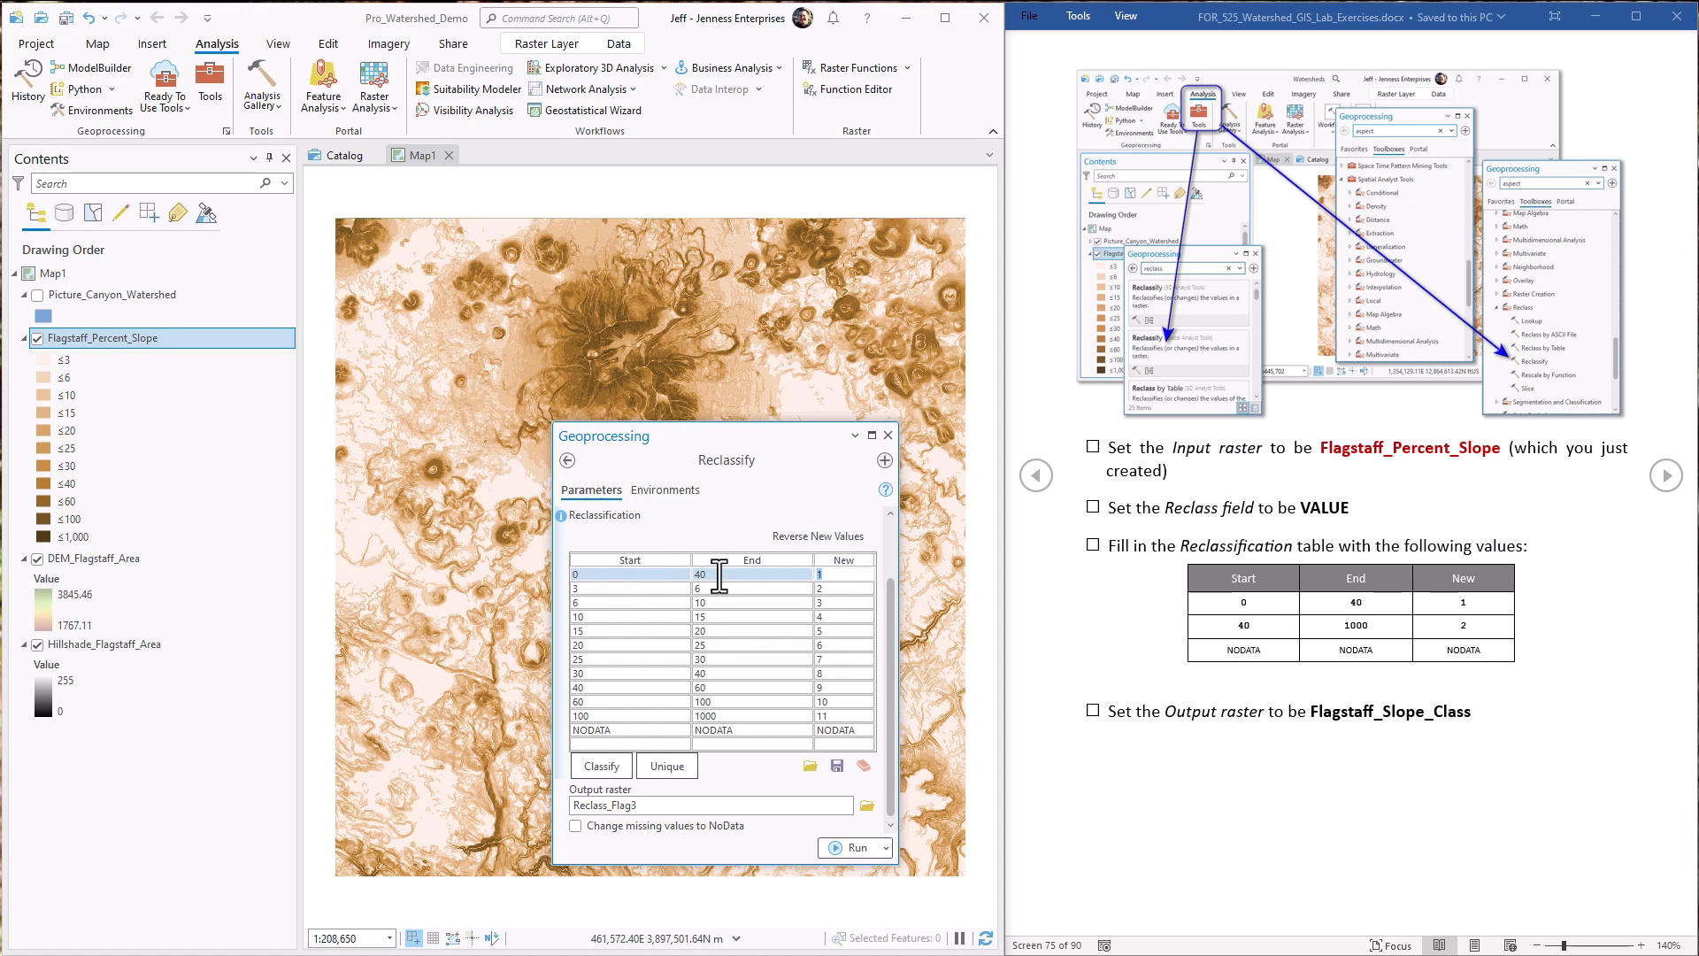
{"action": "left_click", "coordinate": [628, 588]}
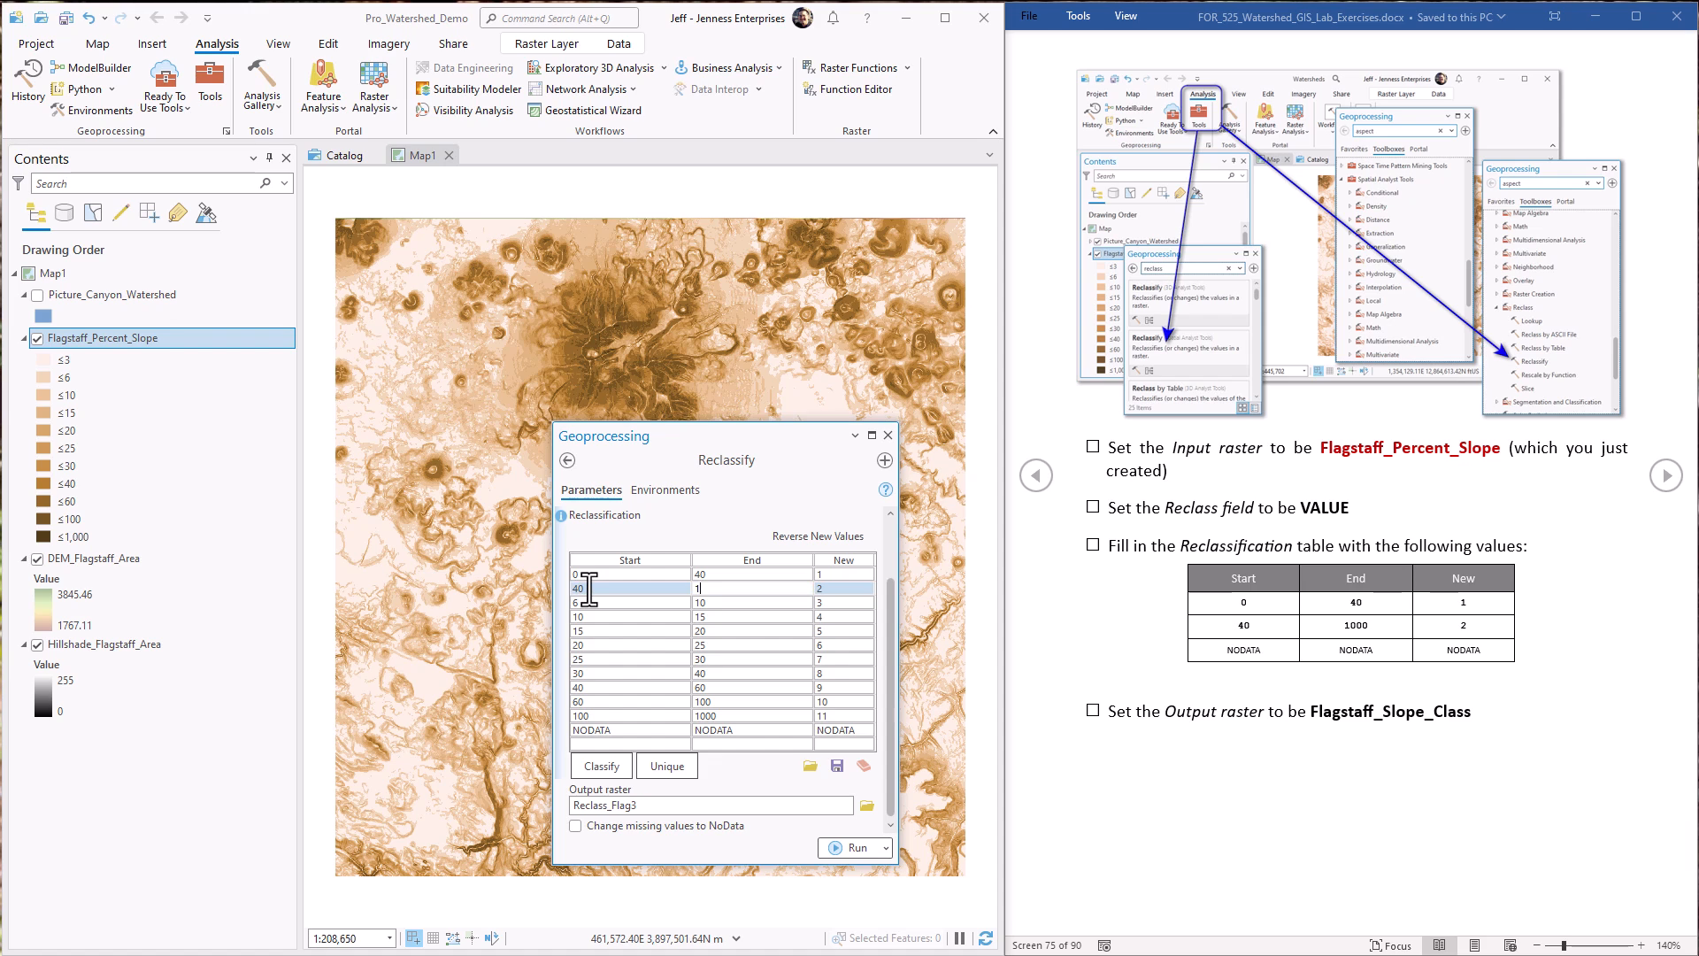
{"action": "type", "text": "1000"}
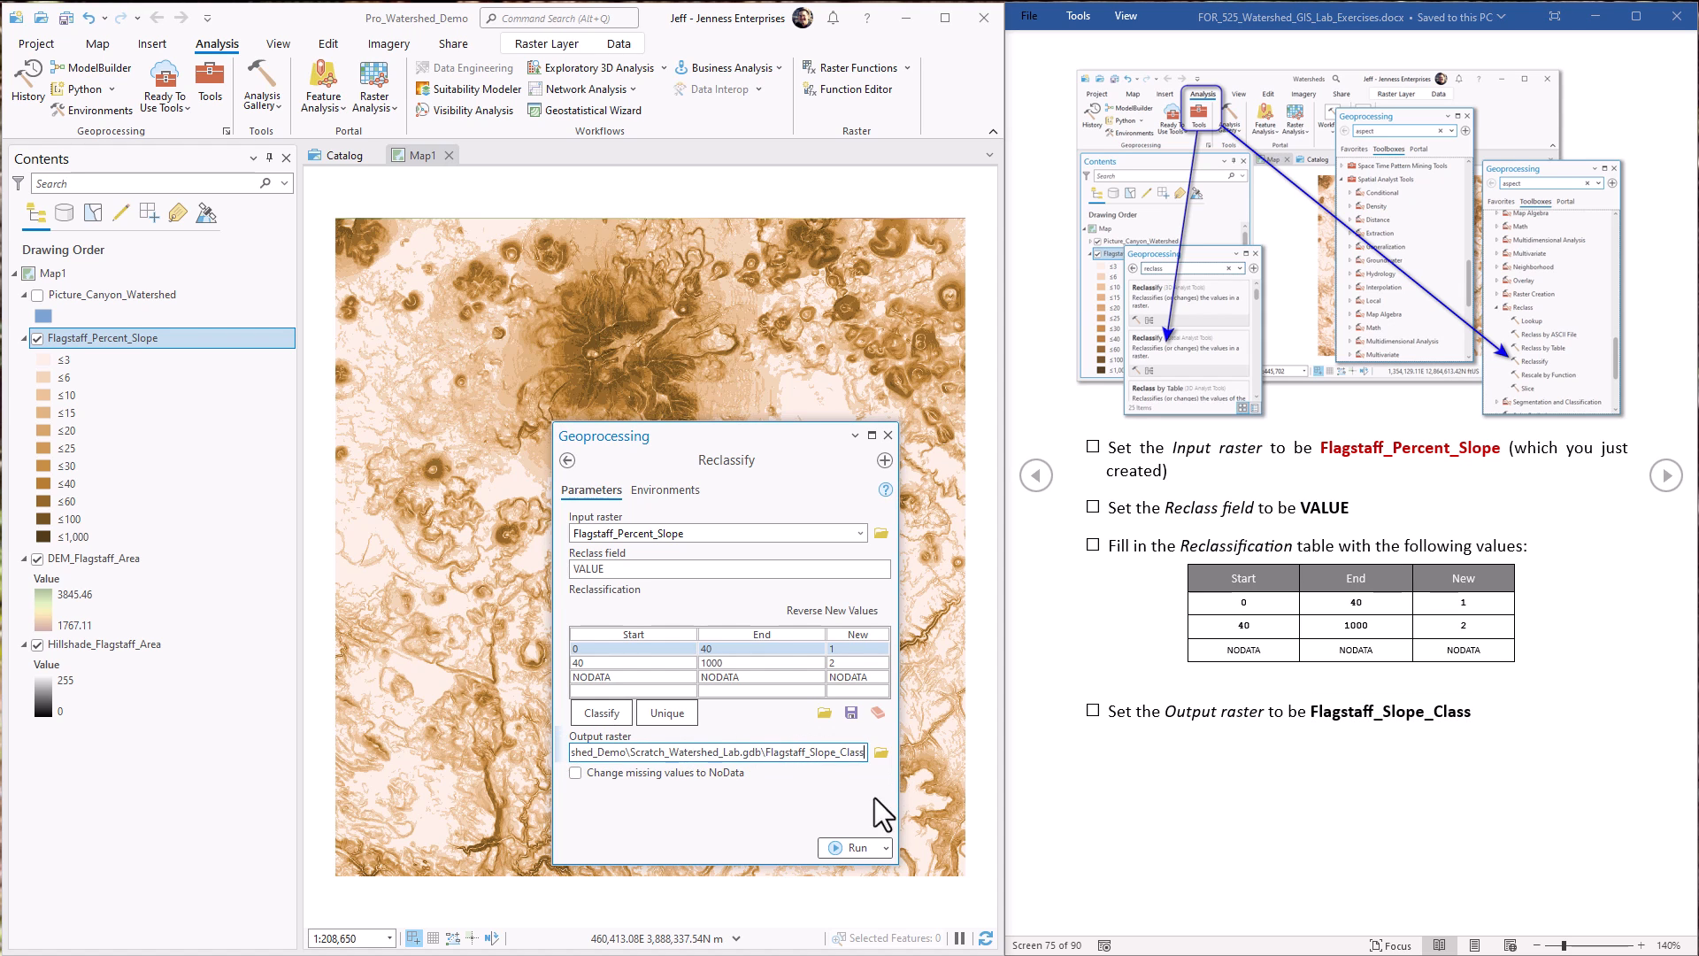
{"action": "left_click", "coordinate": [850, 848]}
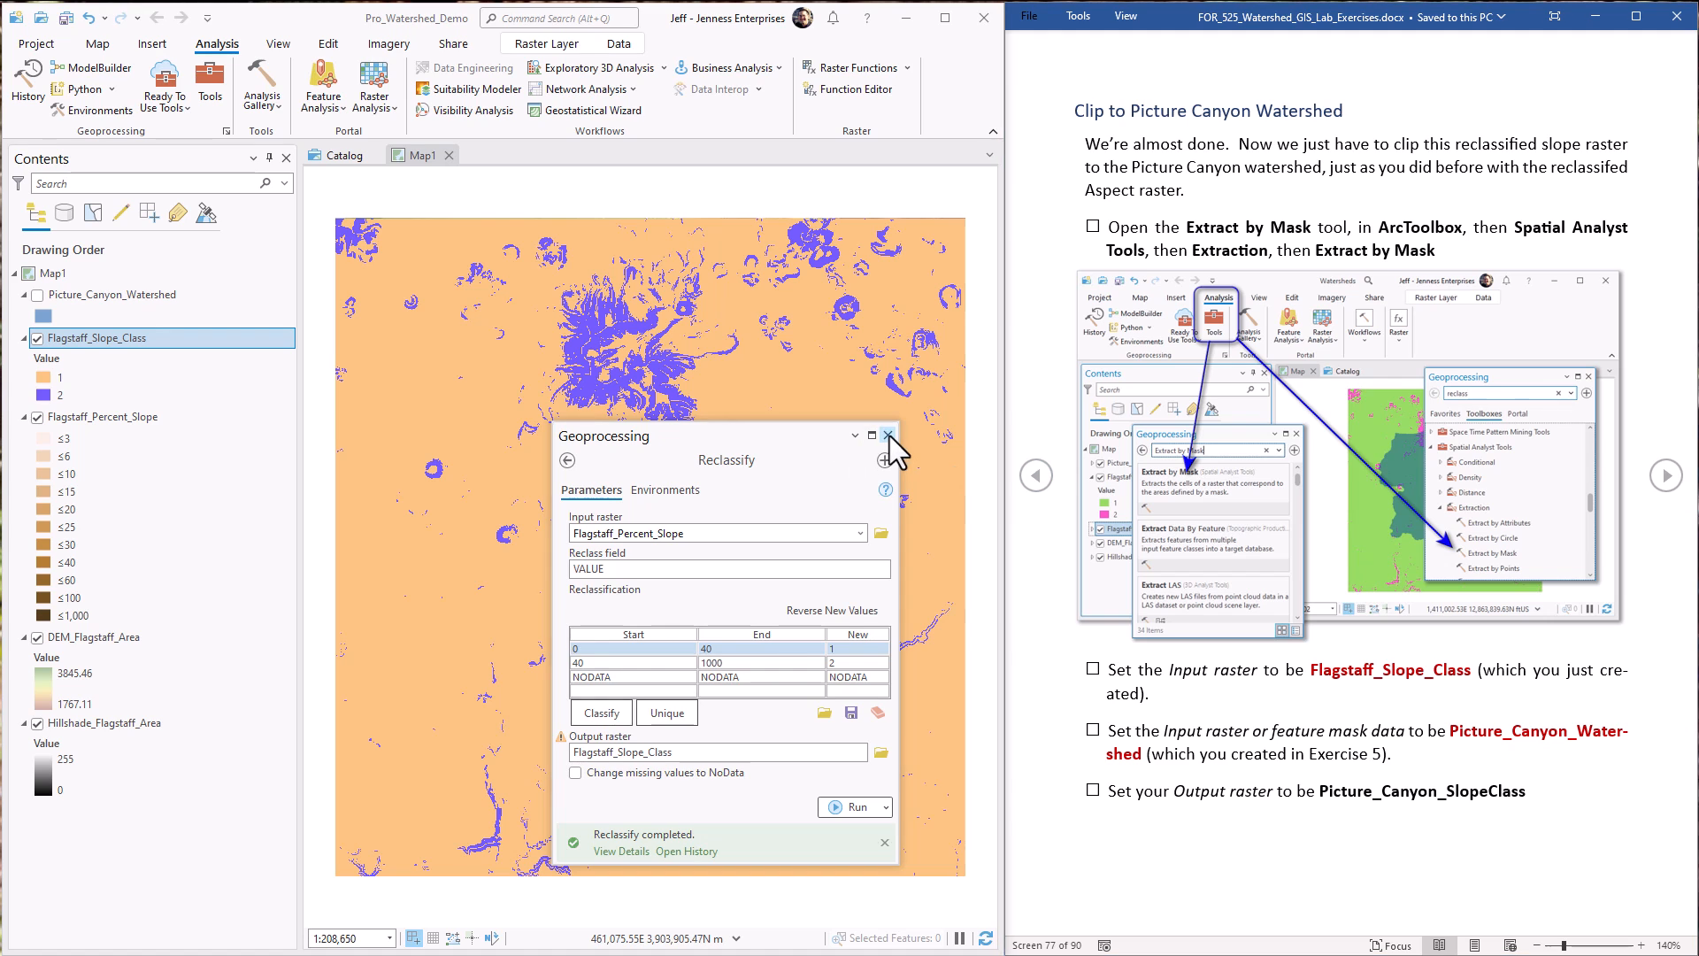
Close Reclassify and search geoprocessing tools for 'extract by mask'.
{"action": "left_click", "coordinate": [889, 435]}
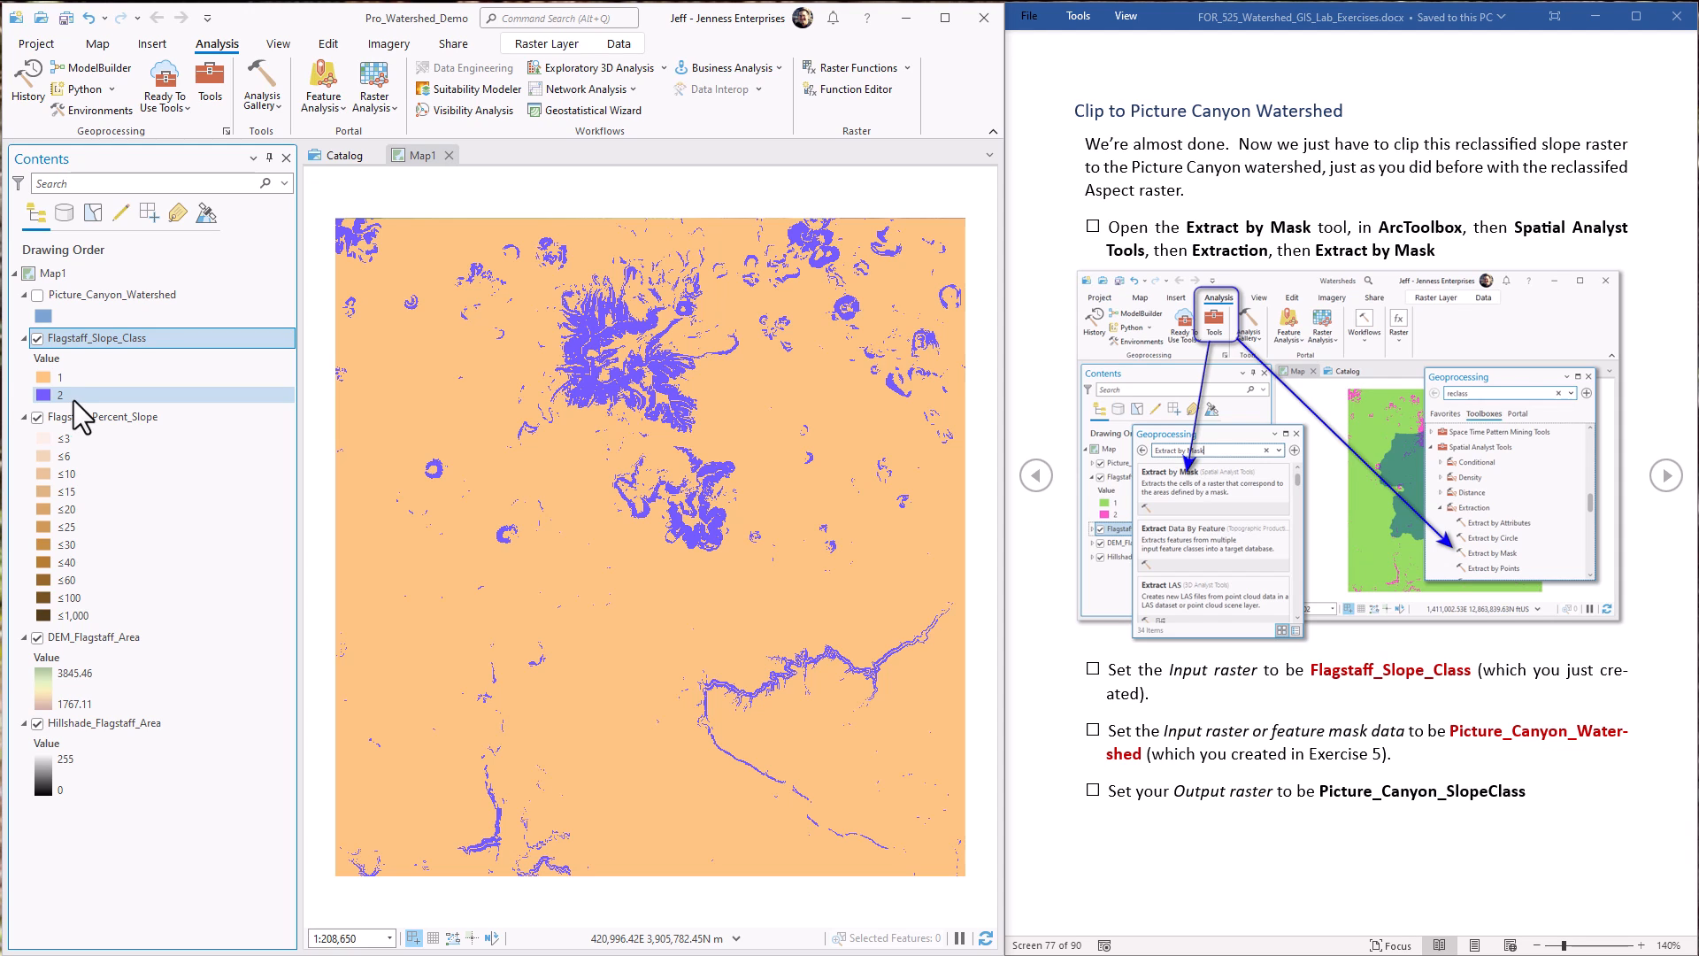
{"action": "left_click", "coordinate": [105, 416]}
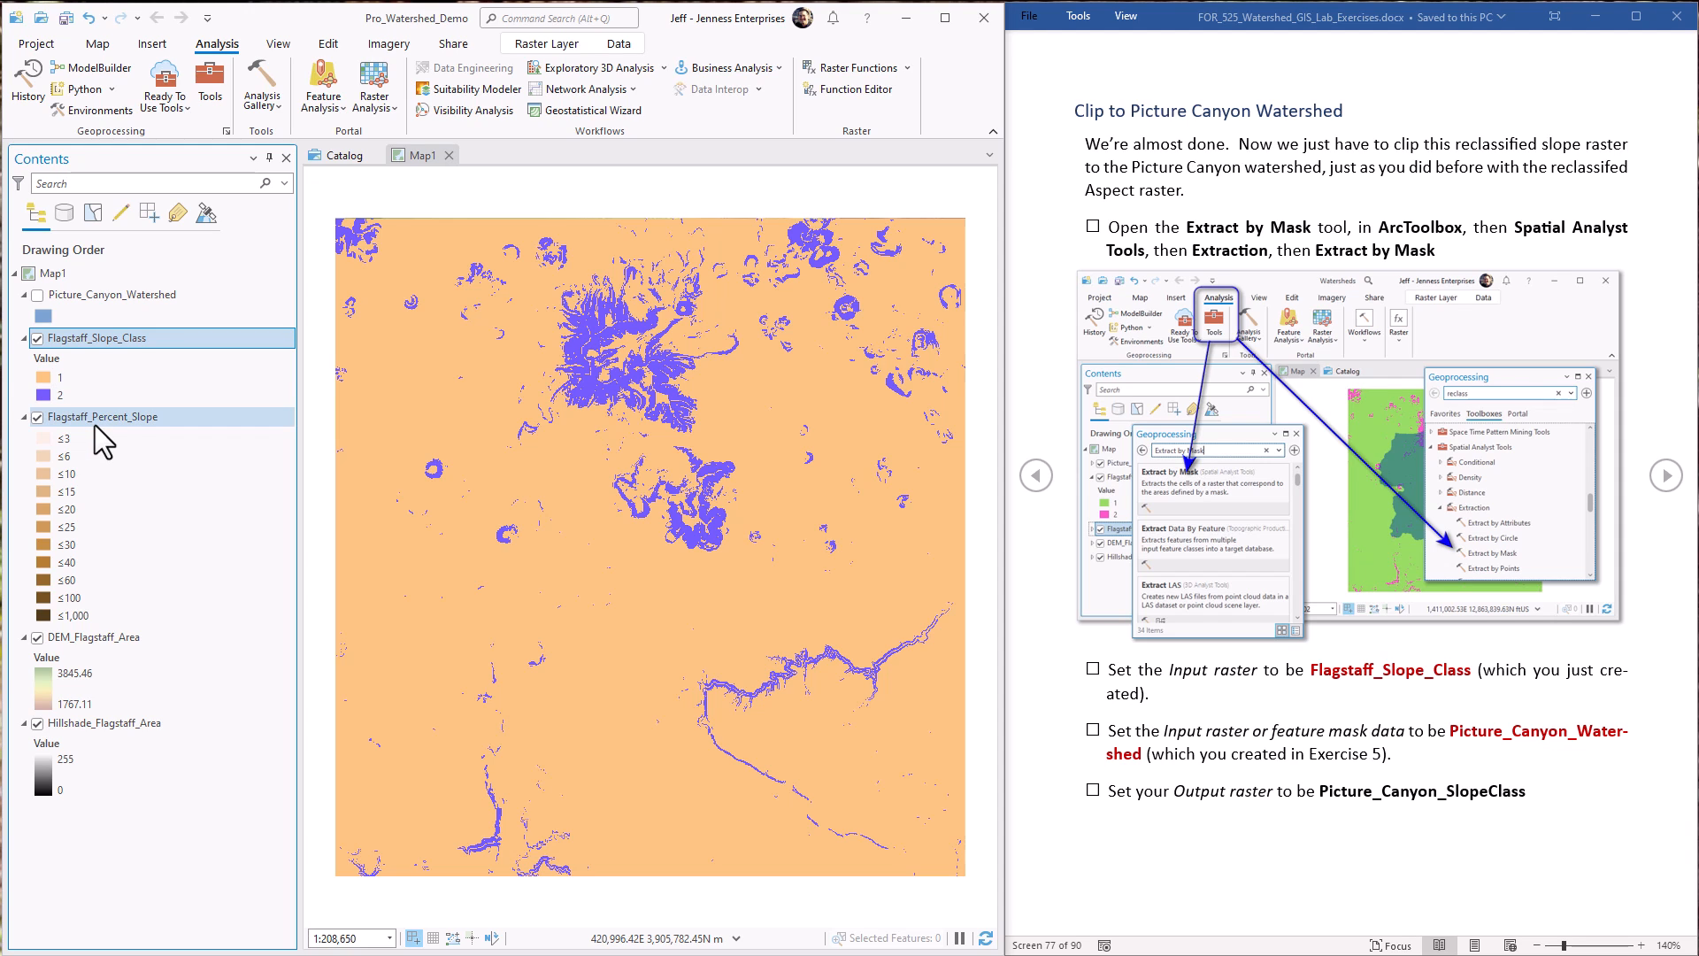
{"action": "left_click", "coordinate": [210, 83]}
{"action": "type", "text": "extract by mask"}
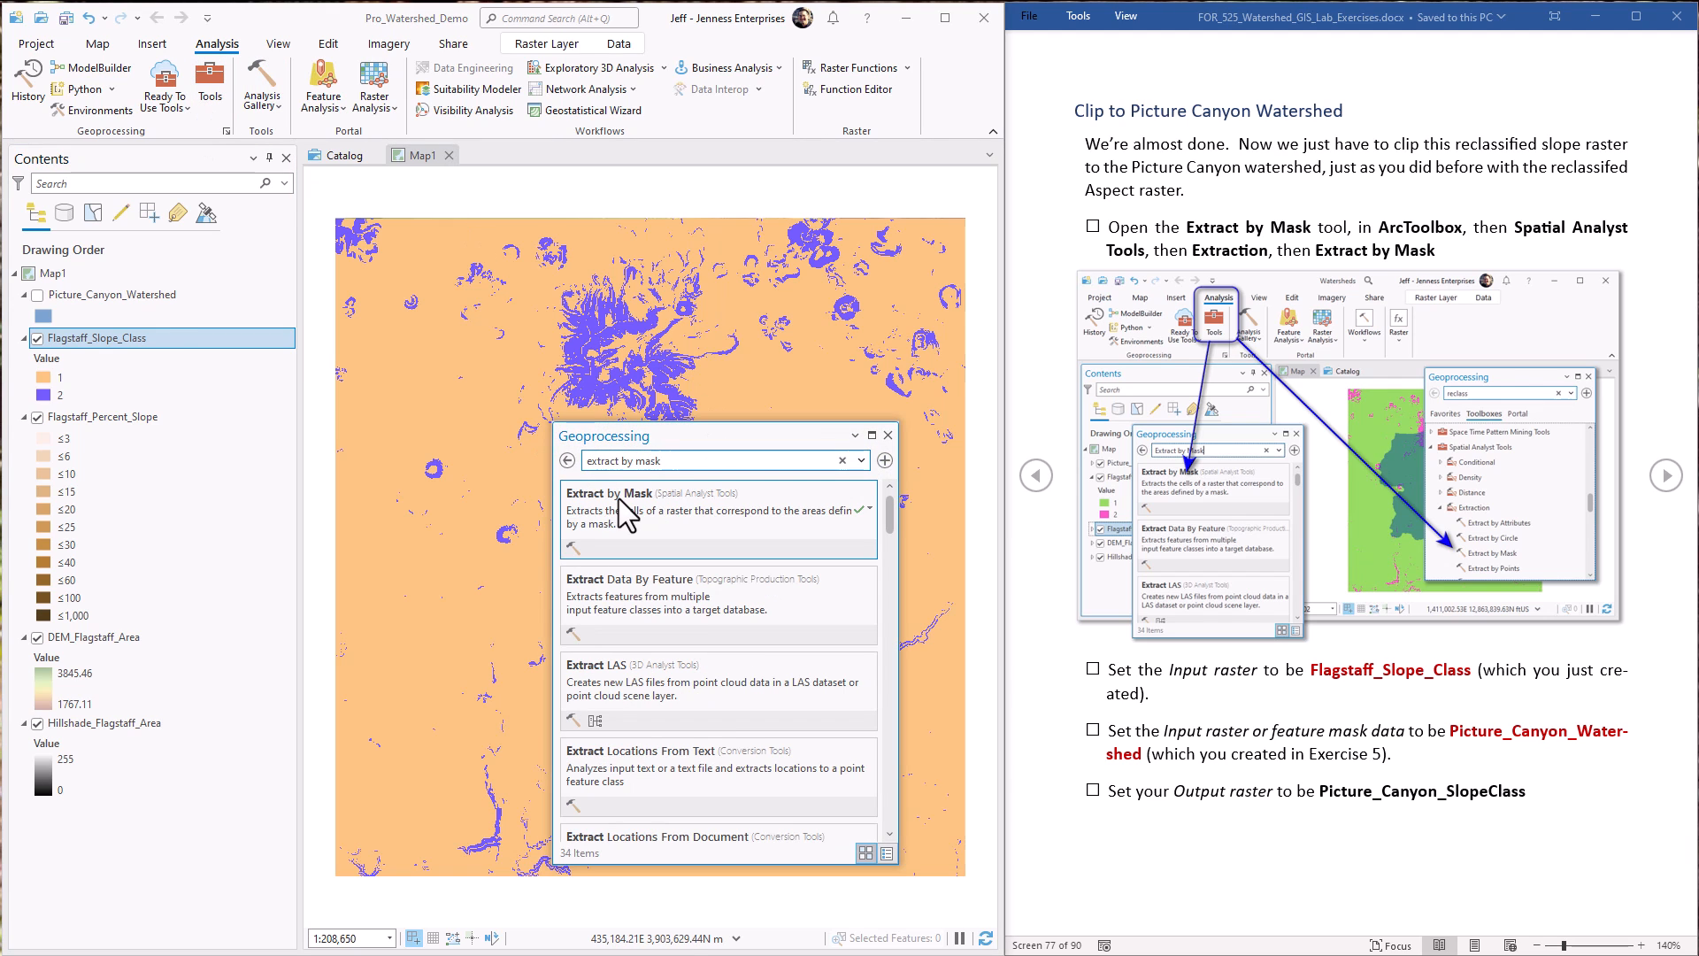
Extract Flagstaff_Slope_Class by the Picture_Canyon_Watershed mask into Picture_Canyon_SlopeClass.
{"action": "left_click", "coordinate": [616, 502]}
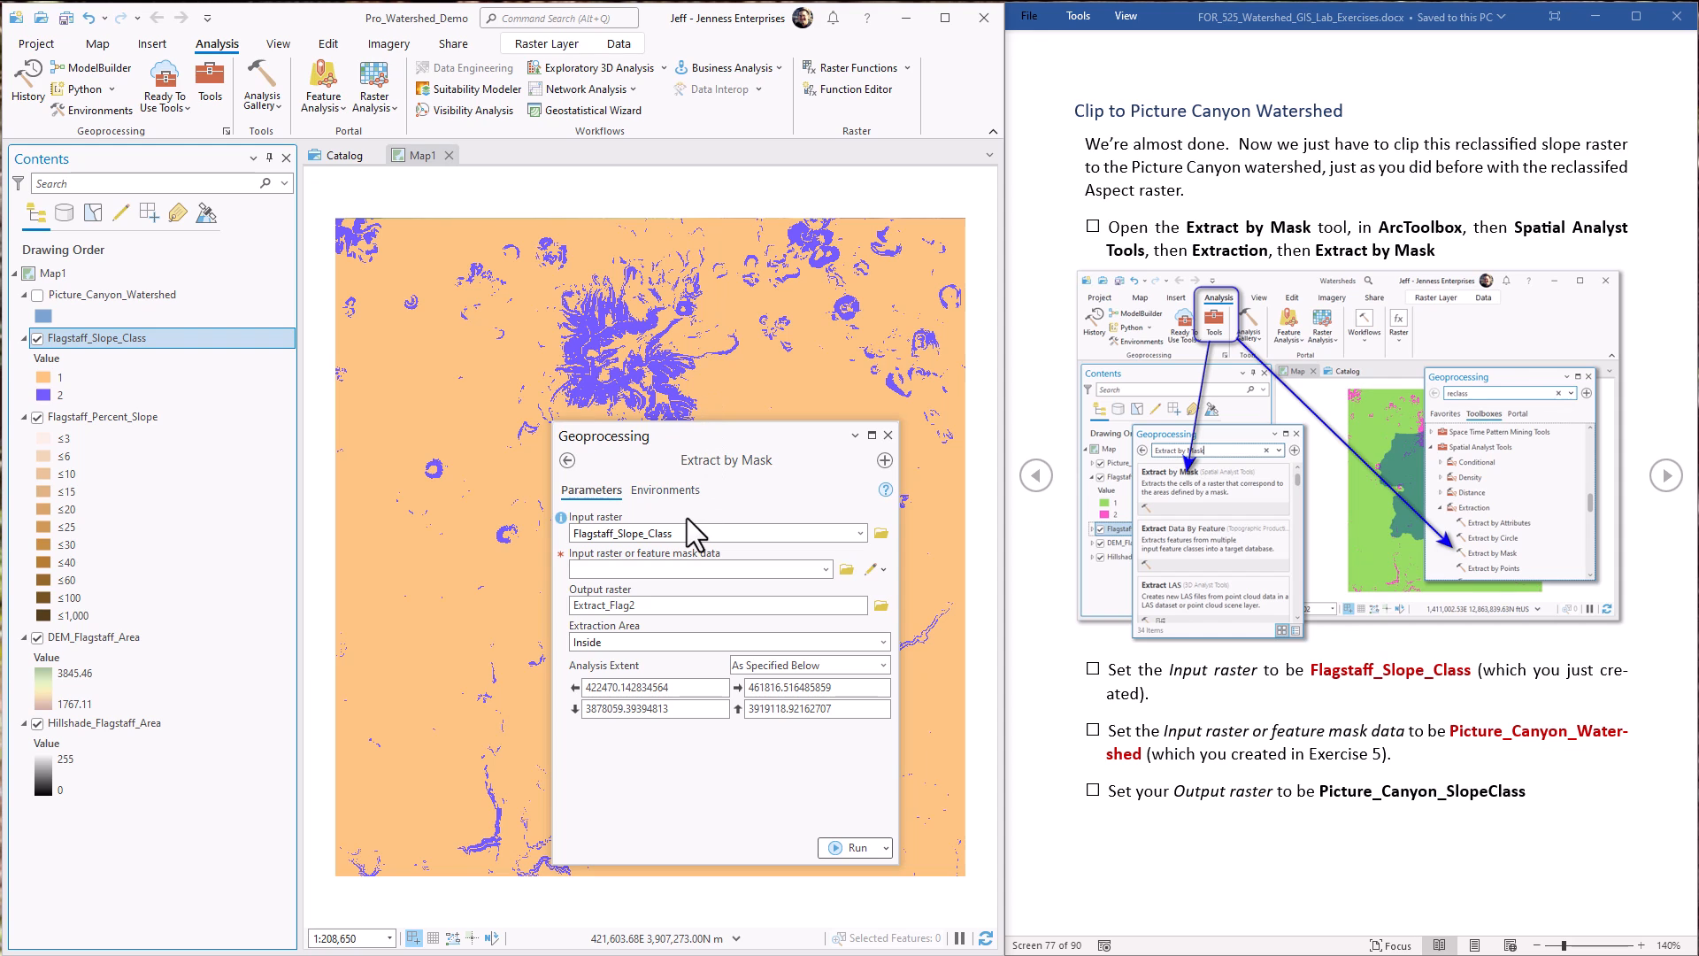
{"action": "left_click", "coordinate": [113, 294]}
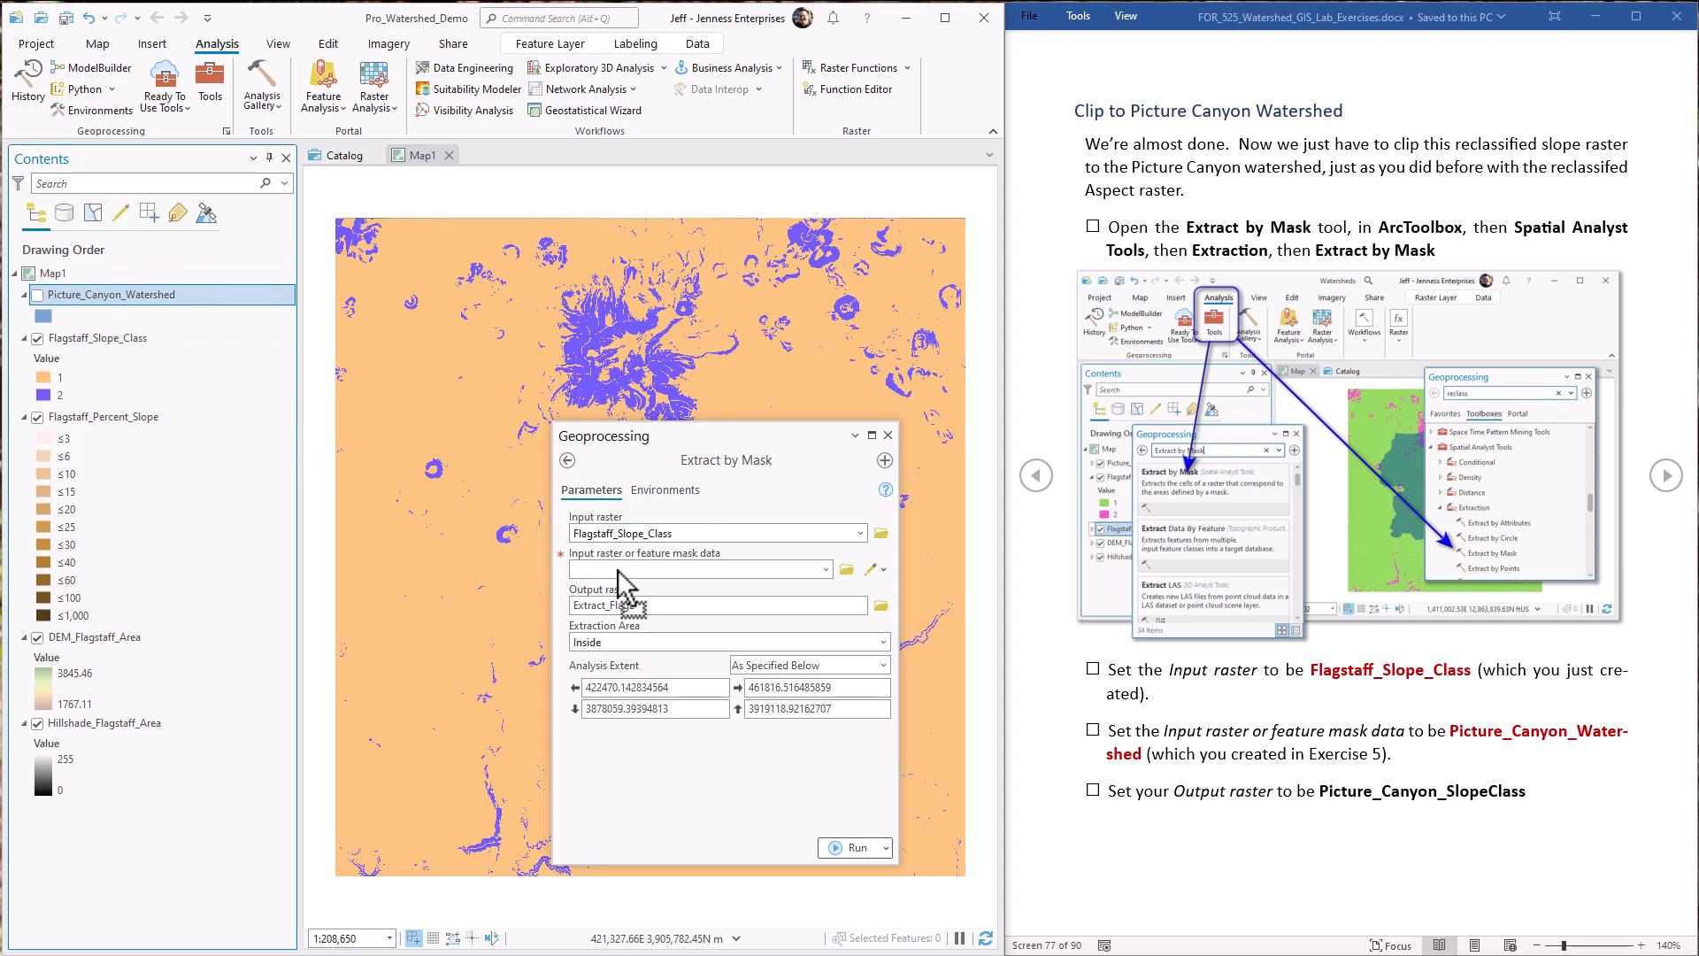
{"action": "left_click", "coordinate": [698, 569]}
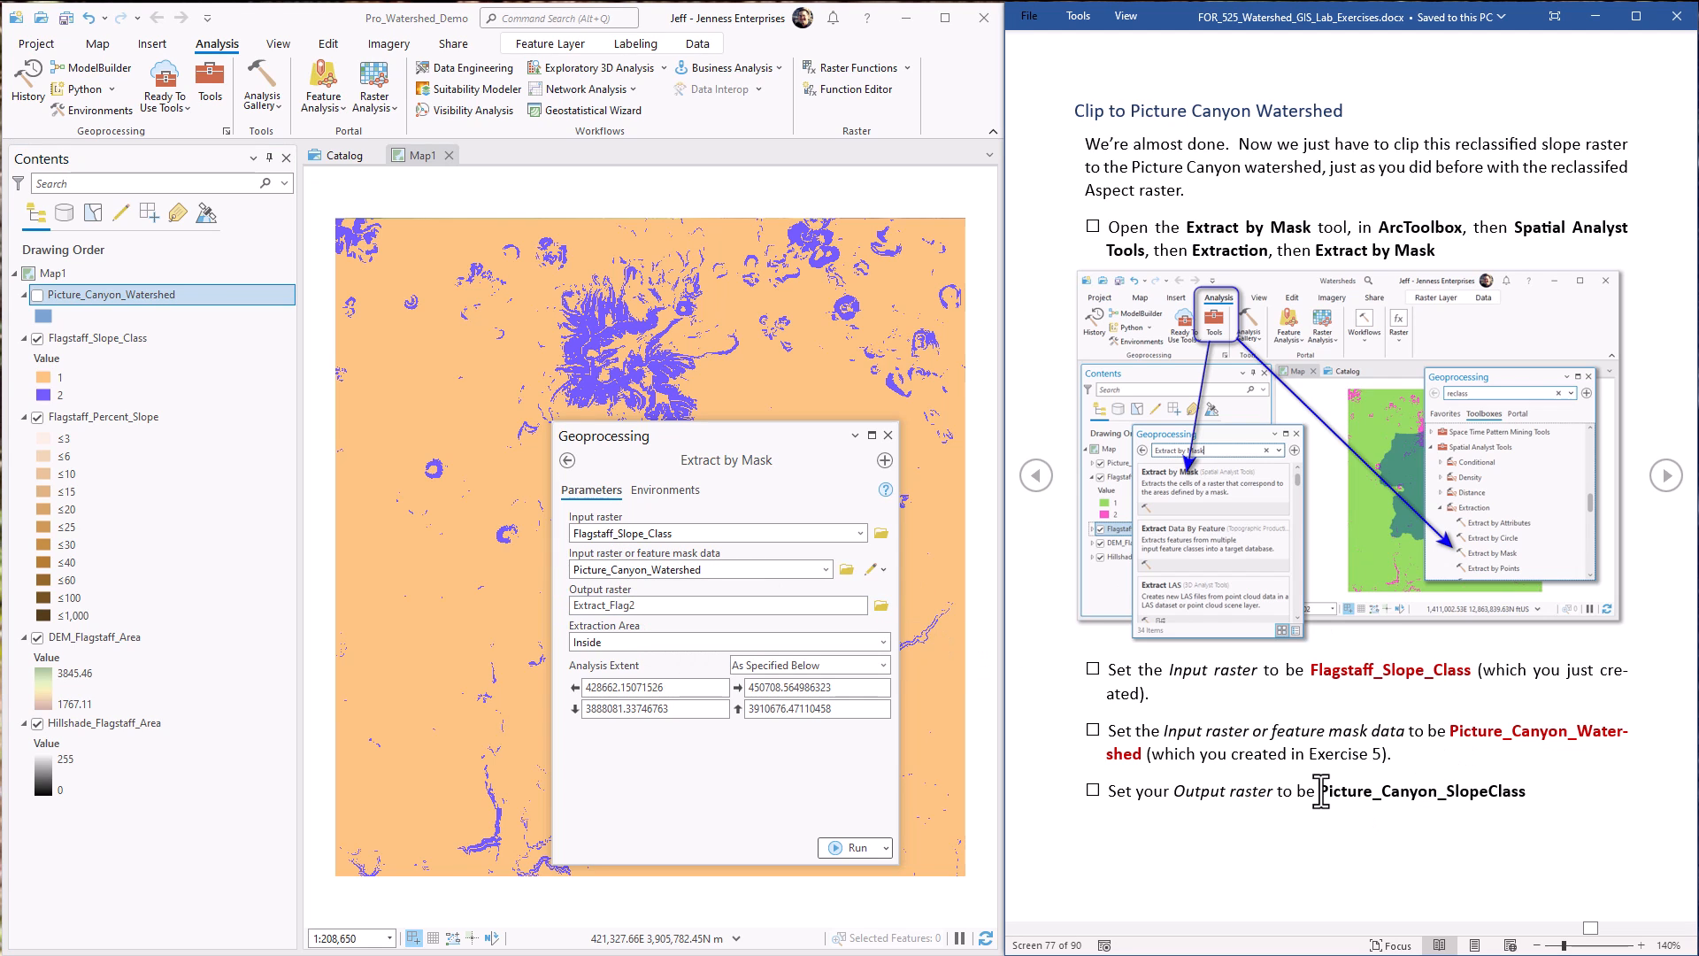
{"action": "double_click", "coordinate": [1422, 791]}
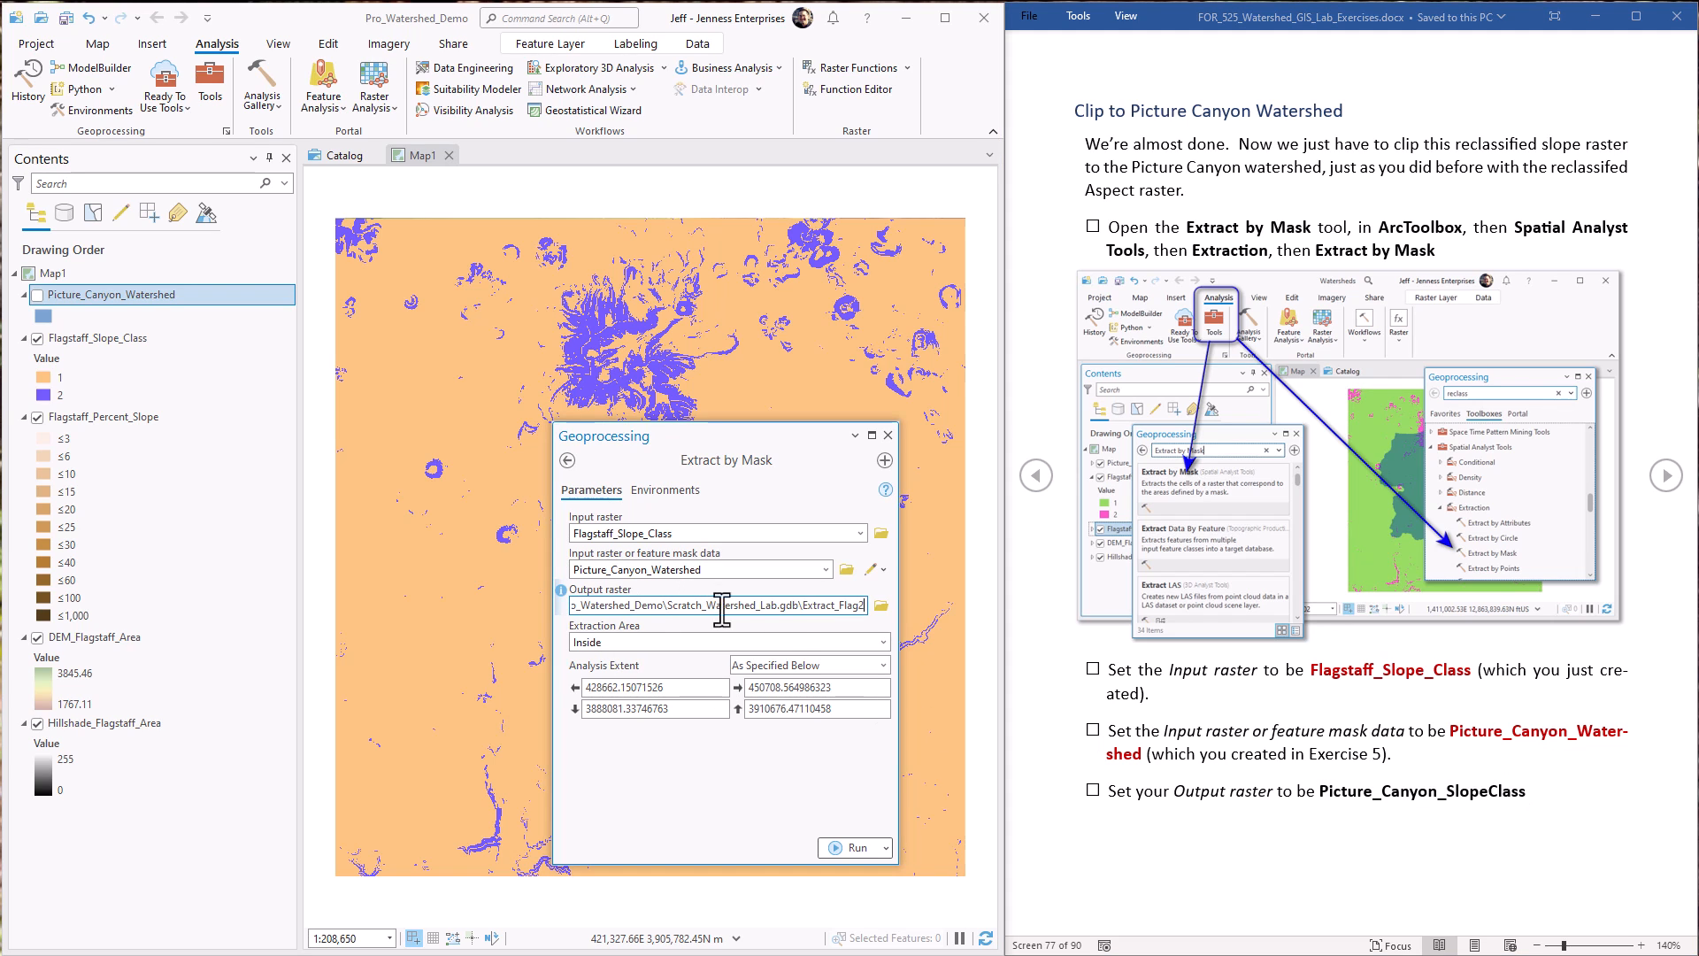
{"action": "double_click", "coordinate": [832, 604]}
{"action": "type", "text": "Picture_Canyon_SlopeClass"}
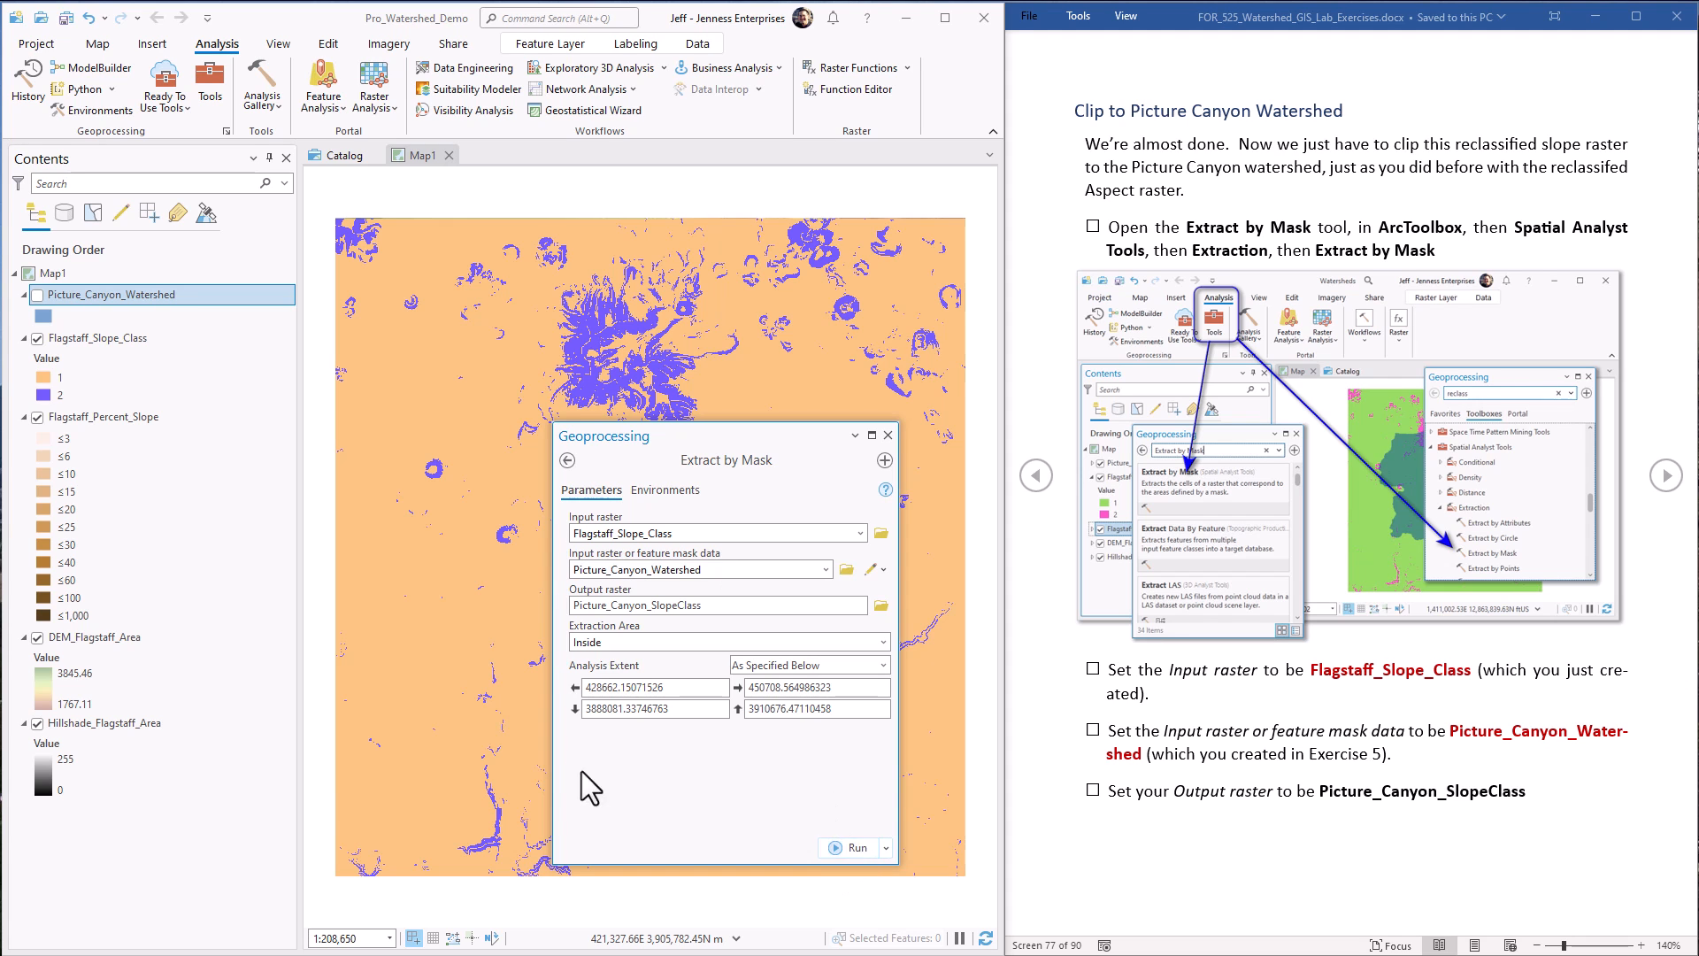
{"action": "left_click", "coordinate": [854, 848]}
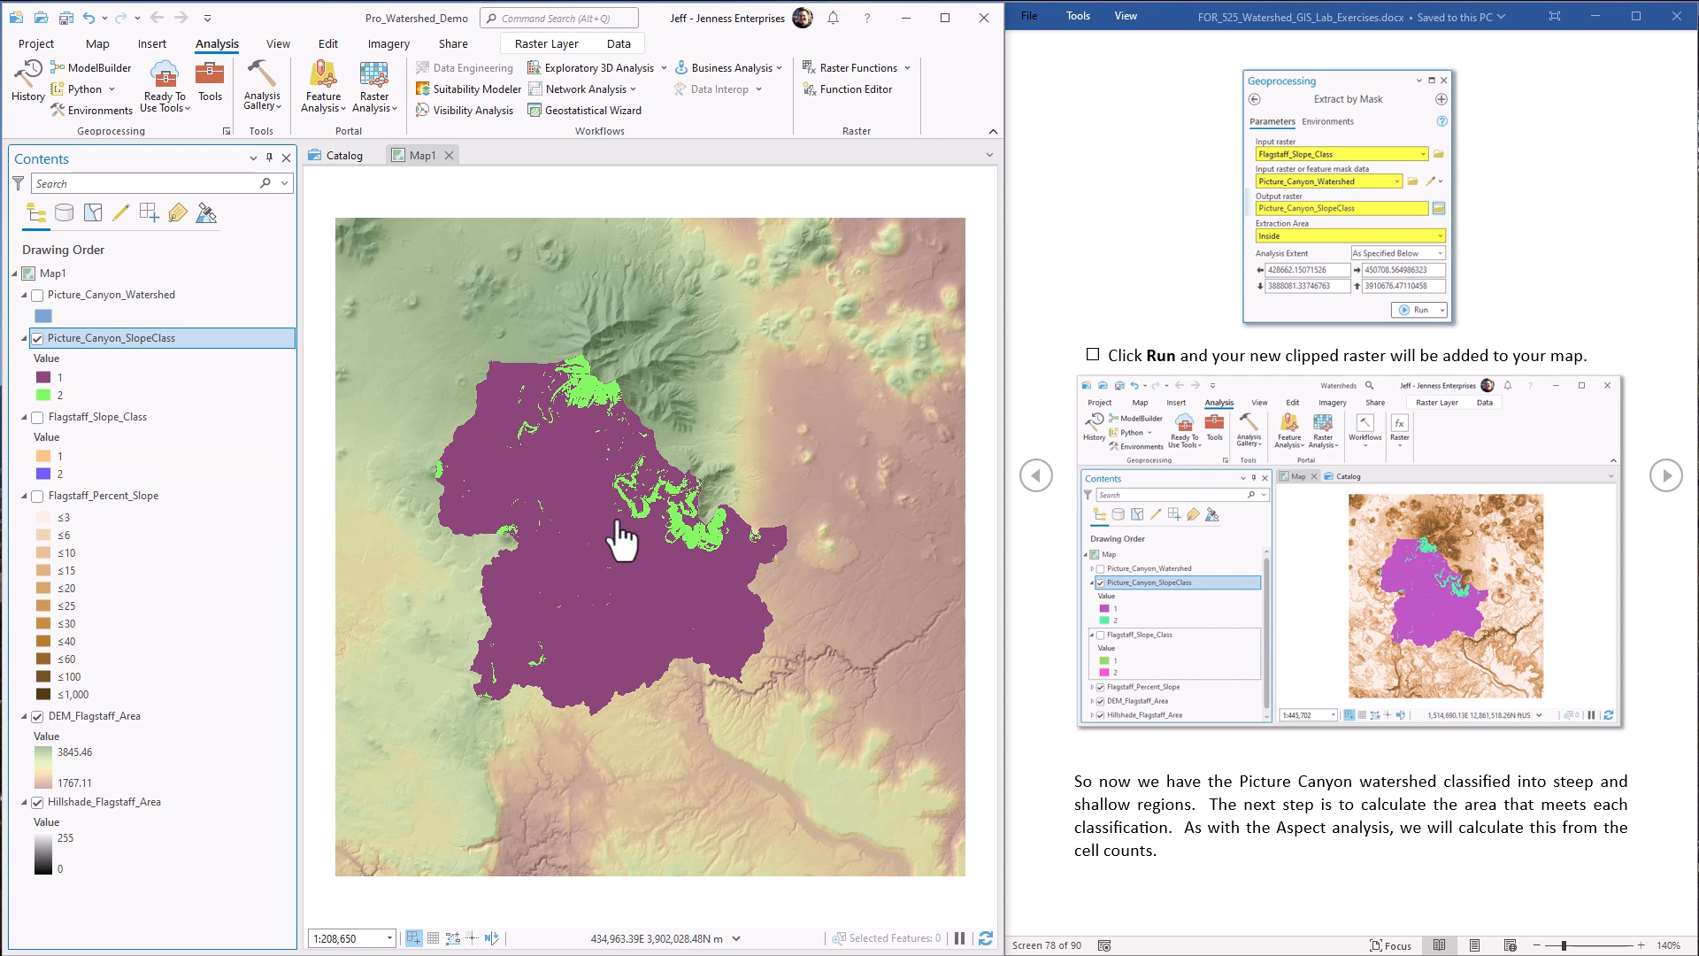
{"action": "mouse_move", "coordinate": [670, 507]}
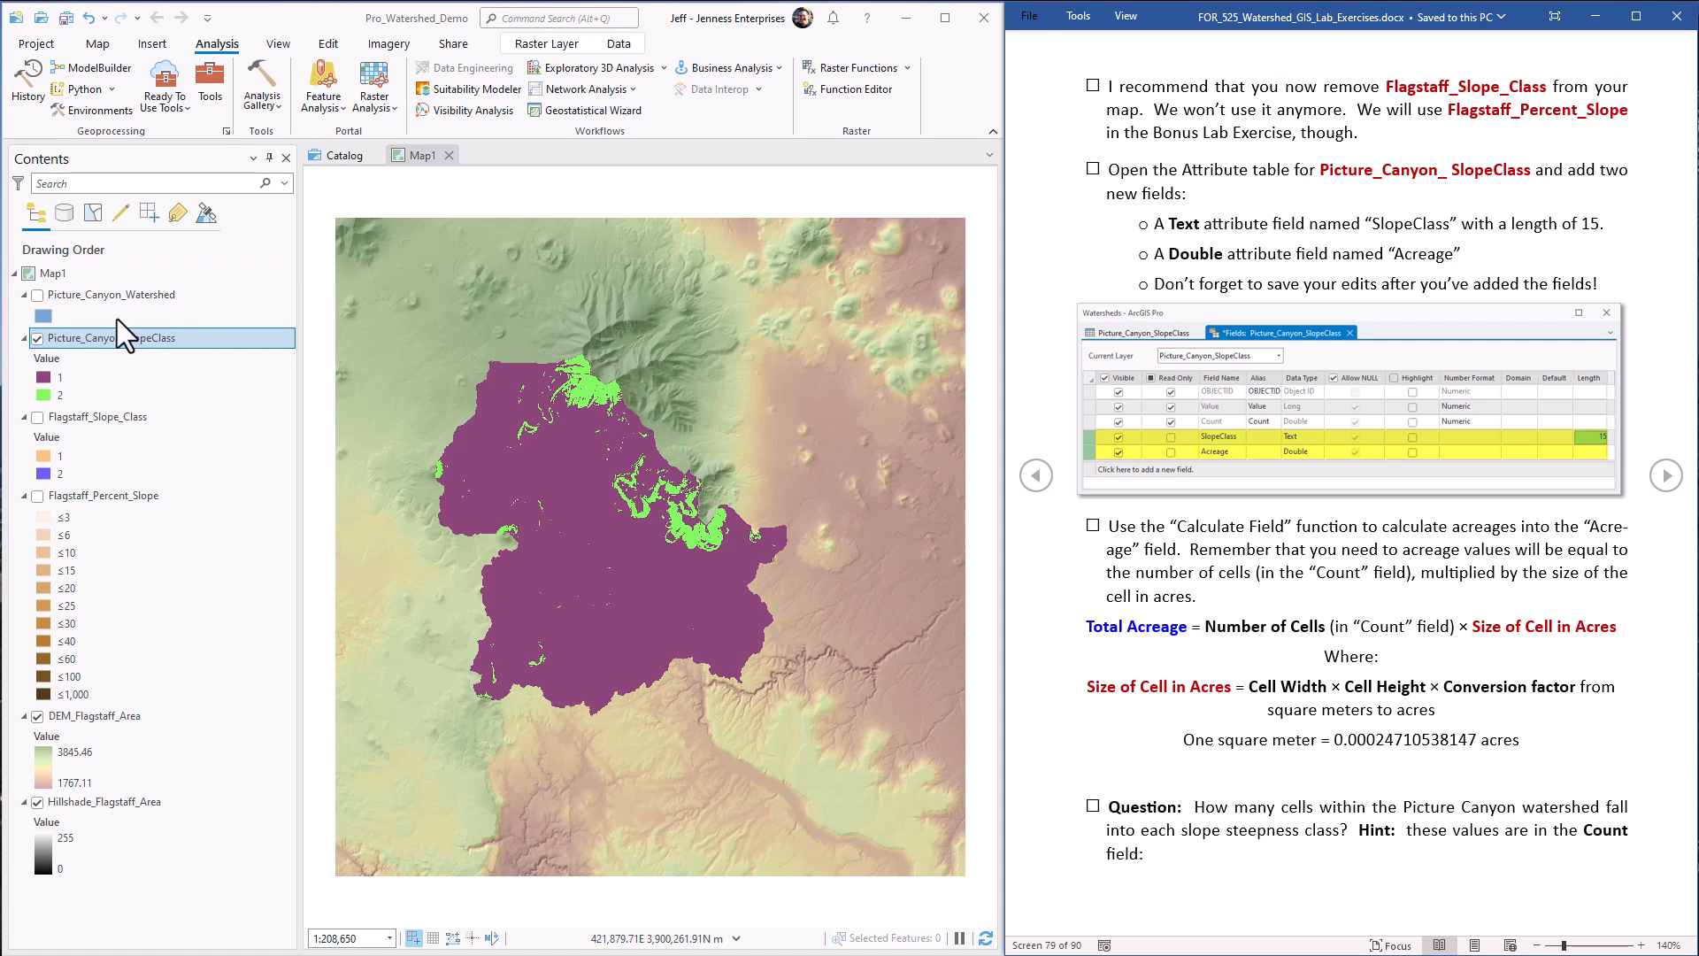
Open Picture_Canyon_SlopeClass's attribute table and add a SlopeClass text field.
{"action": "right_click", "coordinate": [97, 337]}
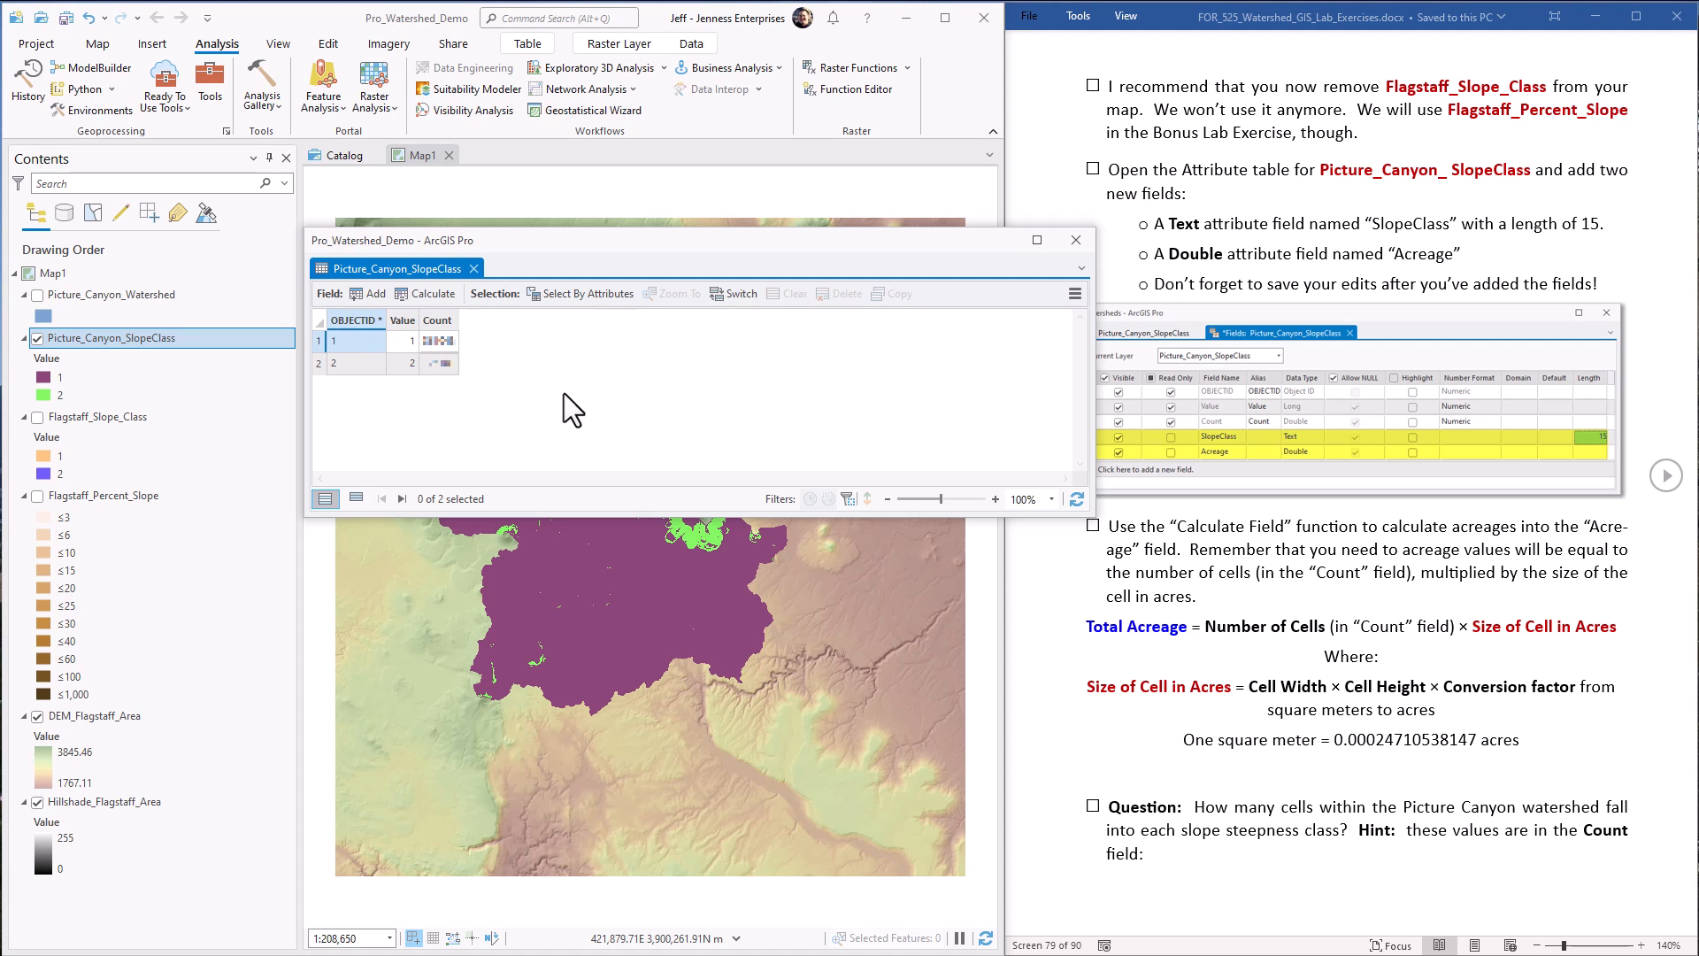
{"action": "mouse_move", "coordinate": [583, 395]}
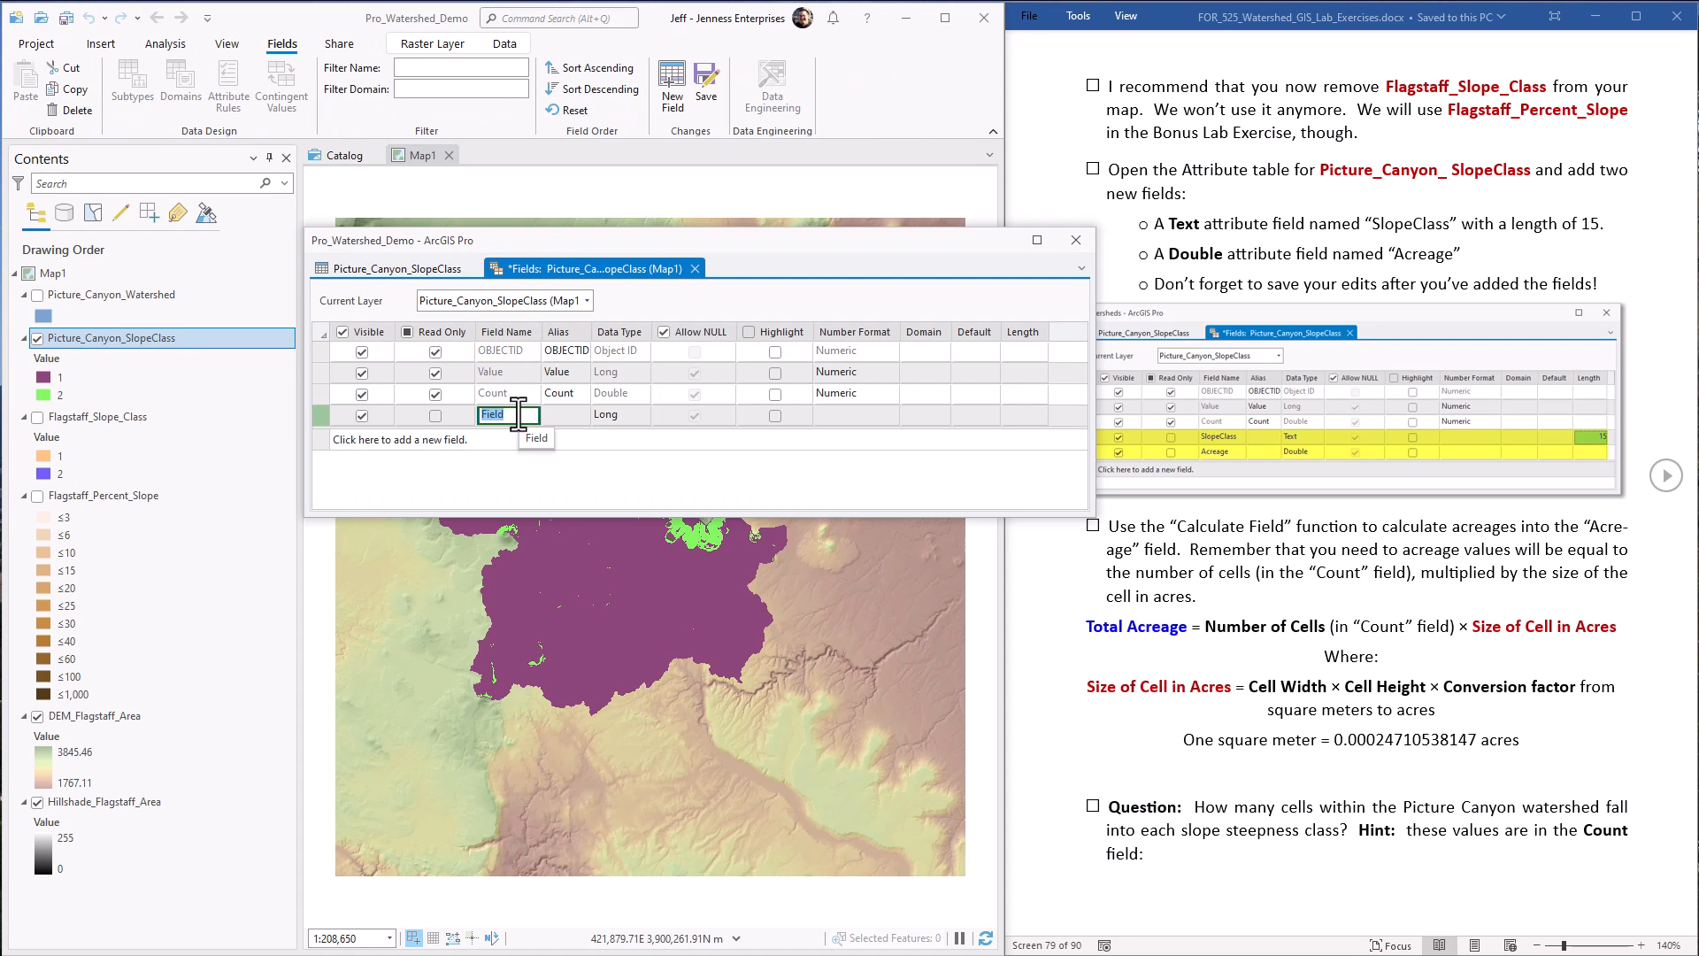
{"action": "type", "text": "SlopeClass"}
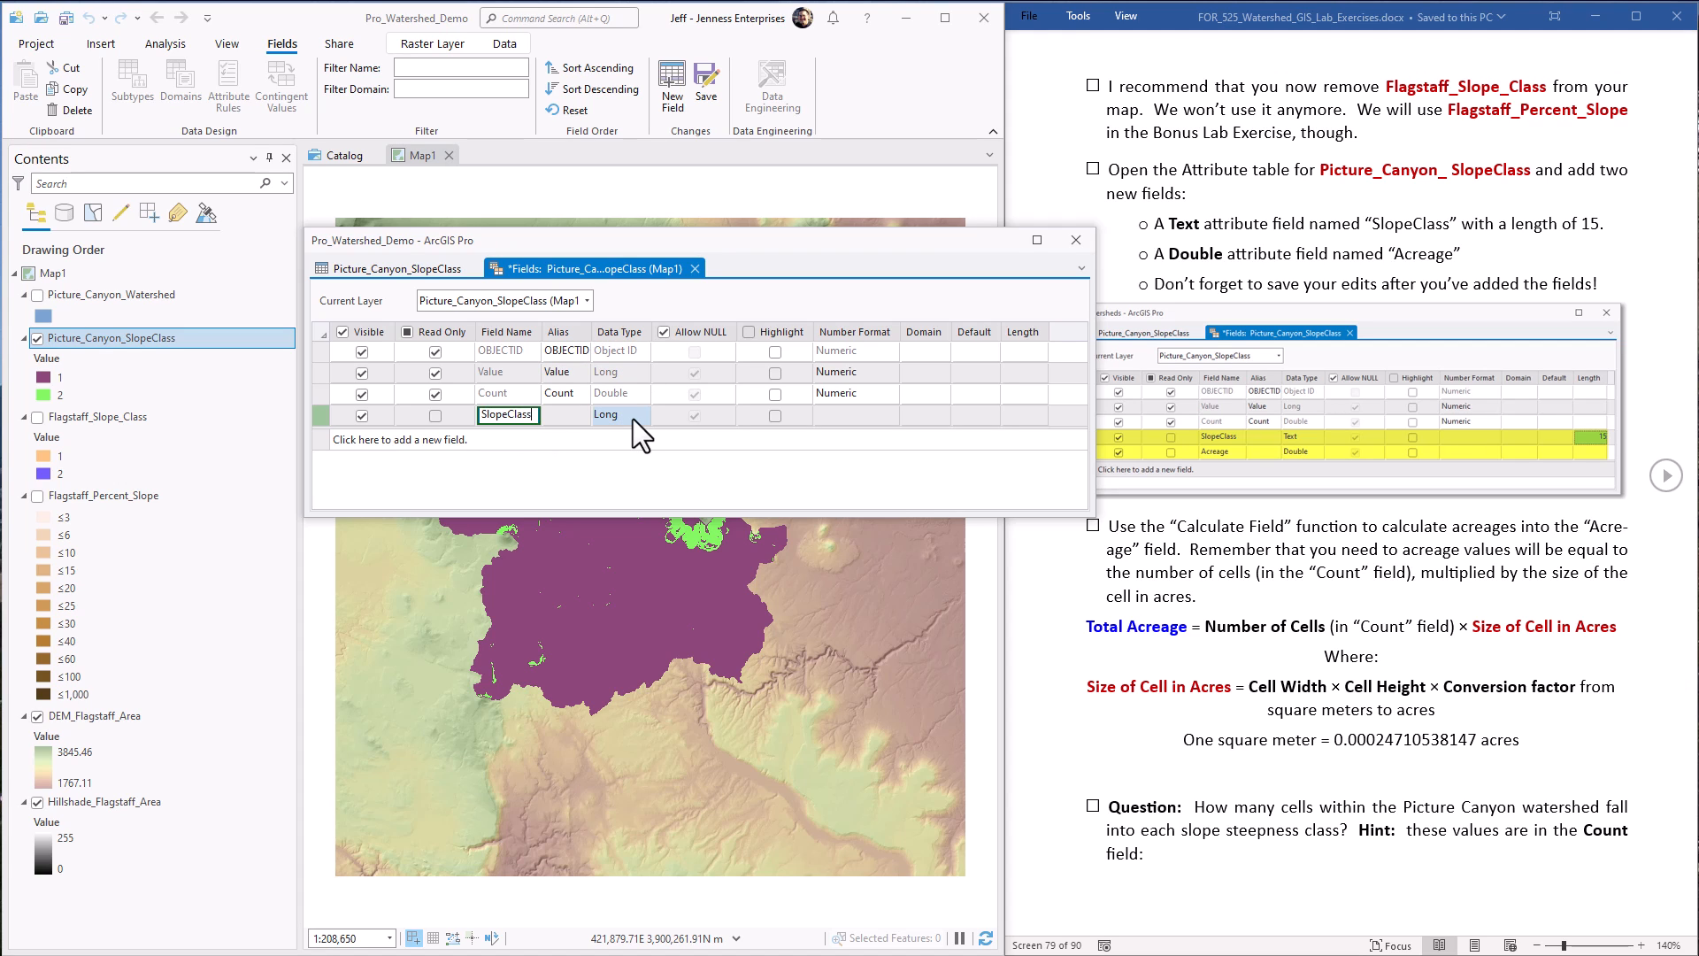
{"action": "left_click", "coordinate": [641, 415]}
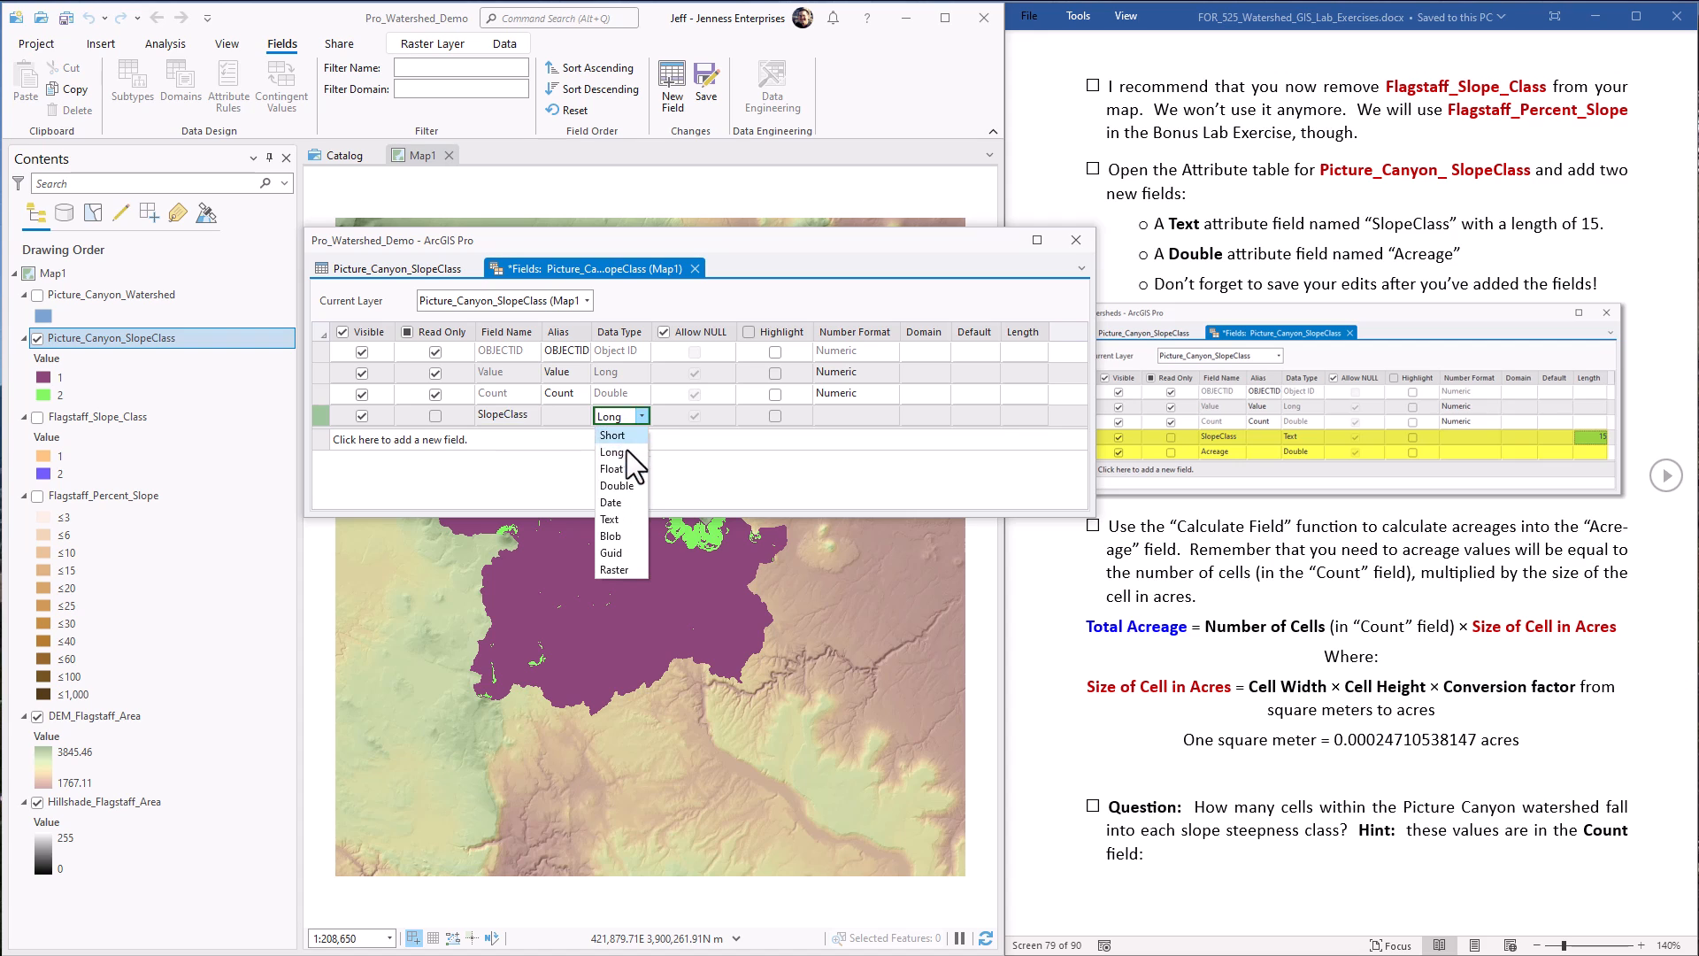
{"action": "left_click", "coordinate": [609, 519]}
{"action": "type", "text": "15"}
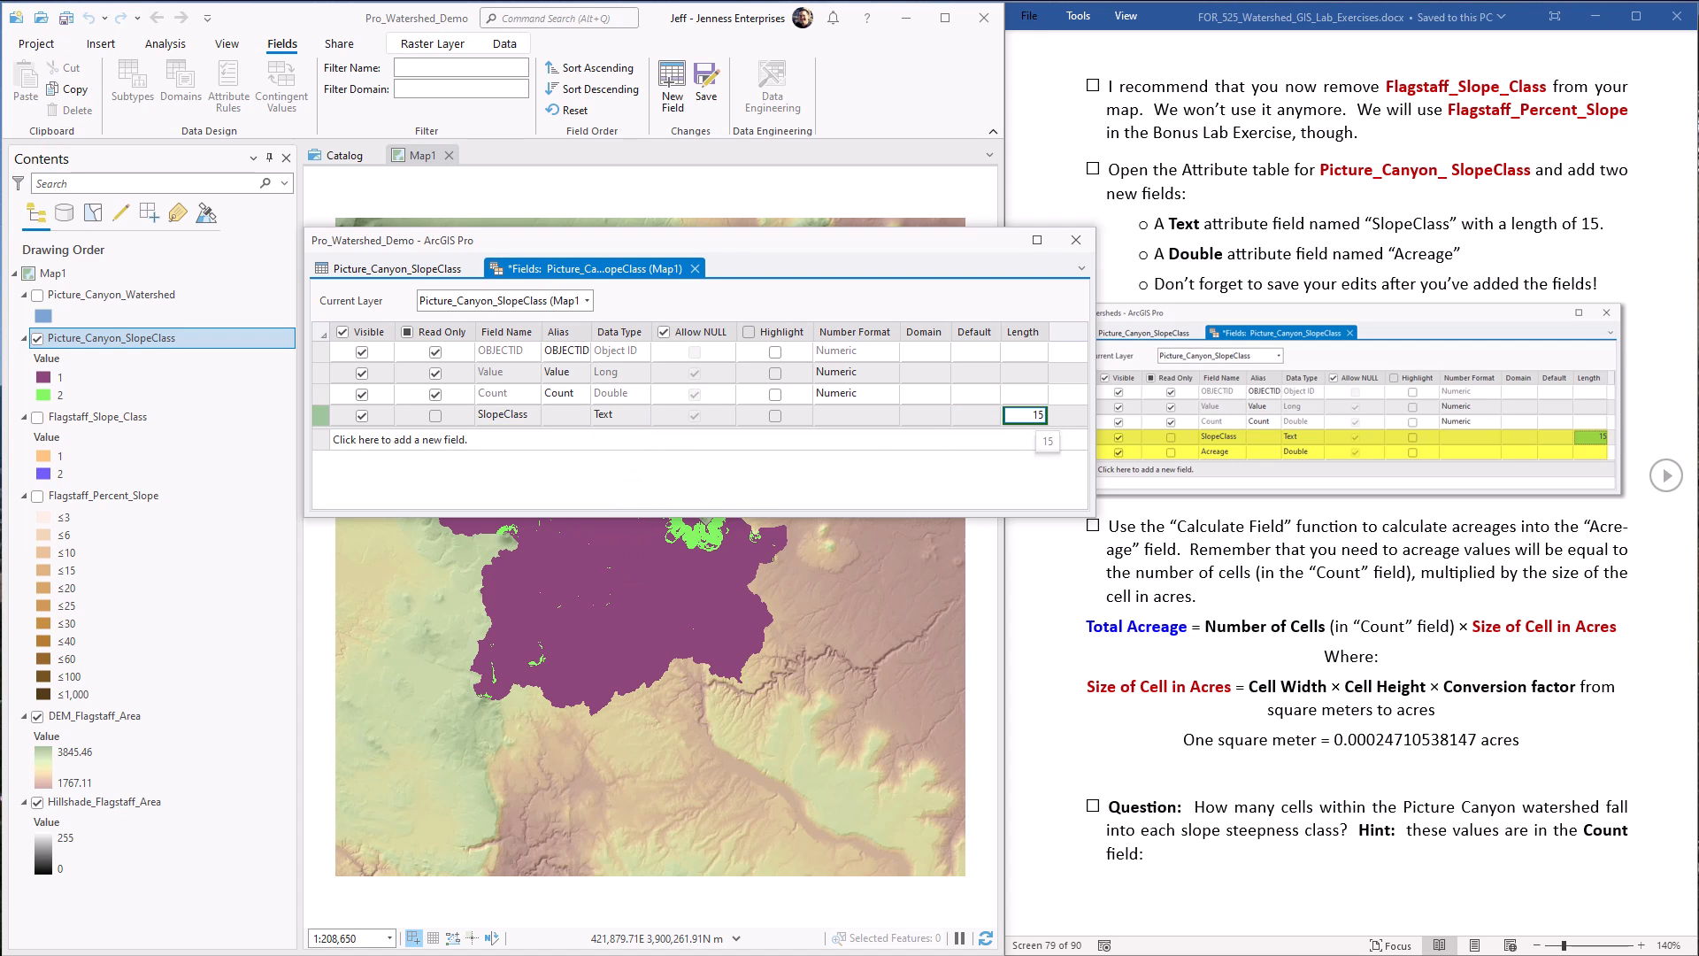
Add an Acreage double field, save both fields, and return to the table.
{"action": "left_click", "coordinate": [399, 439]}
{"action": "type", "text": "Acreage"}
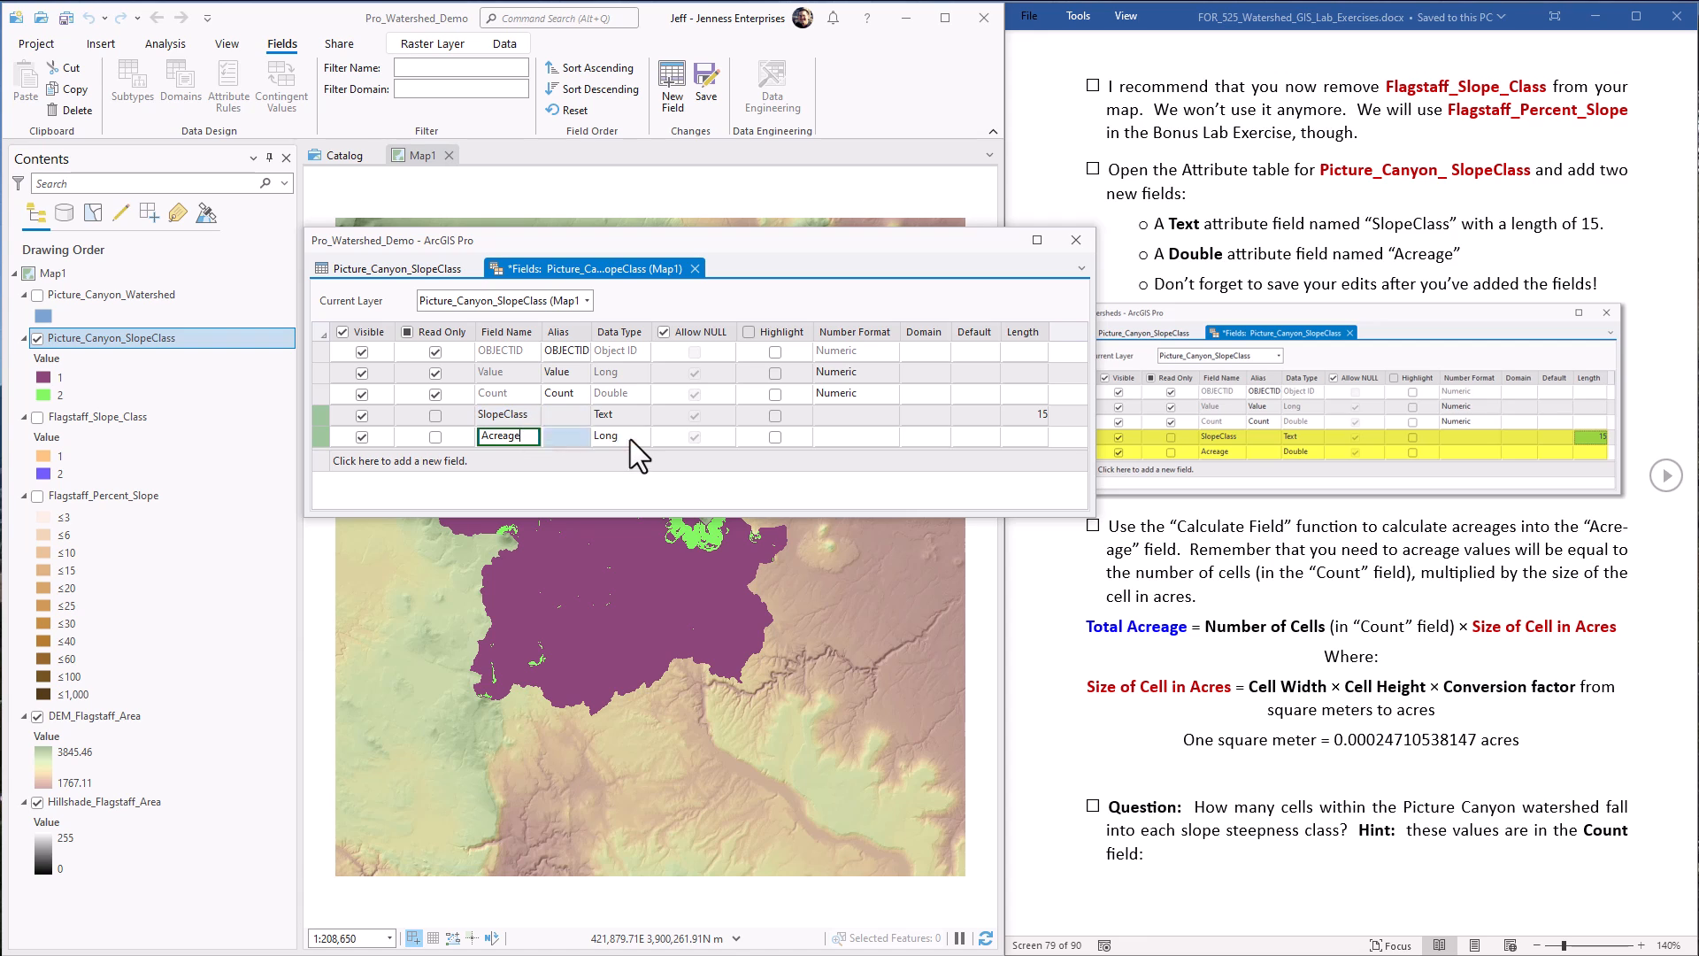
{"action": "left_click", "coordinate": [639, 436]}
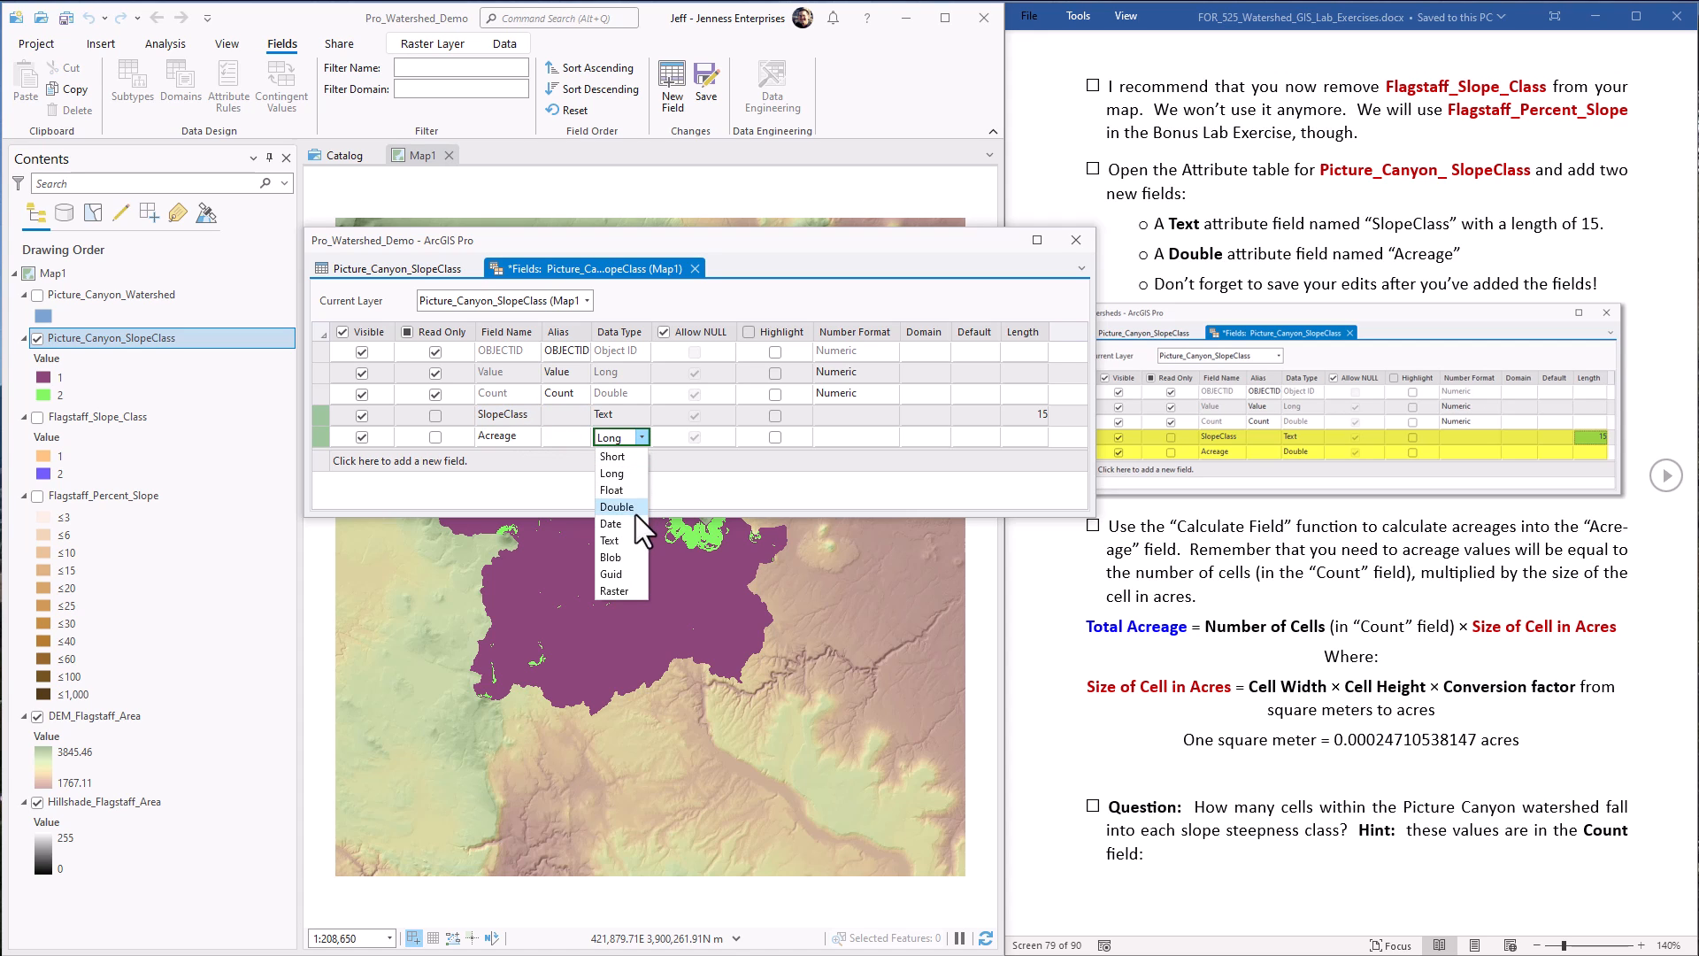
{"action": "left_click", "coordinate": [616, 507]}
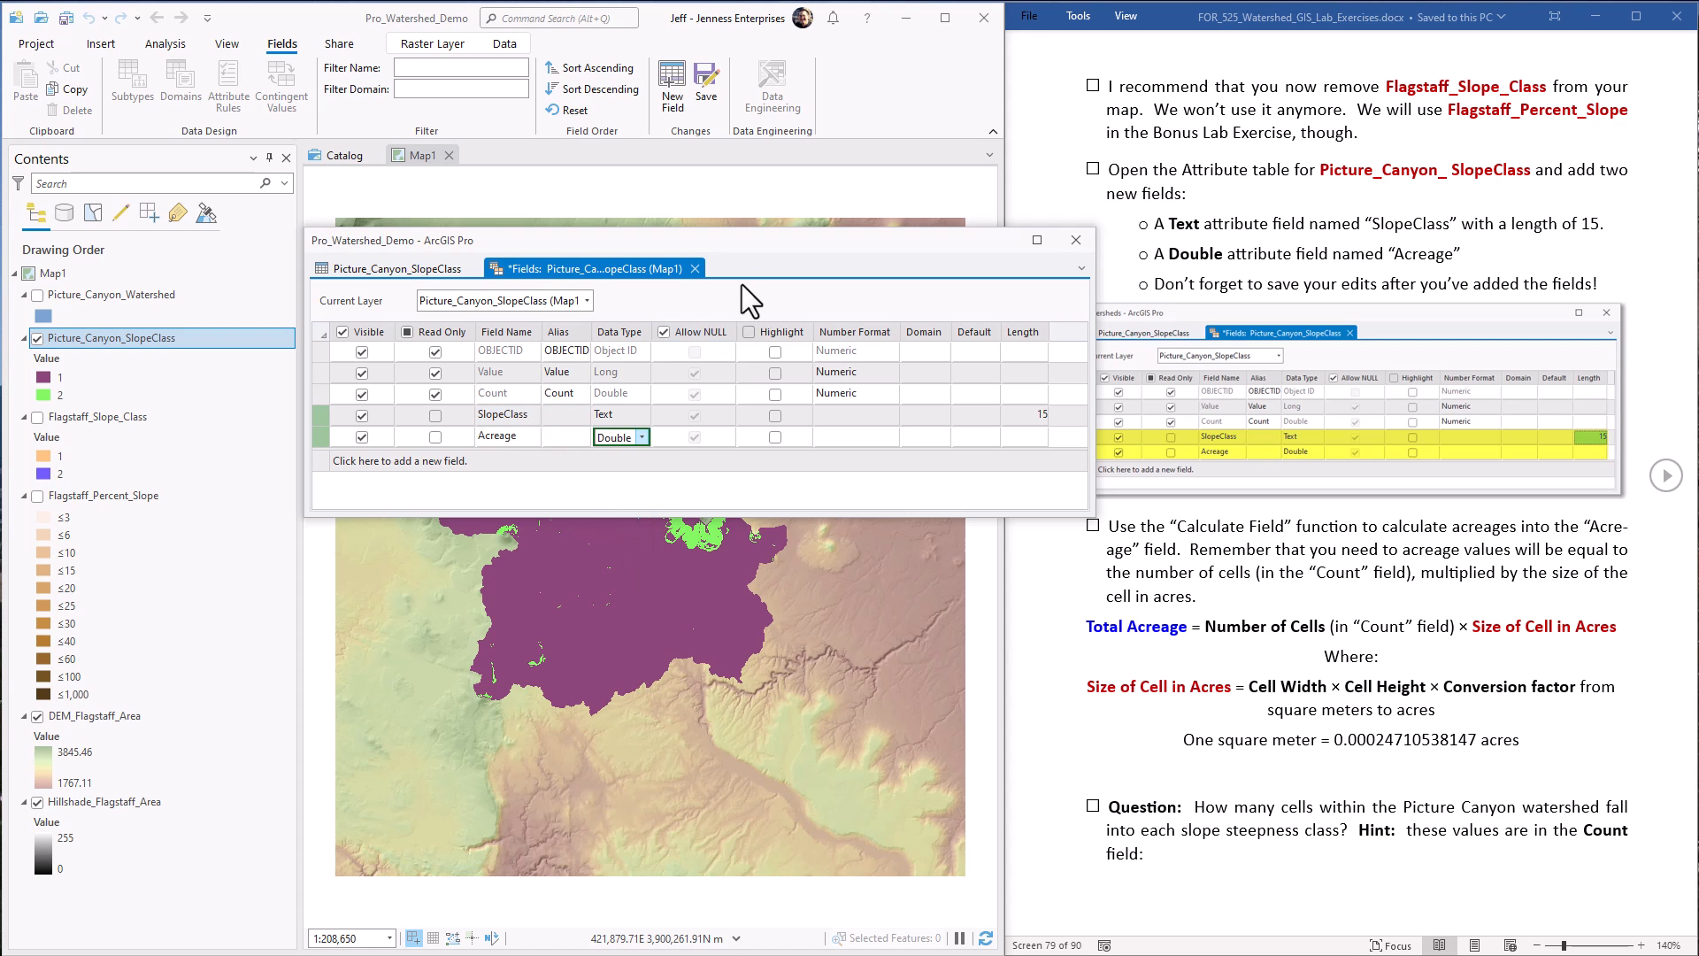
{"action": "left_click", "coordinate": [706, 83]}
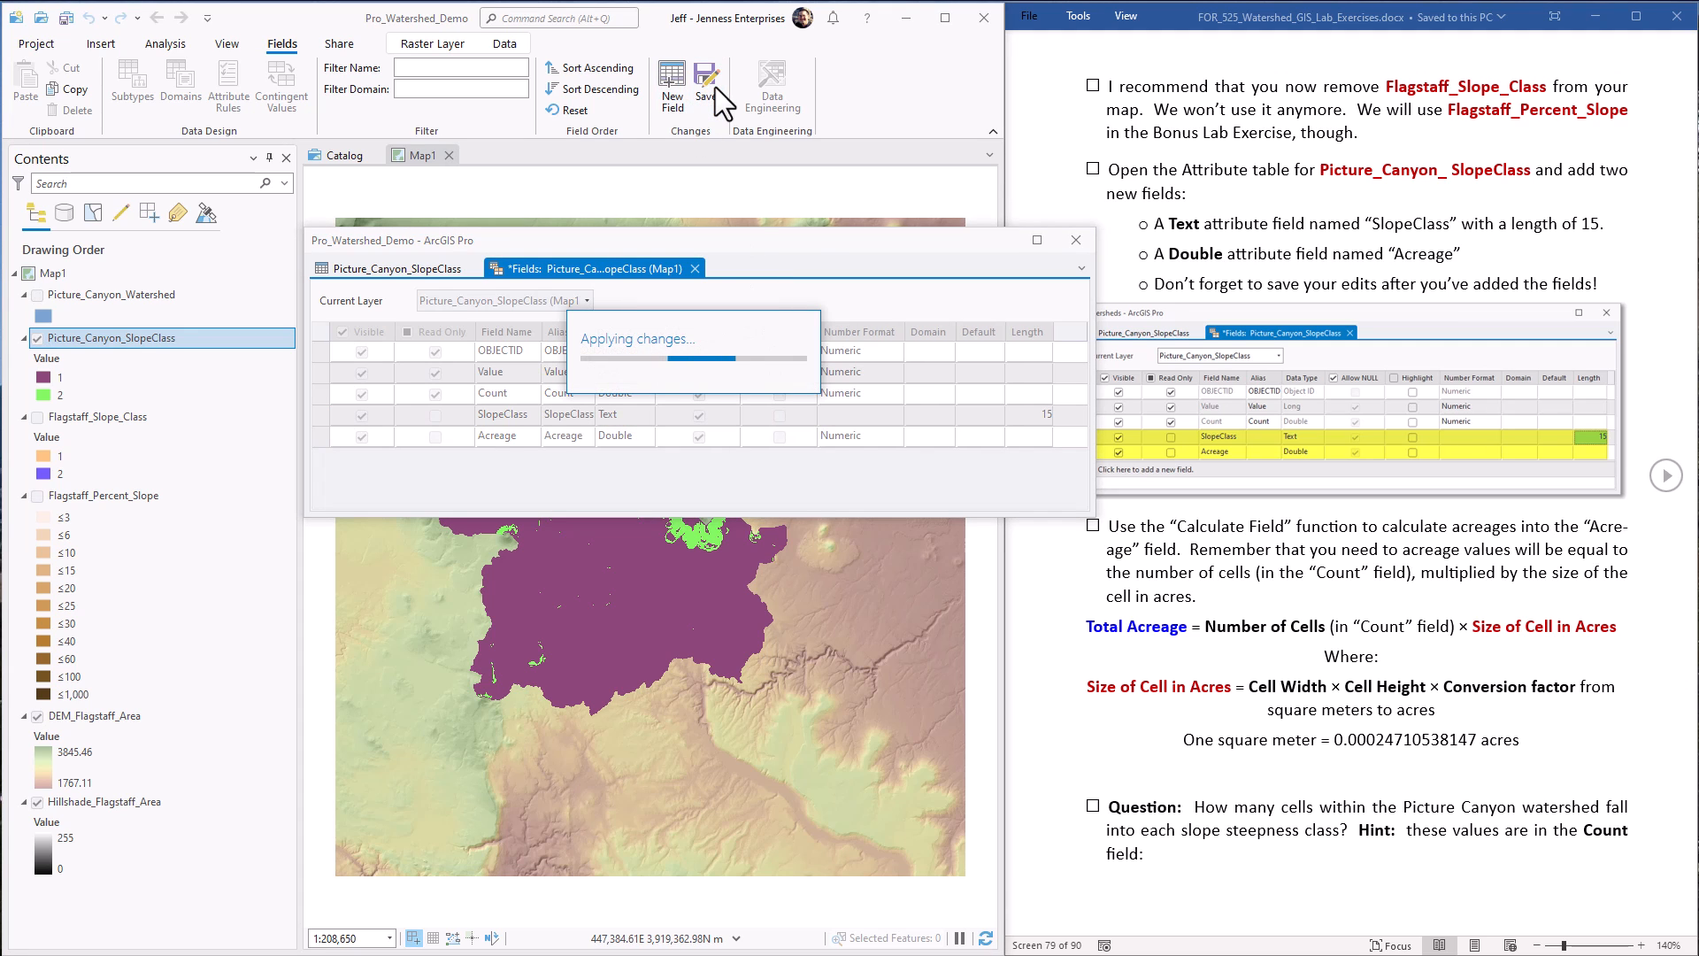
{"action": "left_click", "coordinate": [704, 81]}
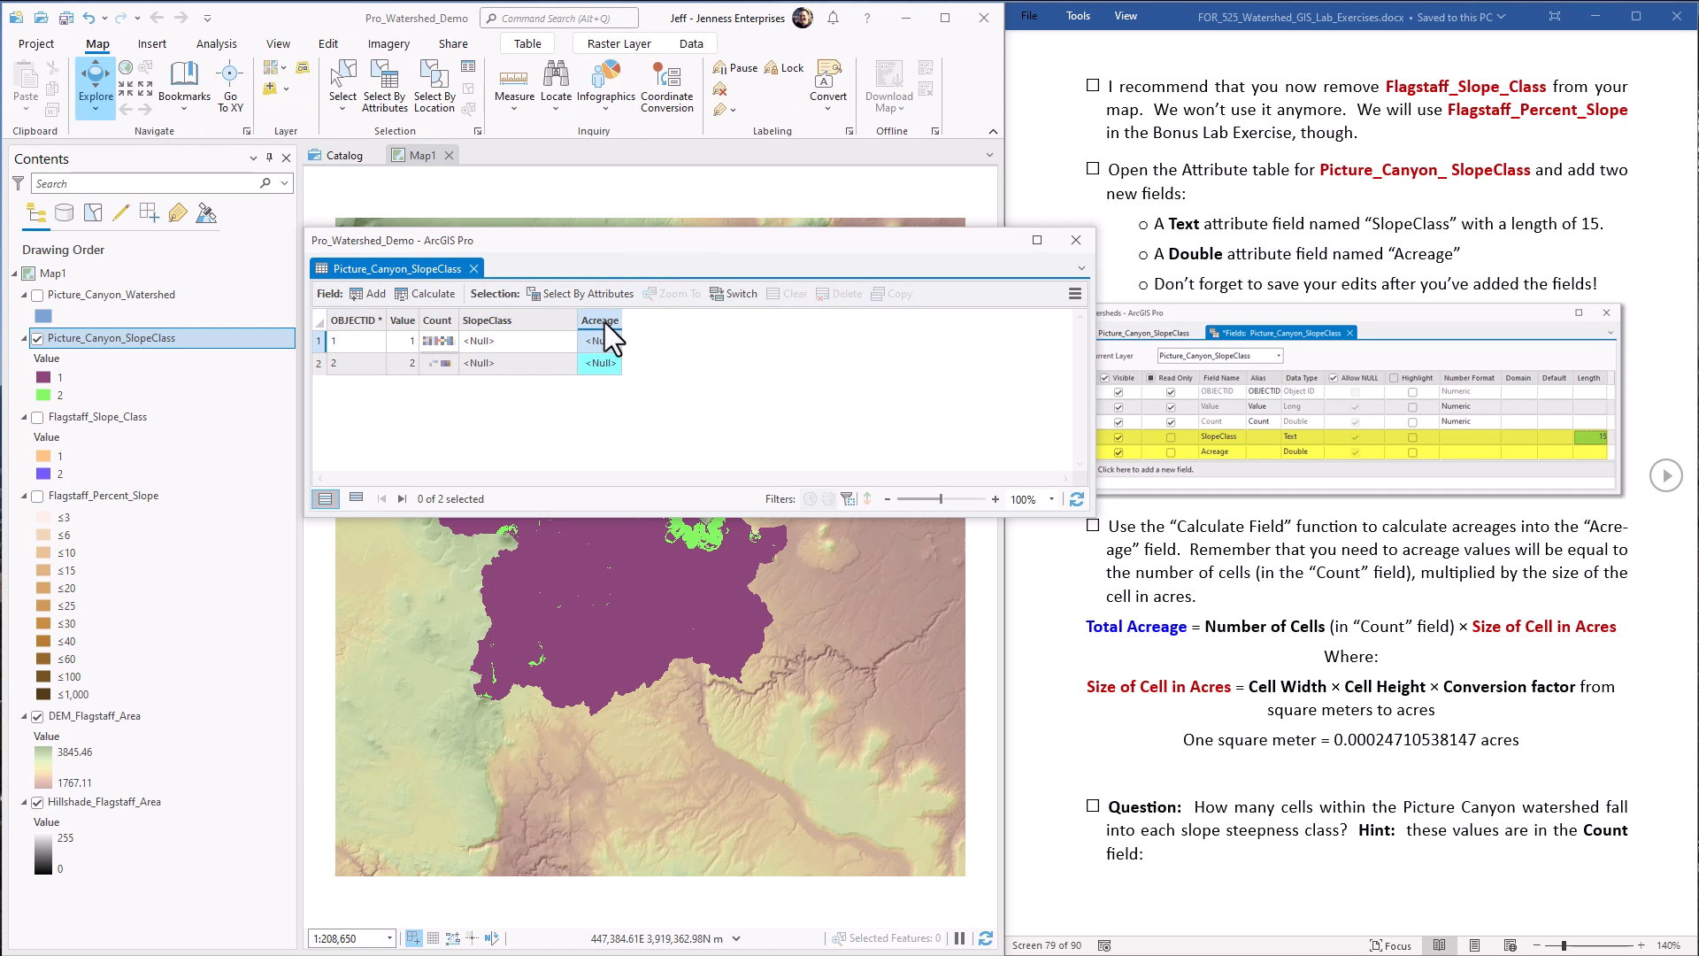
Enter 'Shallow' for value 1 and 'Steep' for value 2 in SlopeClass.
{"action": "right_click", "coordinate": [477, 363]}
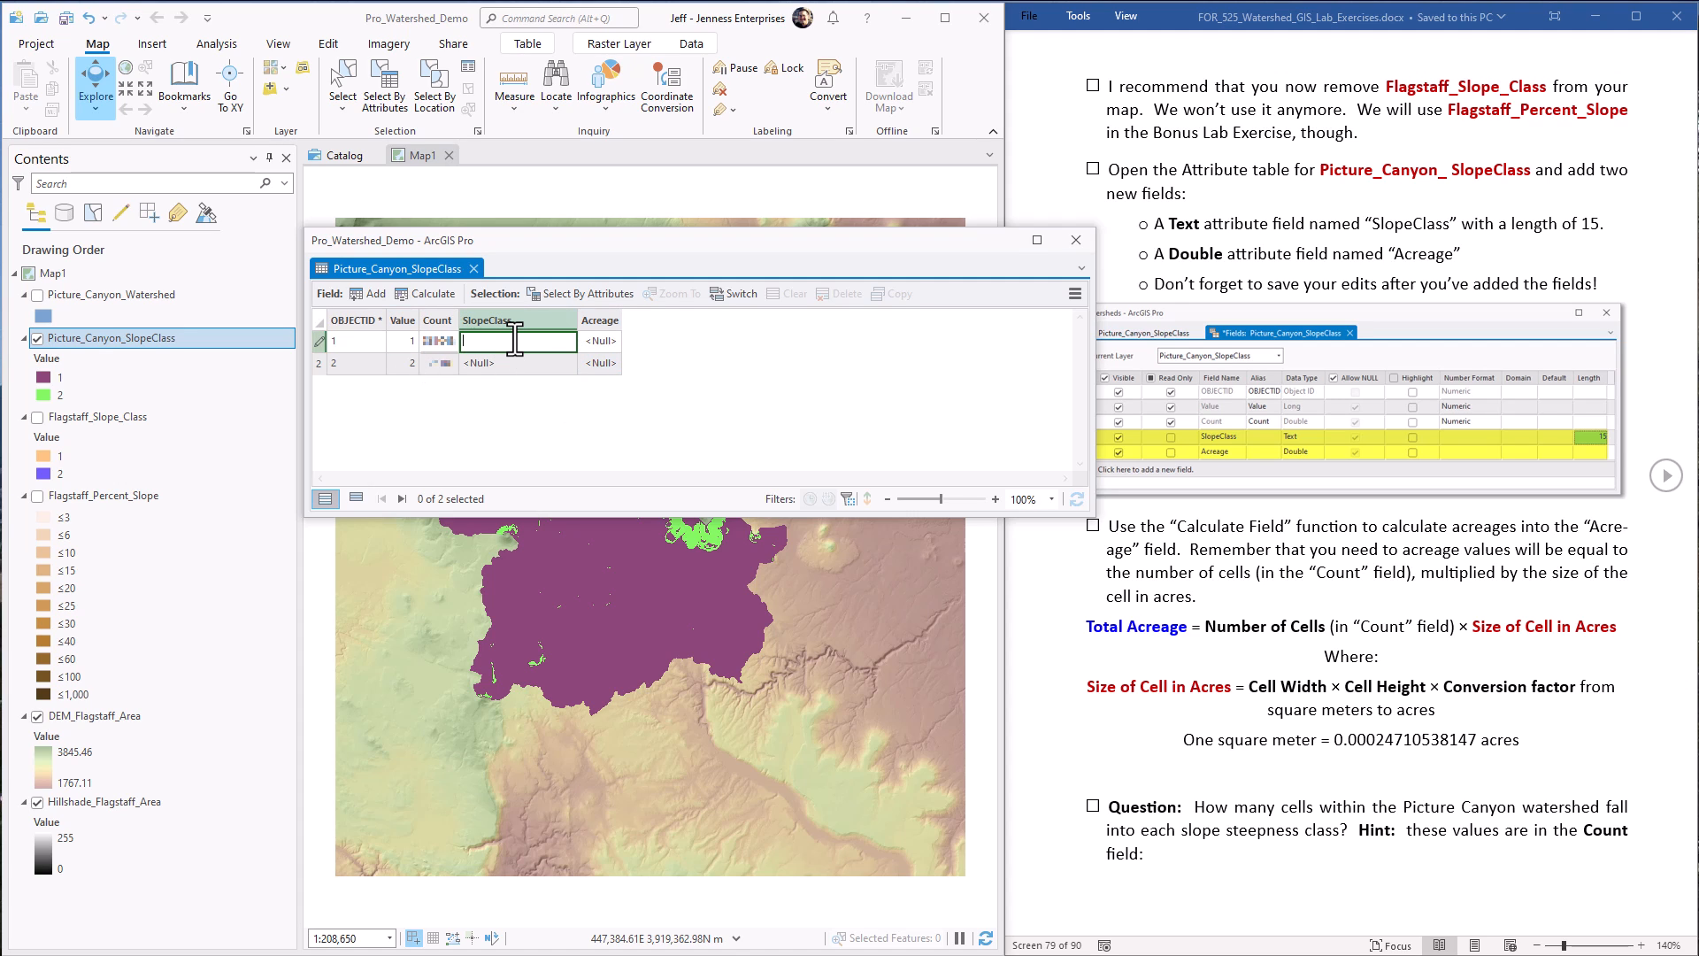
{"action": "type", "text": "s"}
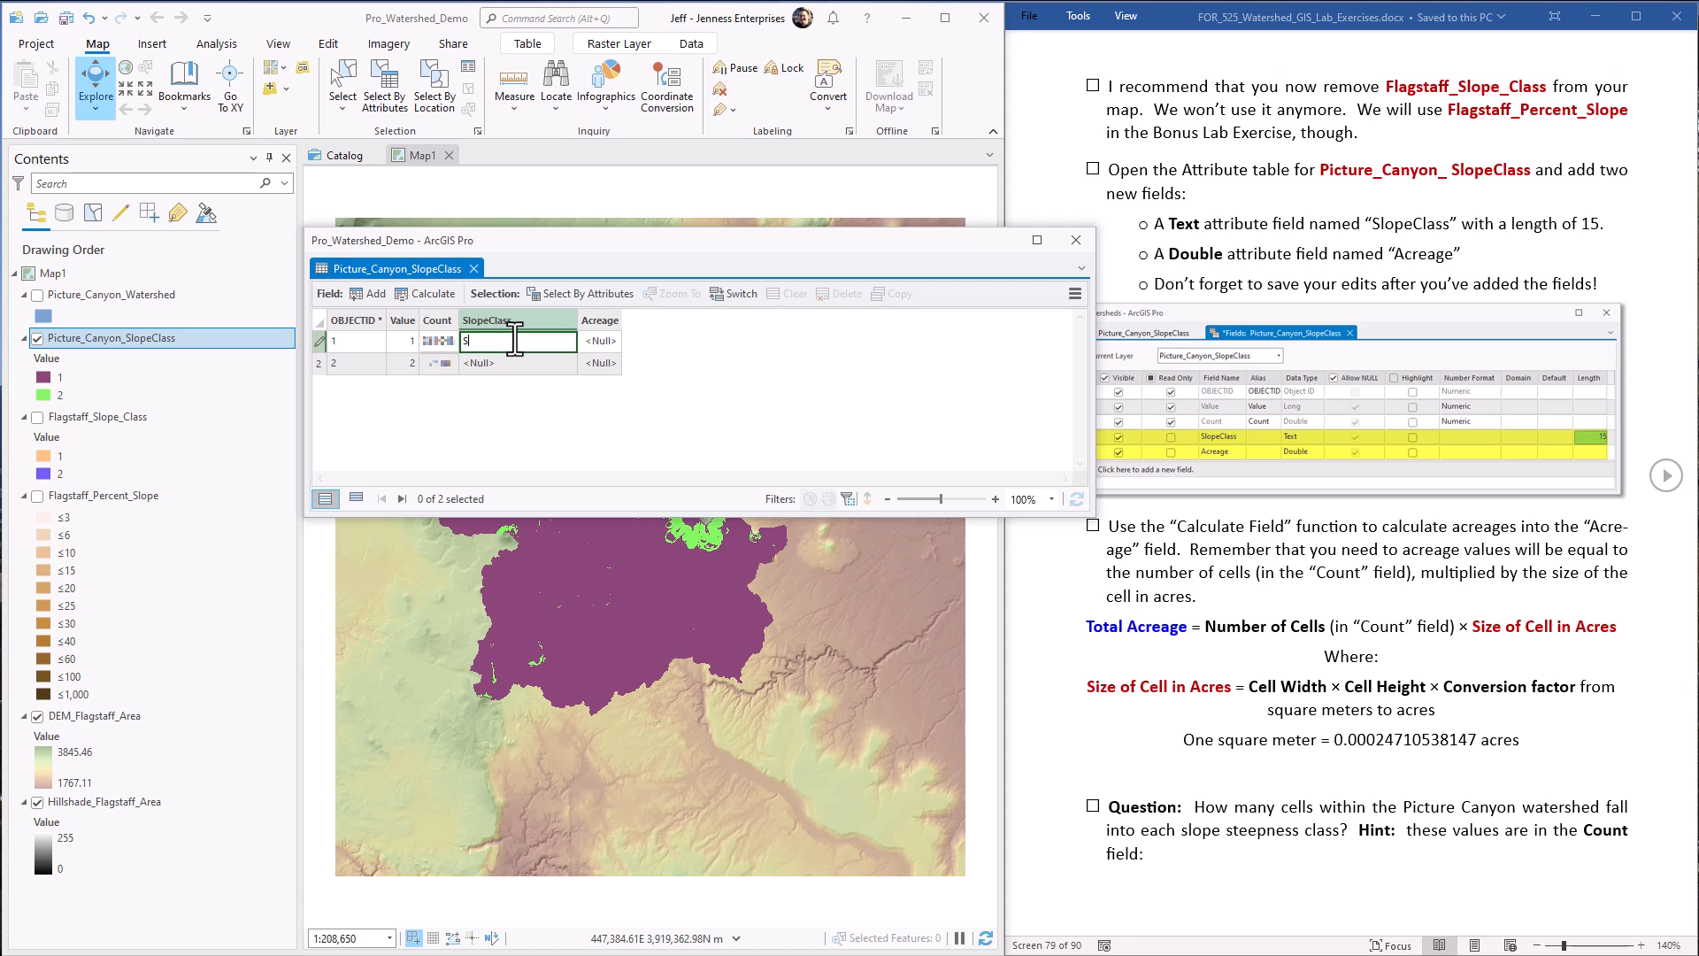
{"action": "type", "text": "hallow"}
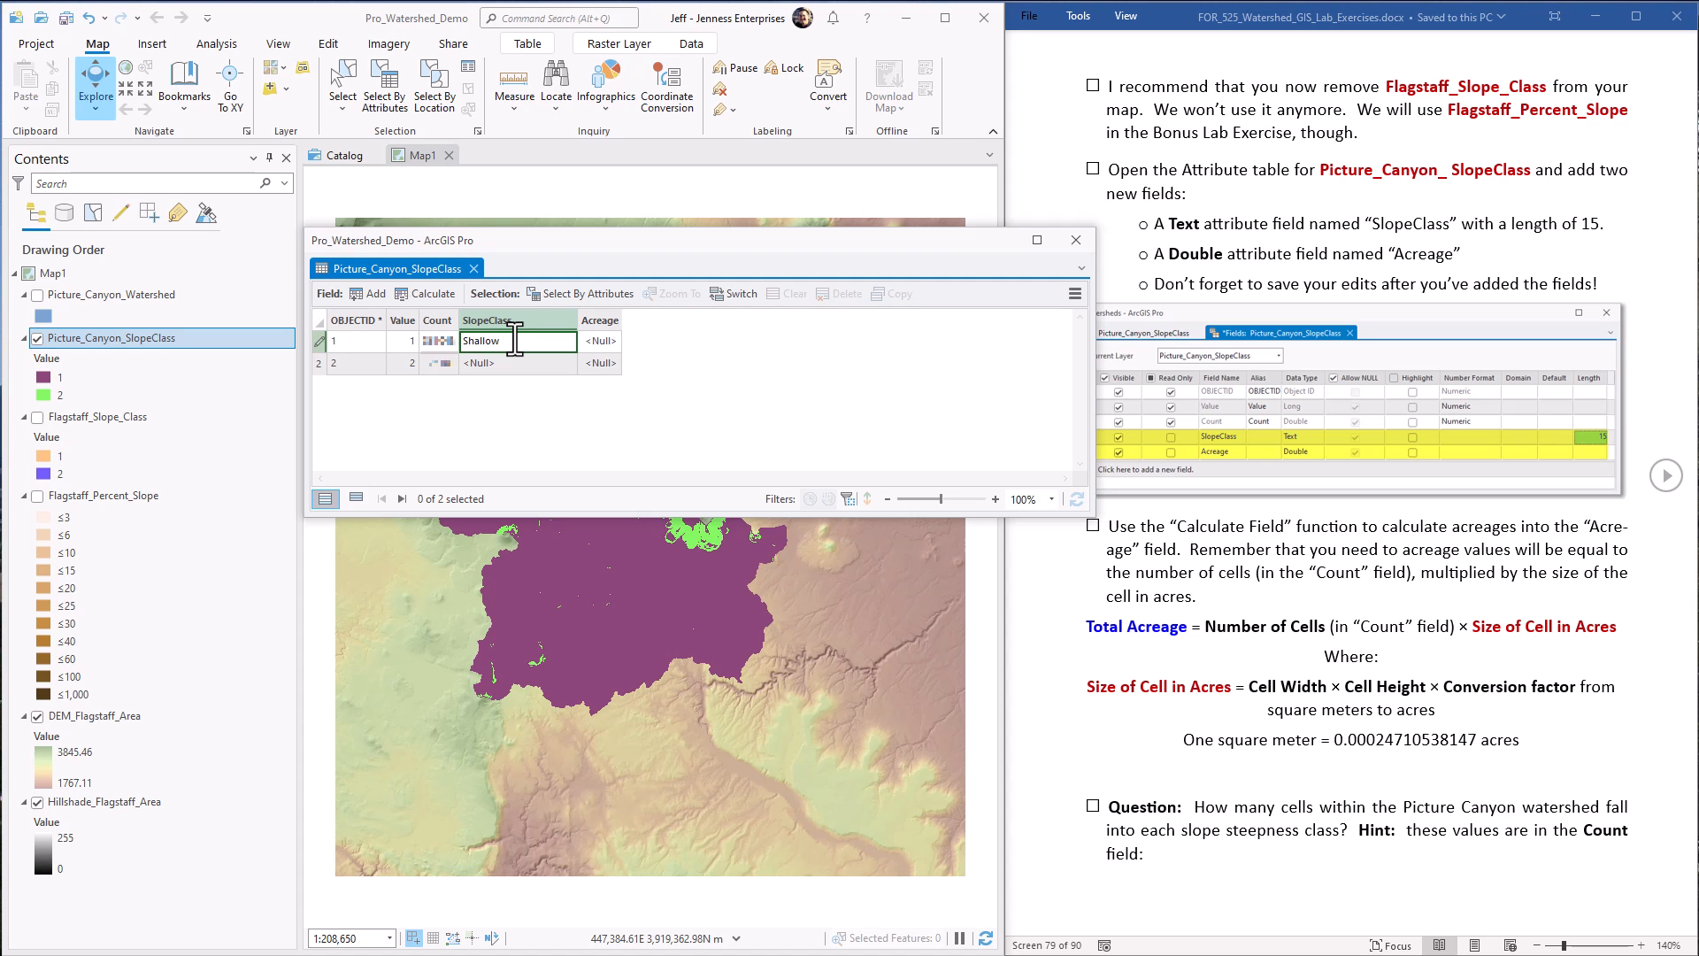
{"action": "left_click", "coordinate": [515, 362]}
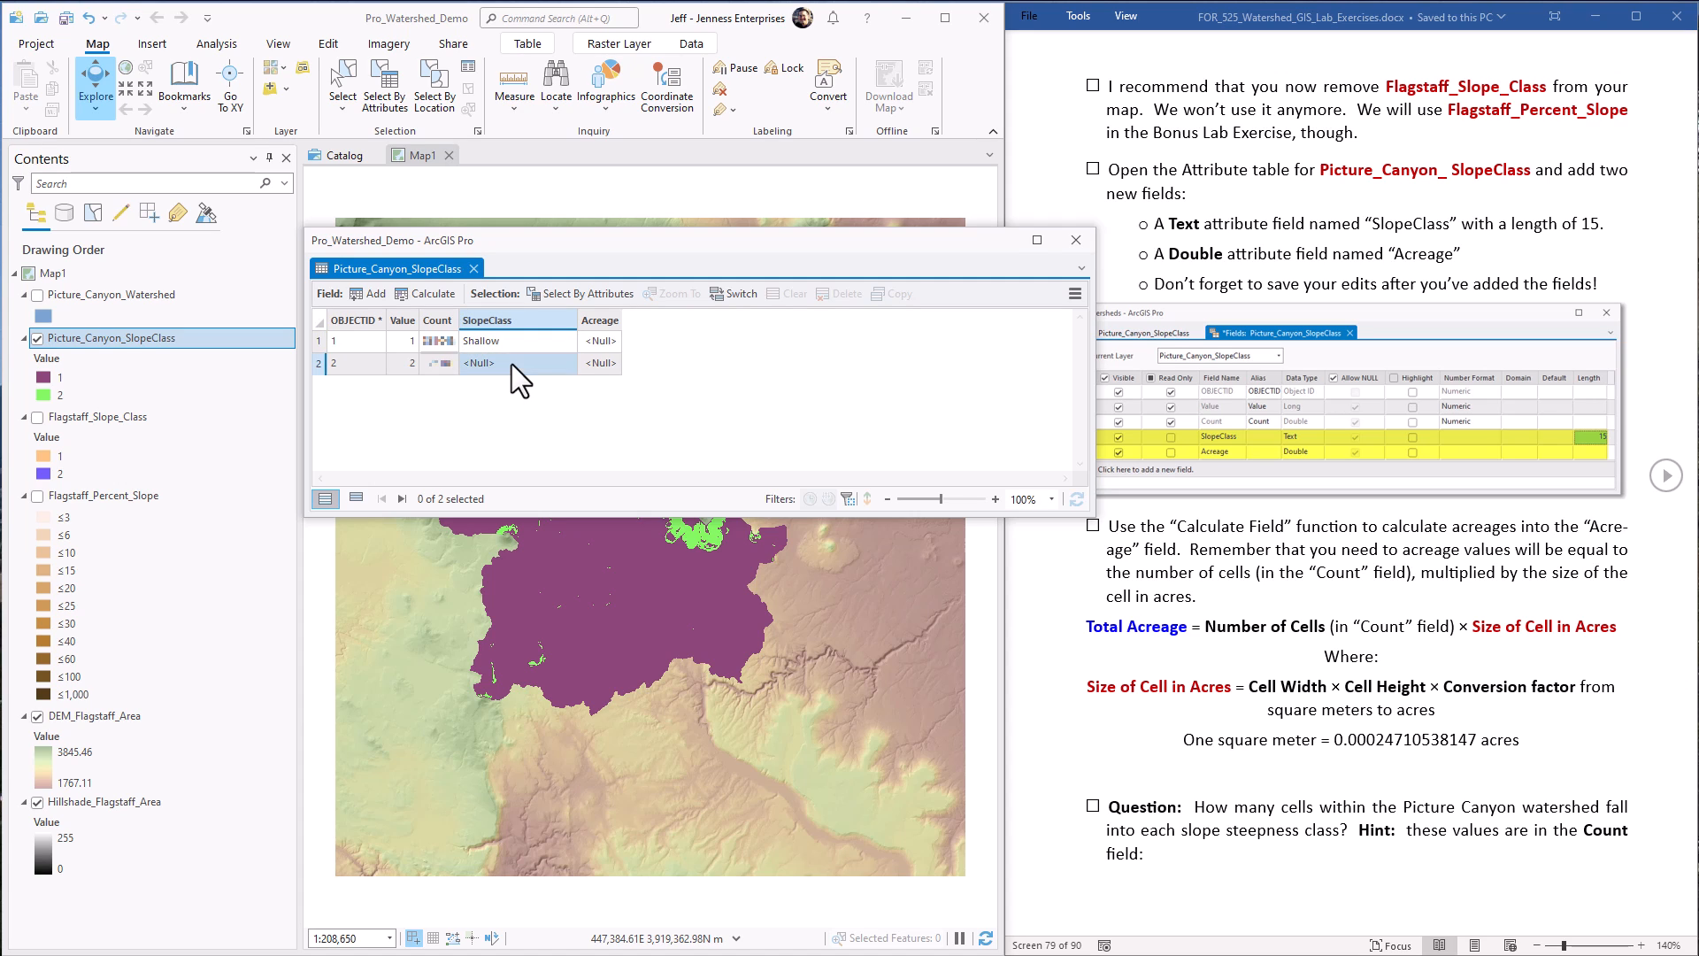
{"action": "type", "text": "Steep"}
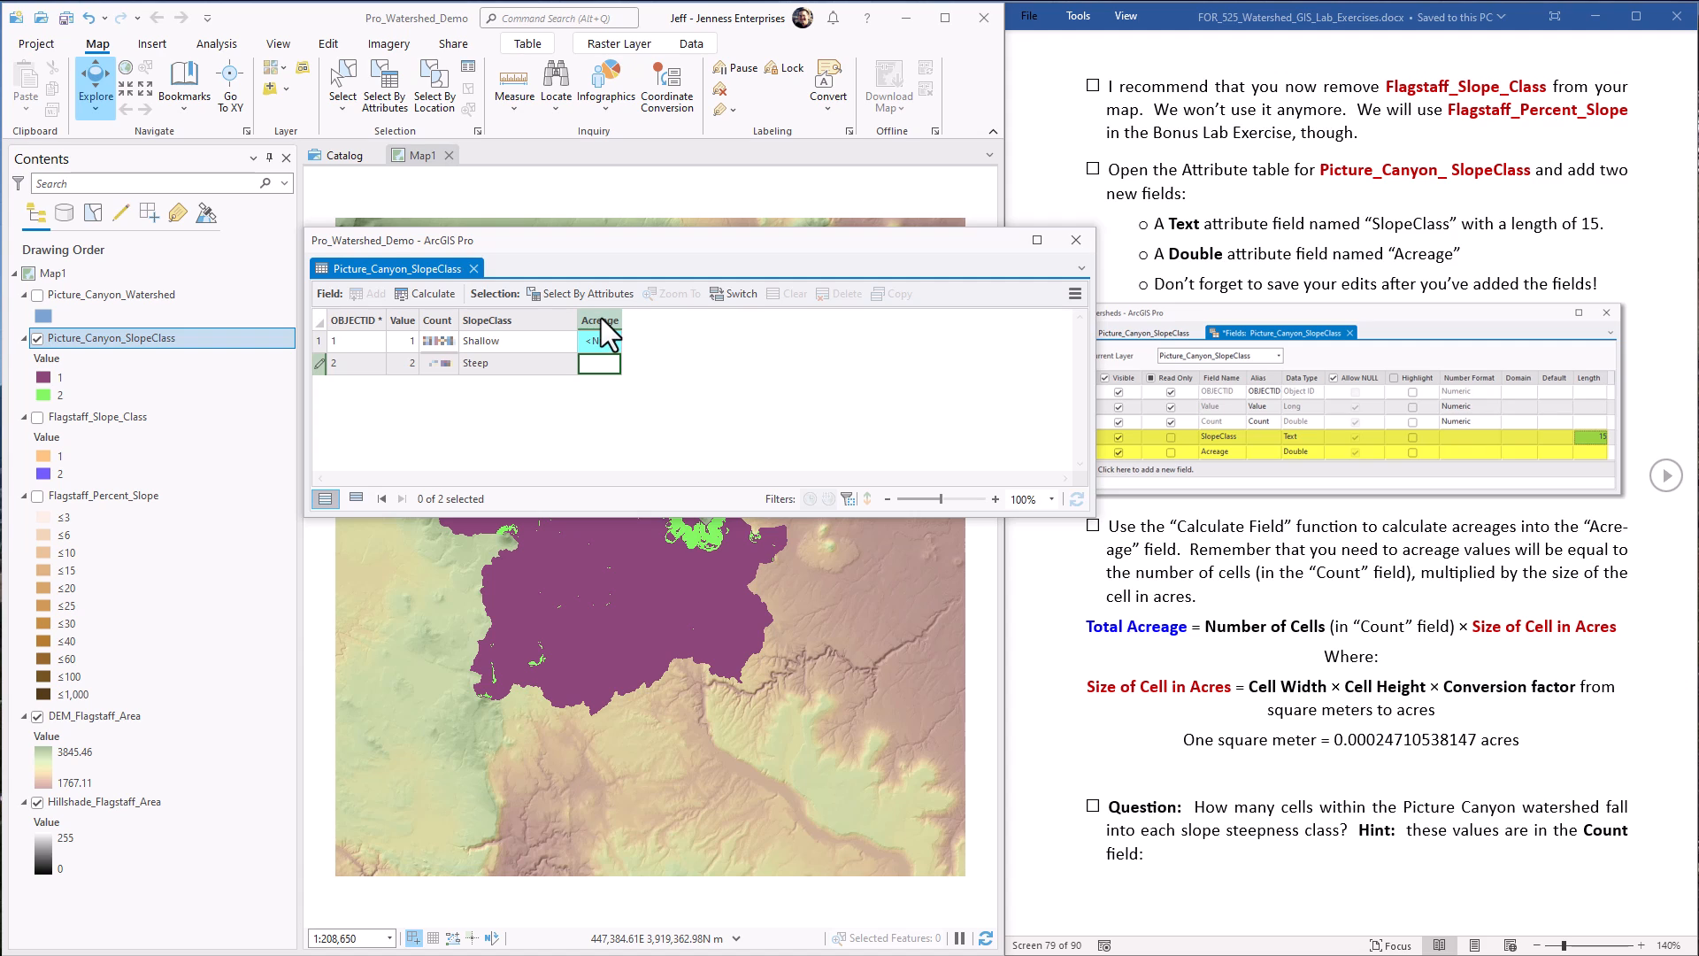
Open Calculate Field on the Acreage column of Picture_Canyon_SlopeClass.
{"action": "right_click", "coordinate": [595, 319]}
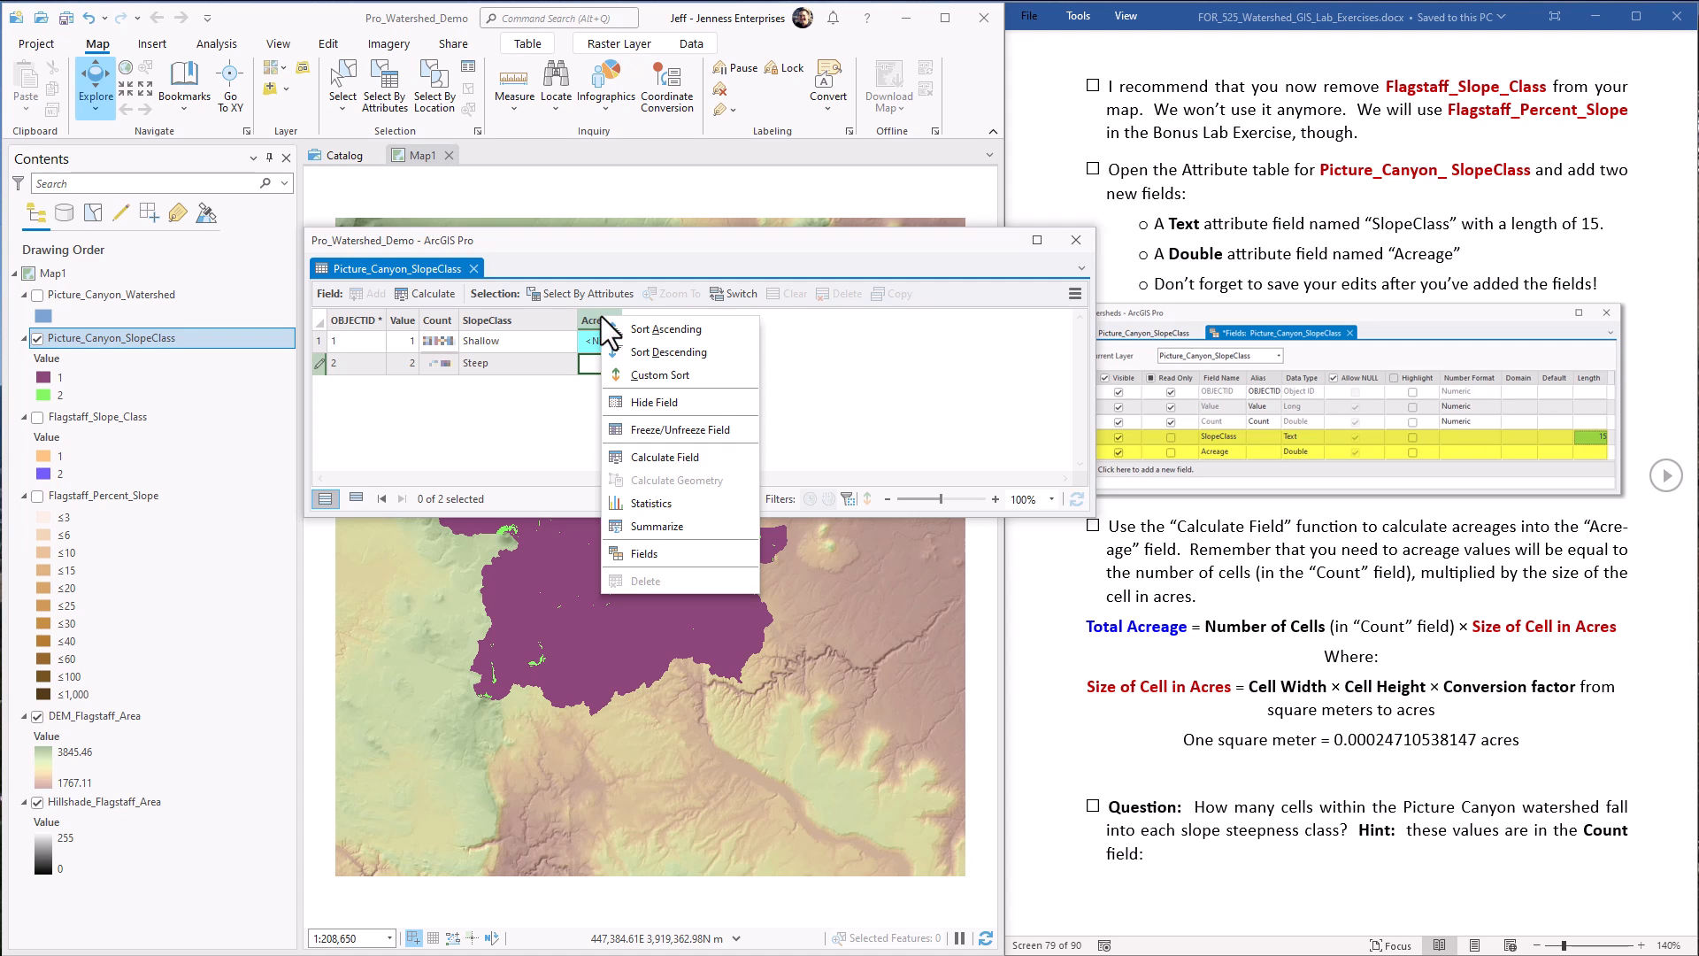
{"action": "left_click", "coordinate": [665, 457]}
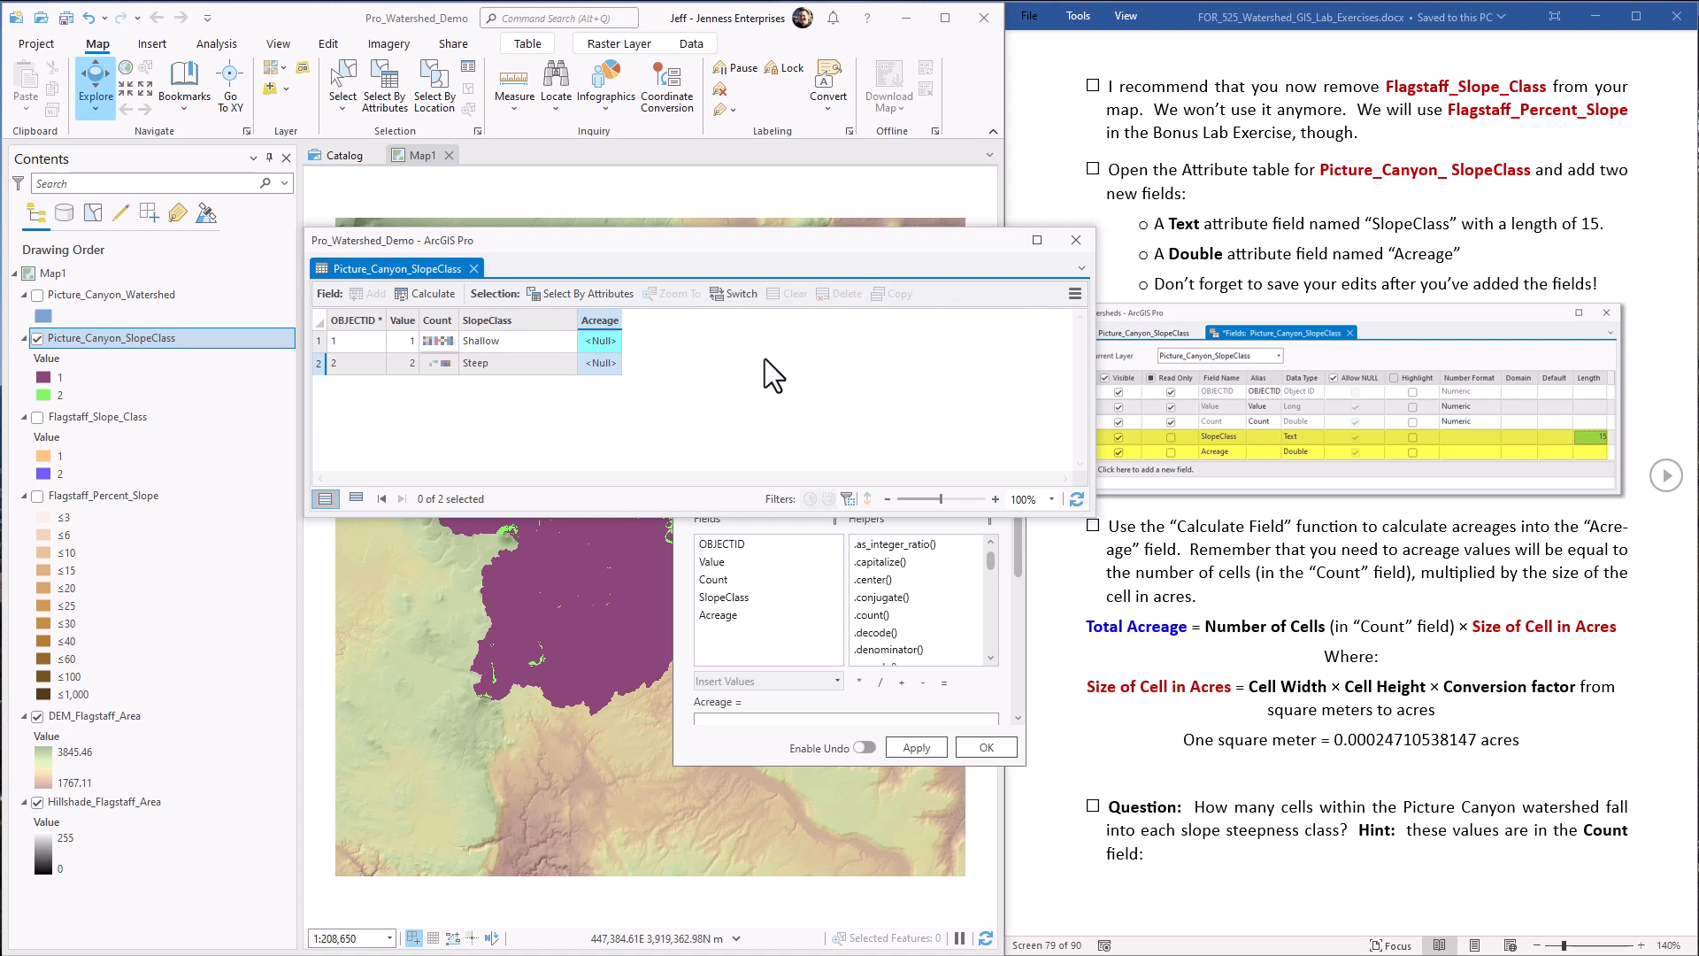
{"action": "left_click", "coordinate": [431, 293]}
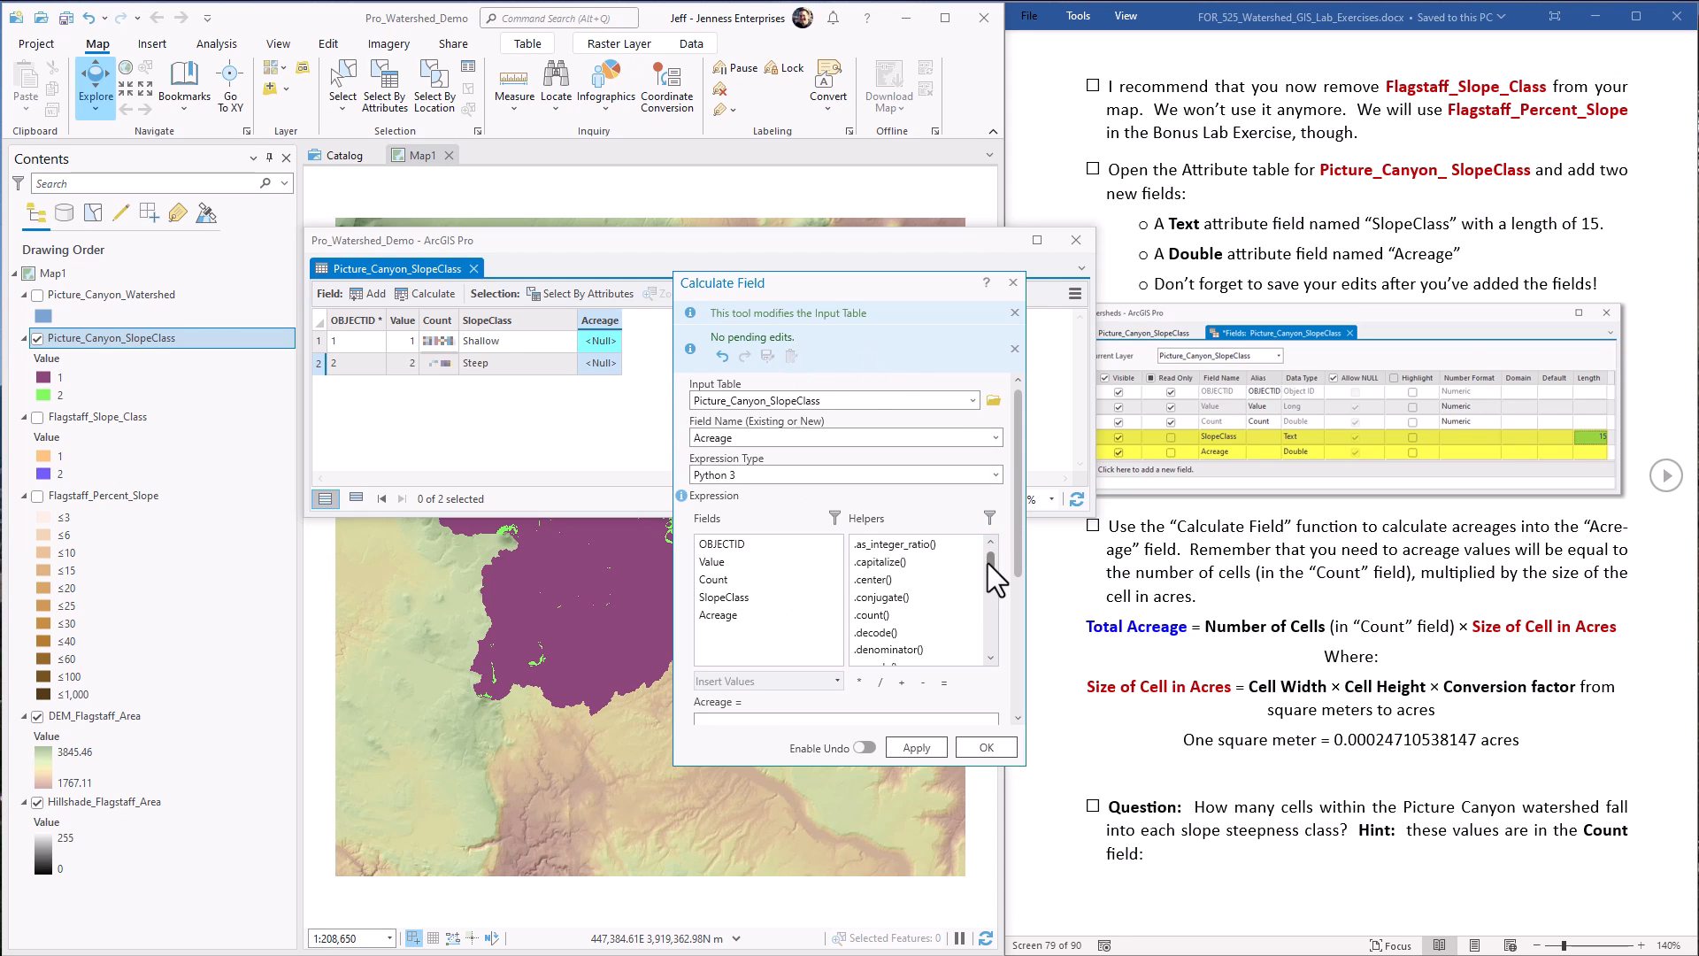
{"action": "scroll", "scroll_direction": "down", "scroll_amount": 3}
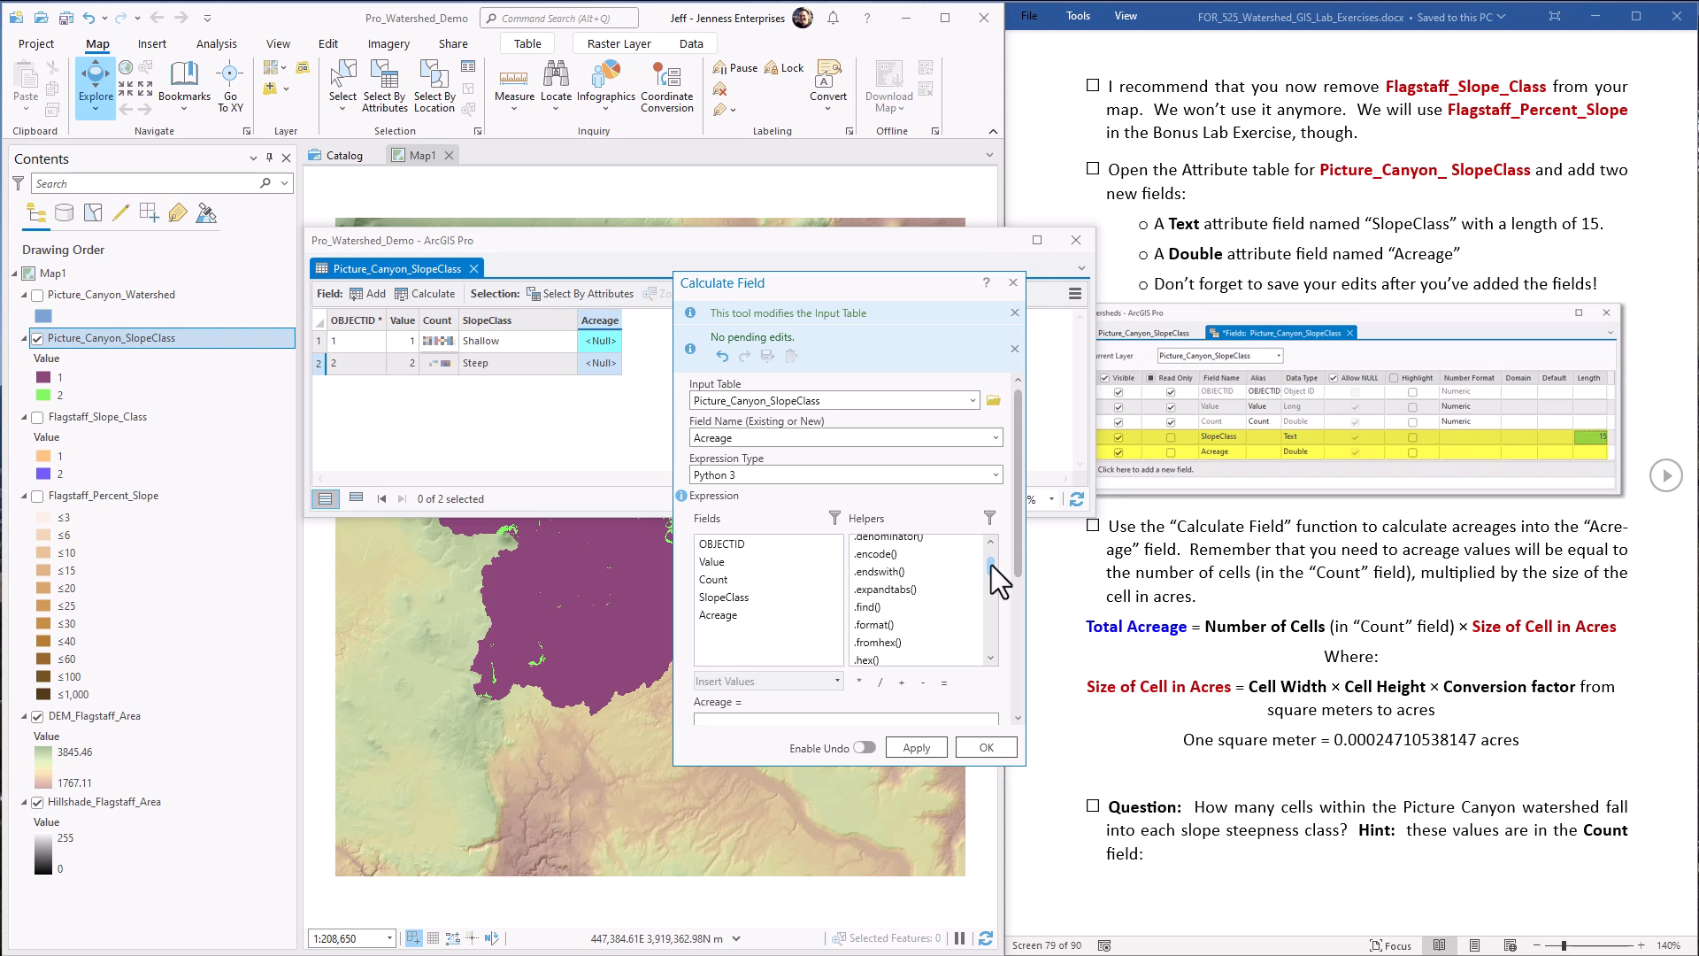
{"action": "scroll", "scroll_direction": "down", "scroll_amount": 3}
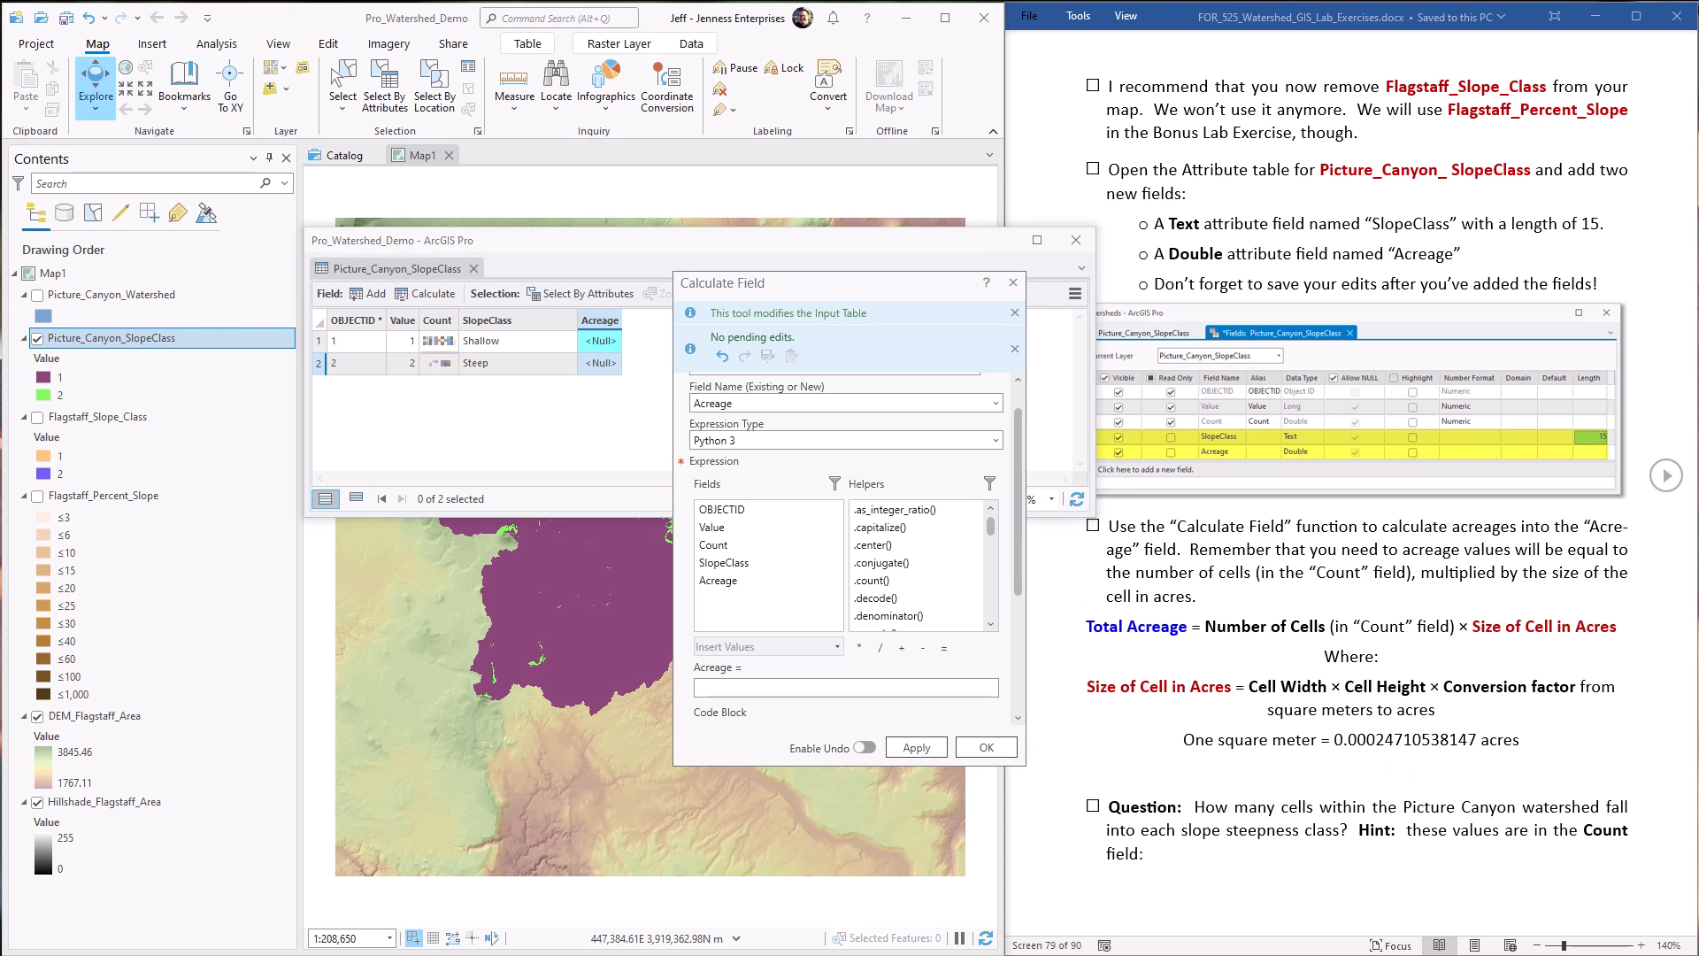
Calculate Acreage as 28.0844926456038 cell size × 0.00024710538147 × Count.
{"action": "type", "text": "28.0844926456038 *28.08449225645594 *"}
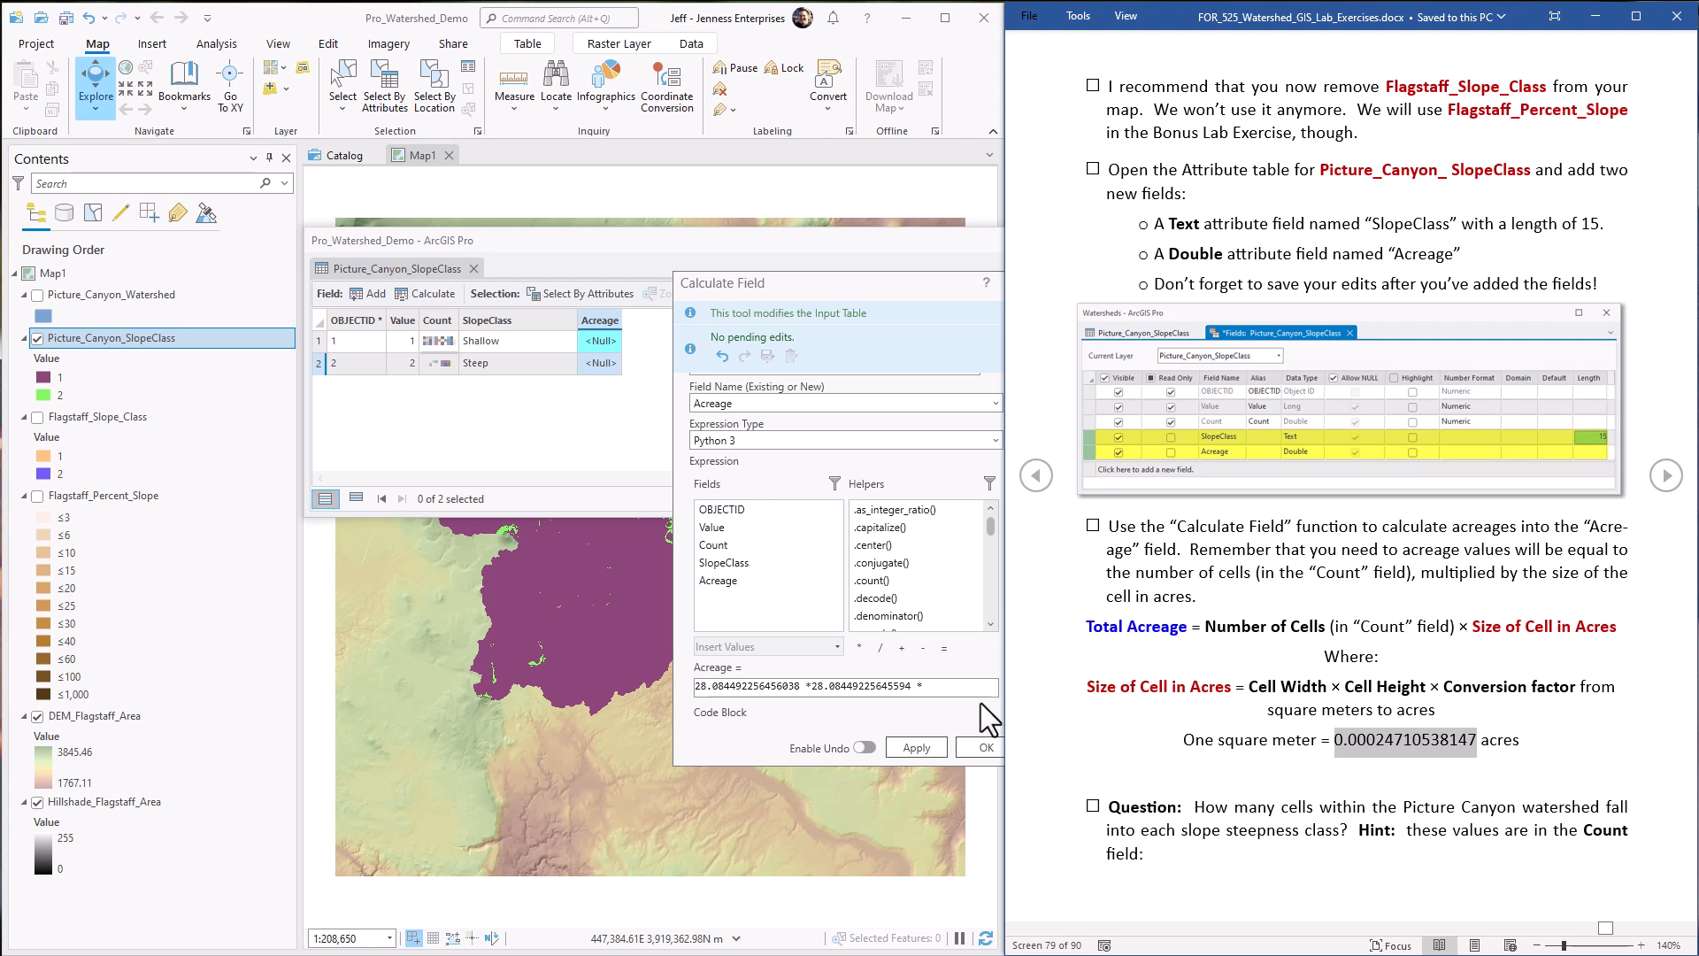
{"action": "type", "text": "0.00024710538147 * !Count!"}
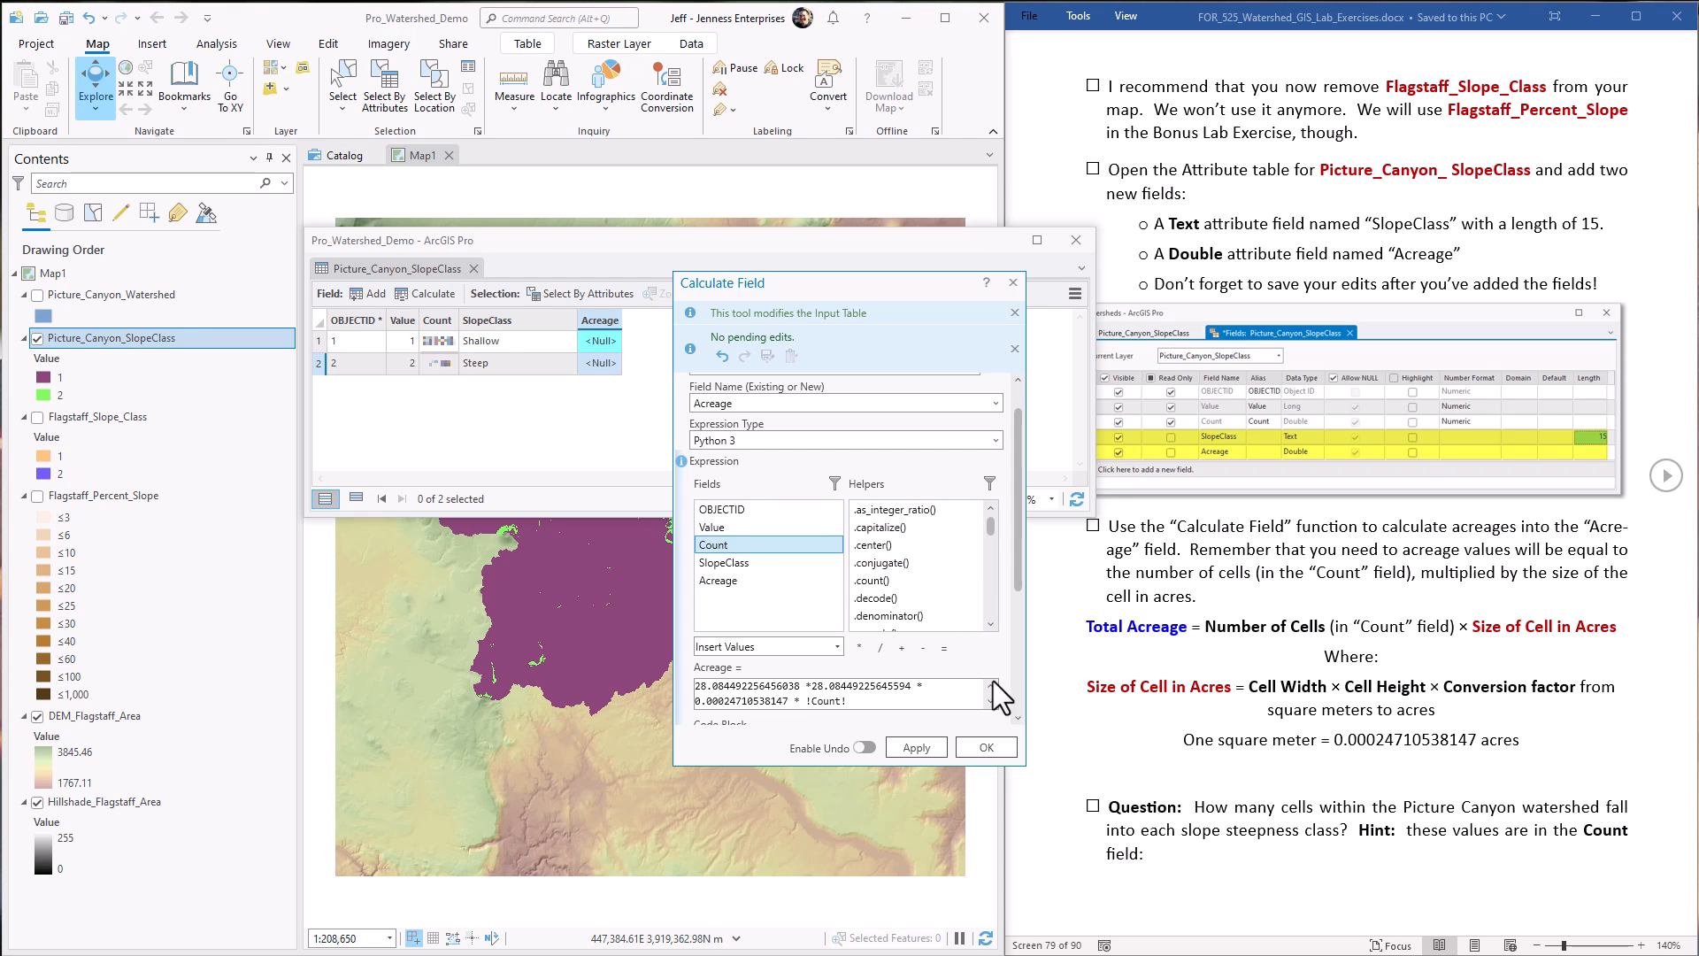
{"action": "left_click", "coordinate": [985, 747]}
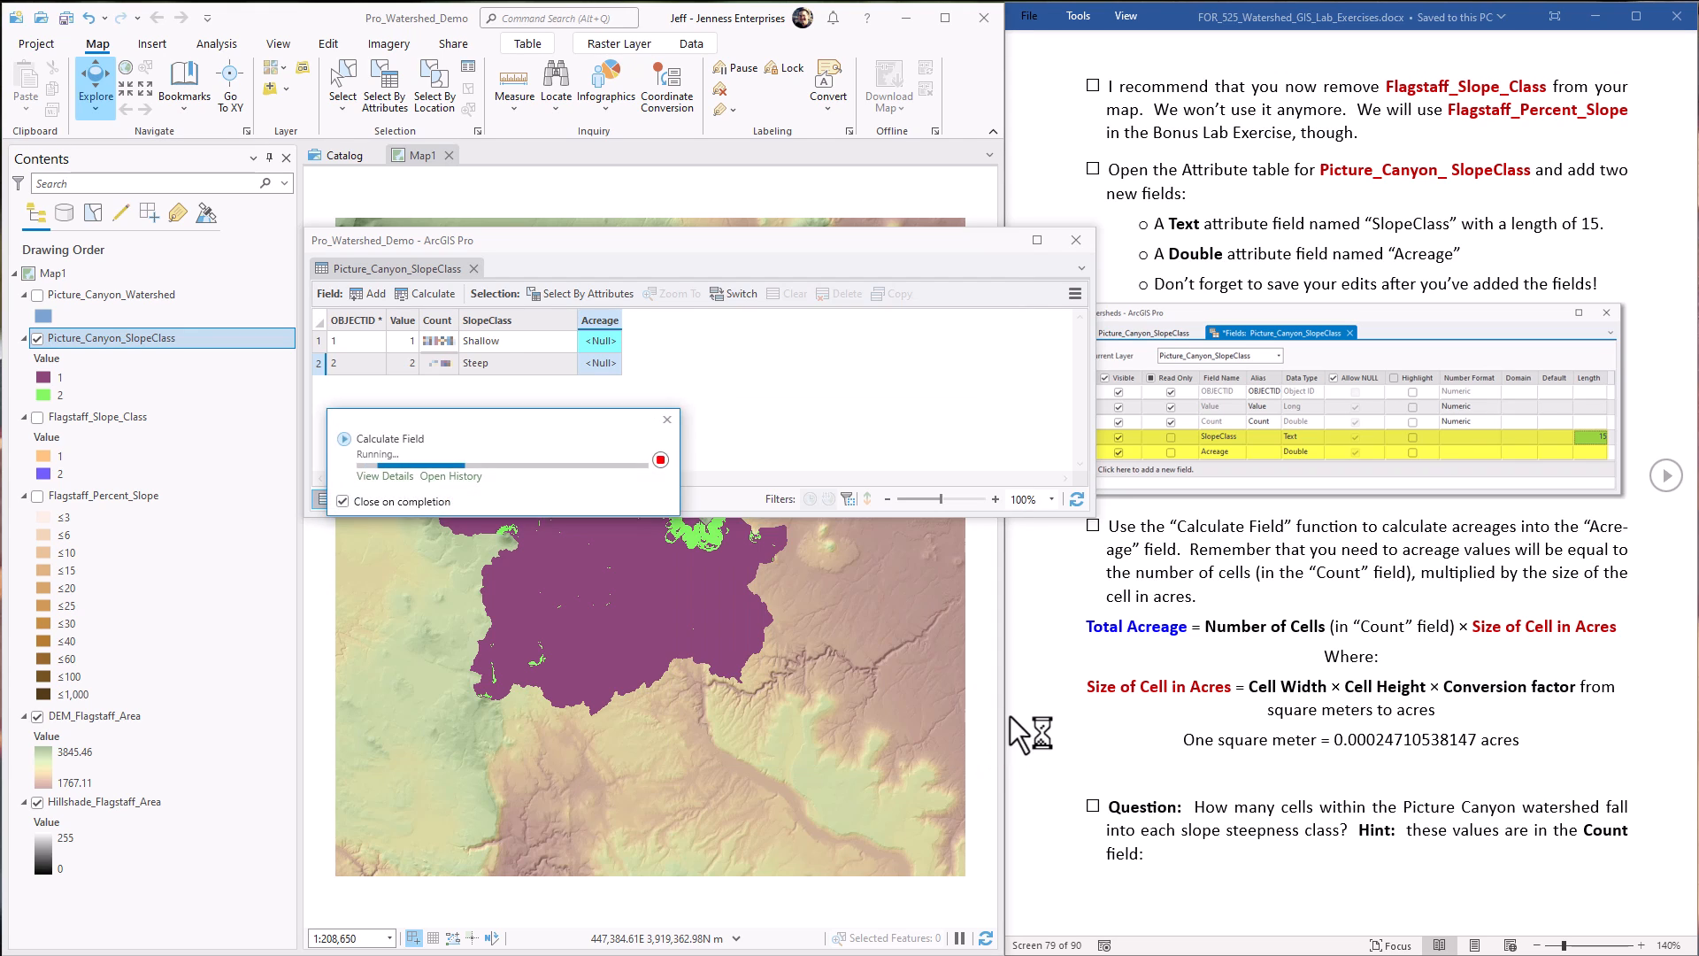